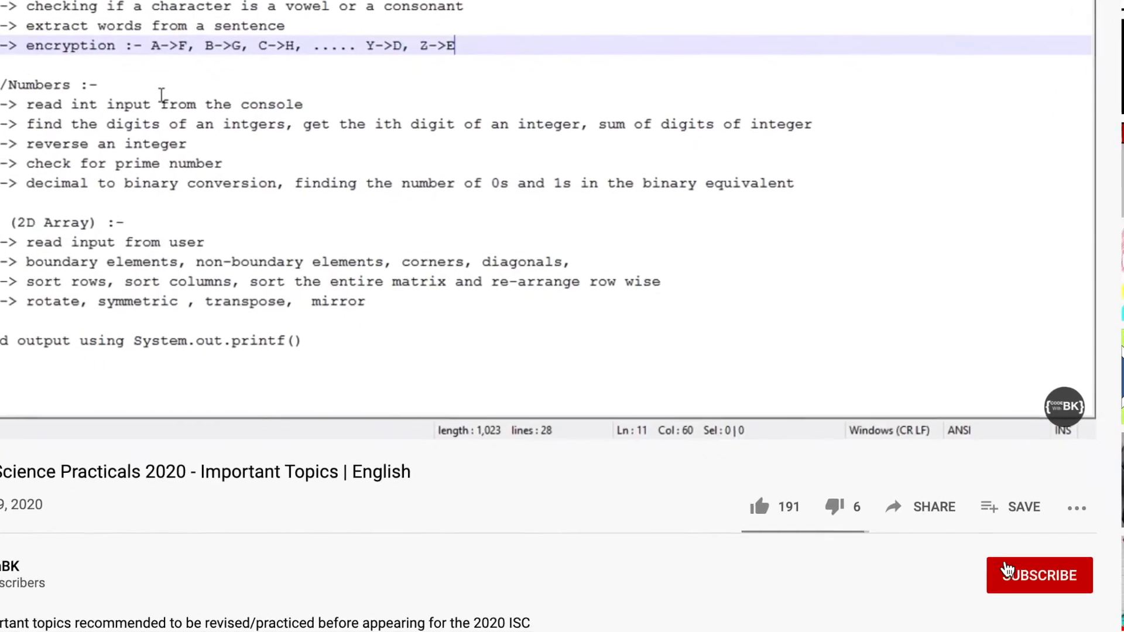
Add a '// a method to get the words' comment and a getWords(String sentence) stub returning null
click(1039, 575)
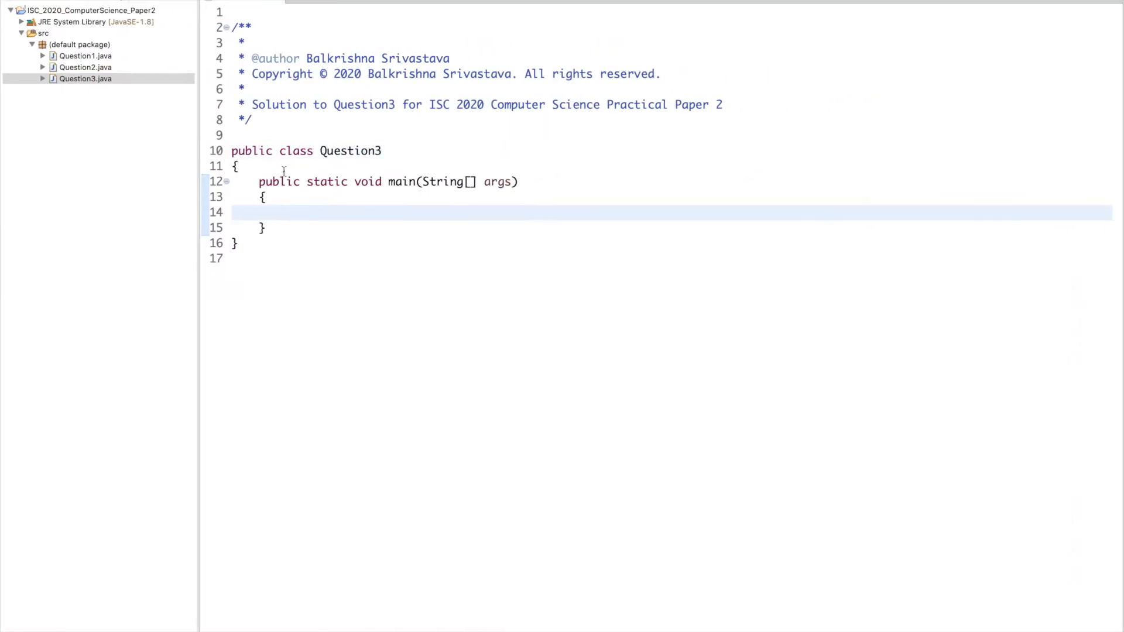
text(// a meth)
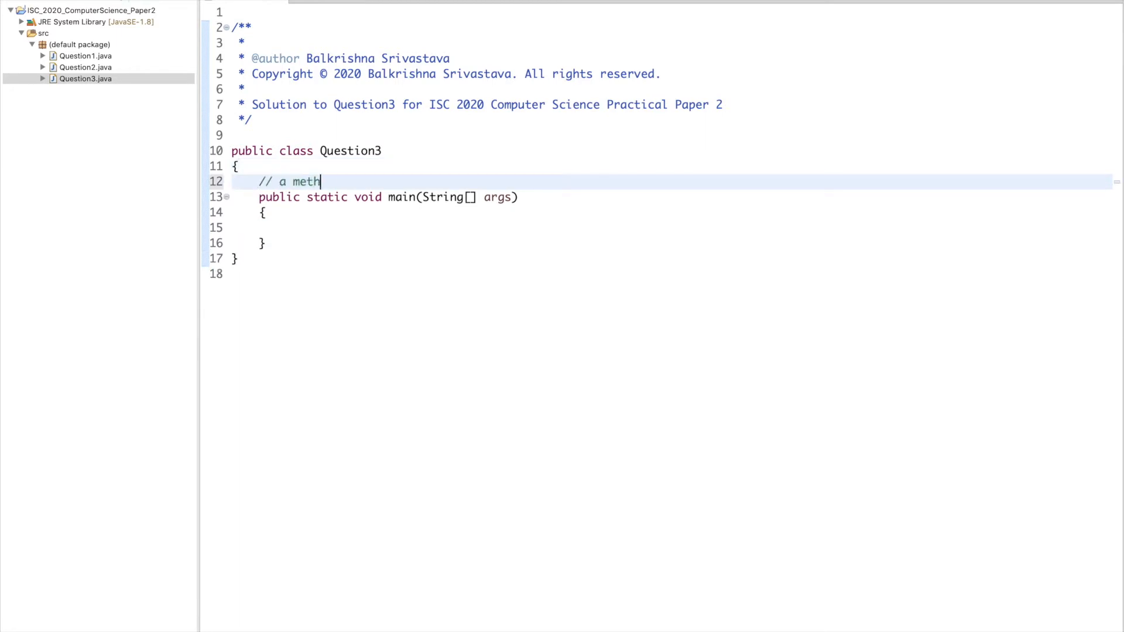
text(od to get the)
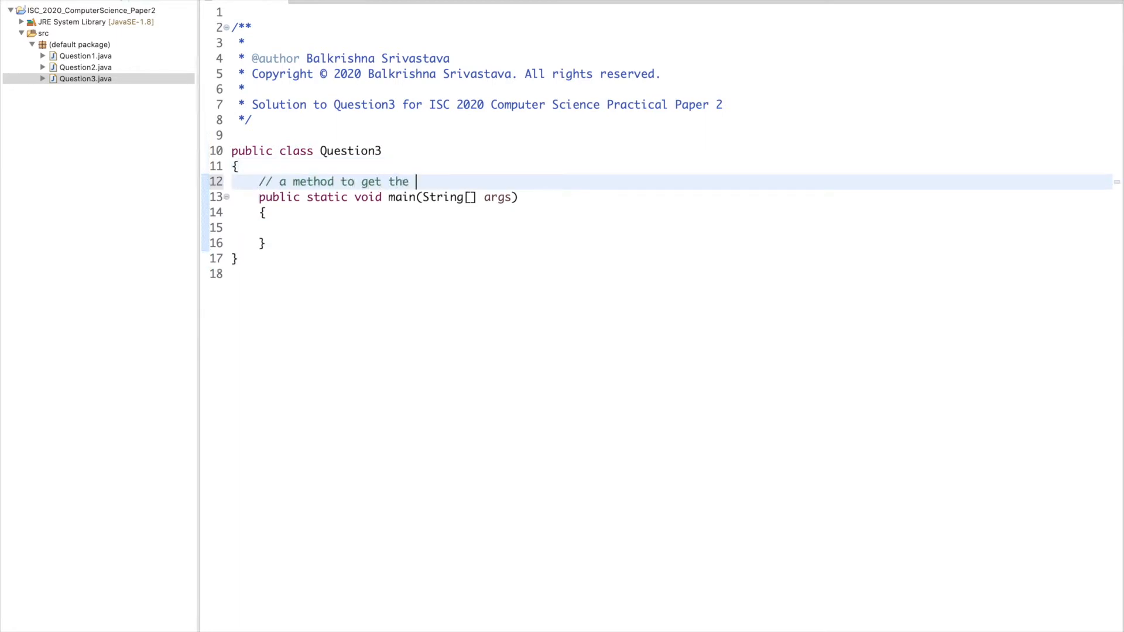
text(words froma)
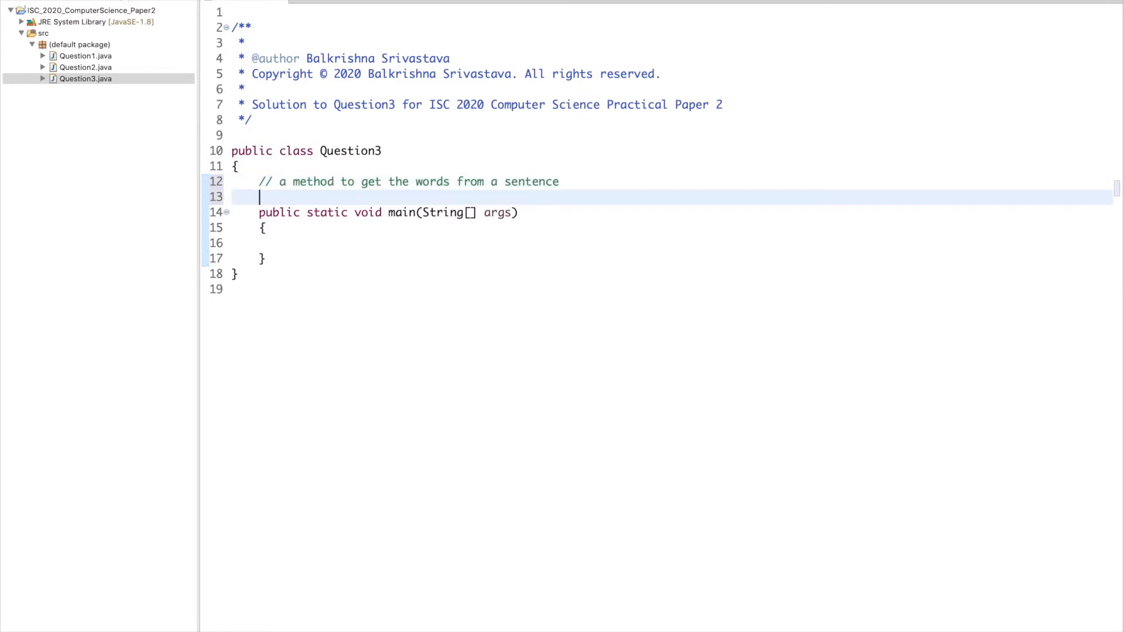
text(statoc)
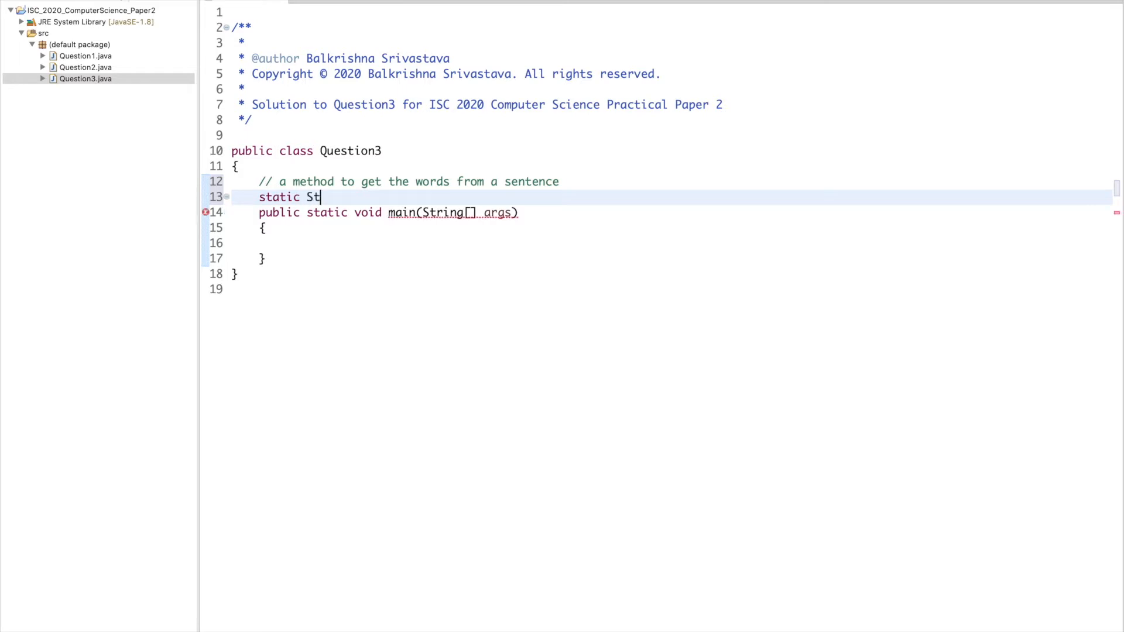
text(ring[] ge)
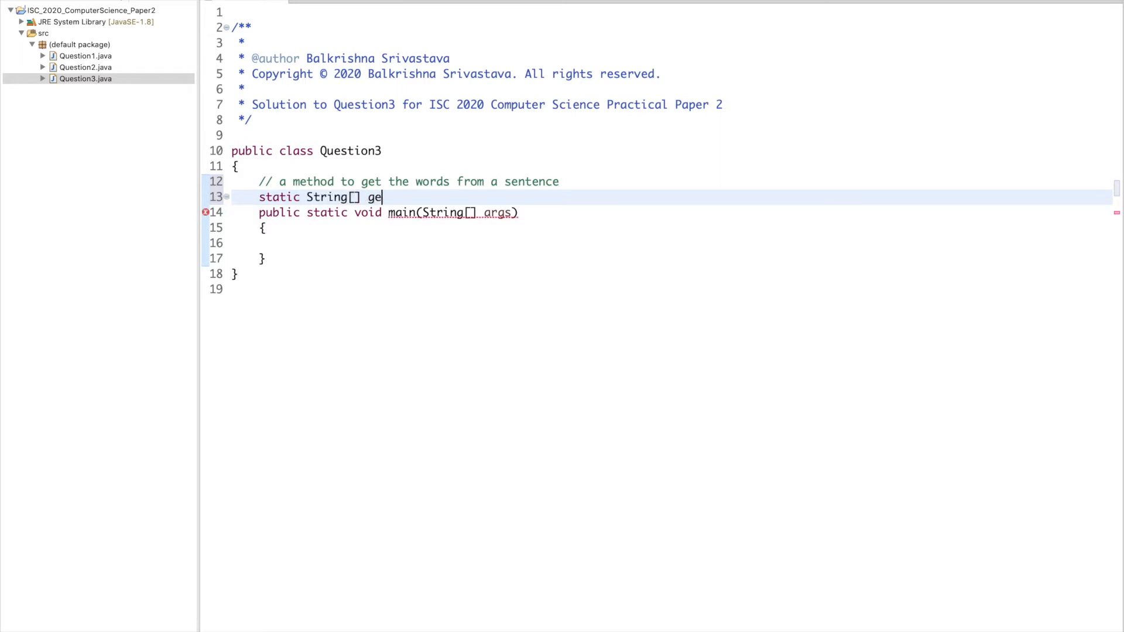
text(tWords(St)
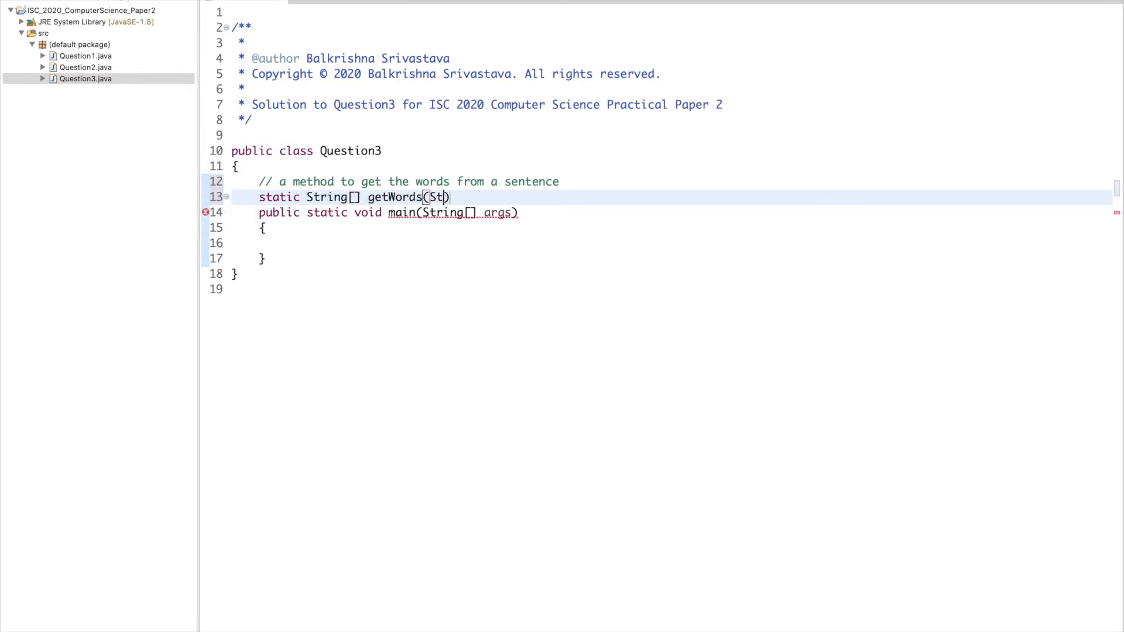
text(ring sentence)
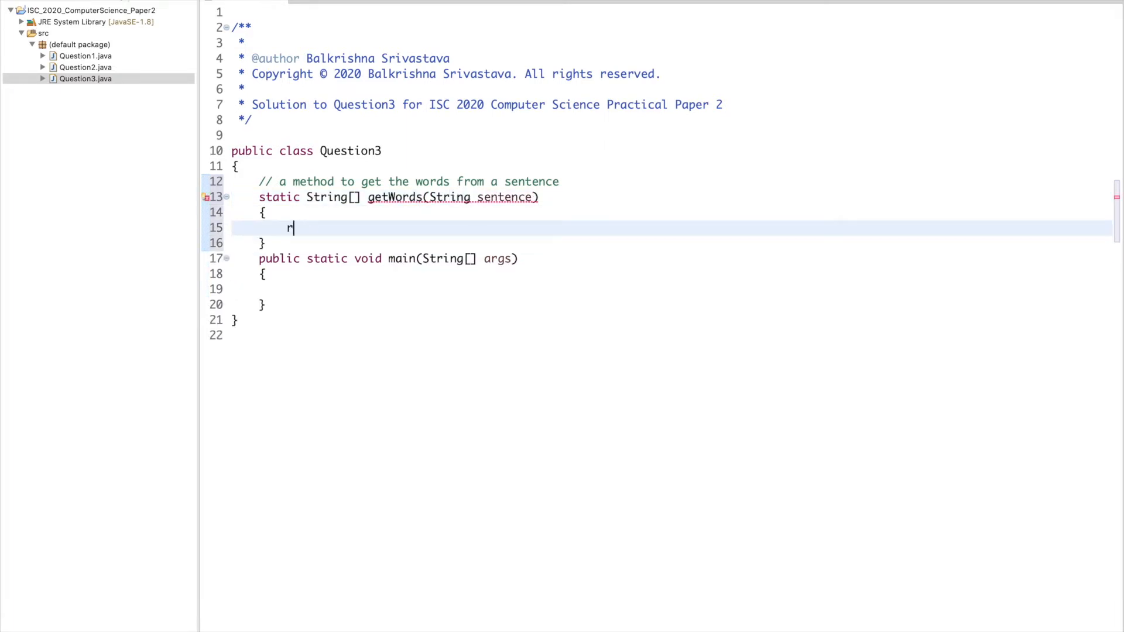
text(eturn null;)
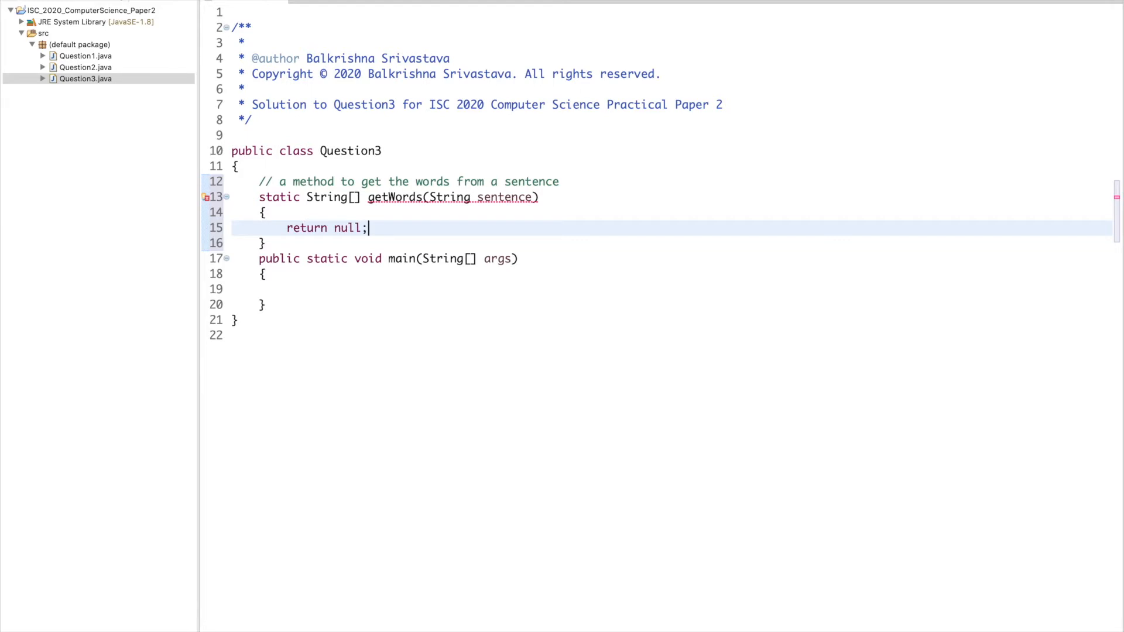
key(enter)
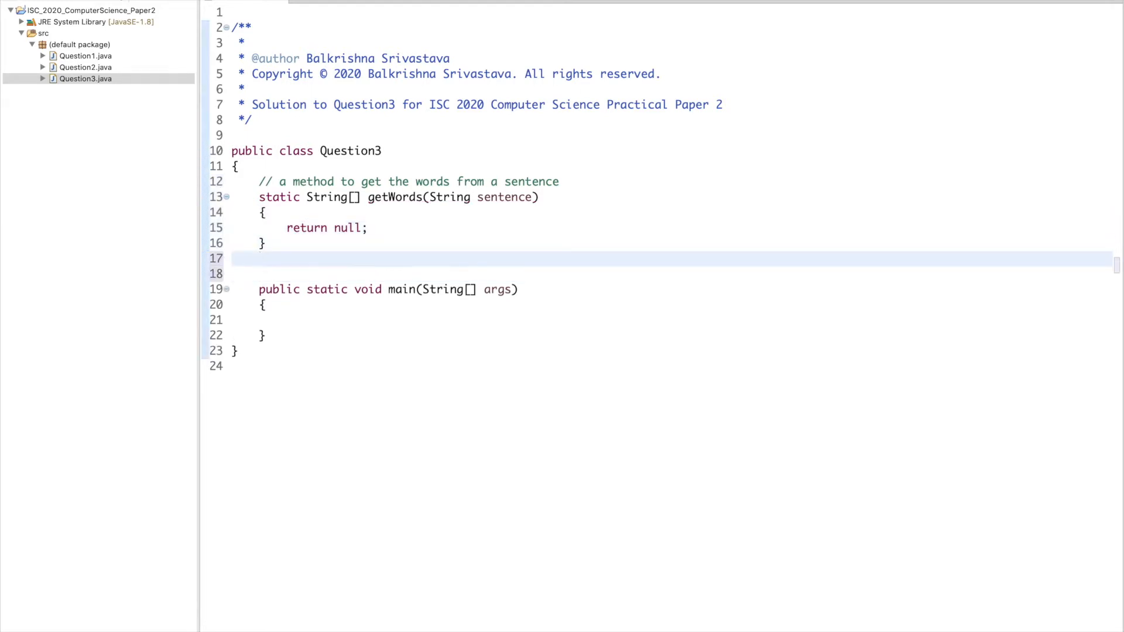
Begin a comment for the method that compares words
text(// the metjd)
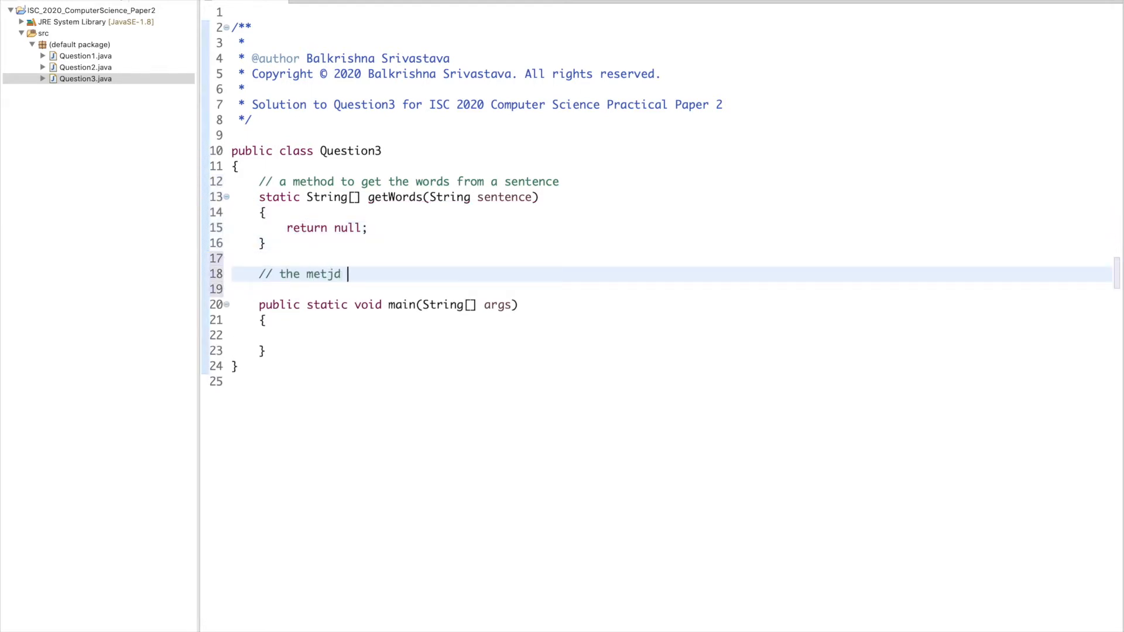
text(hod to)
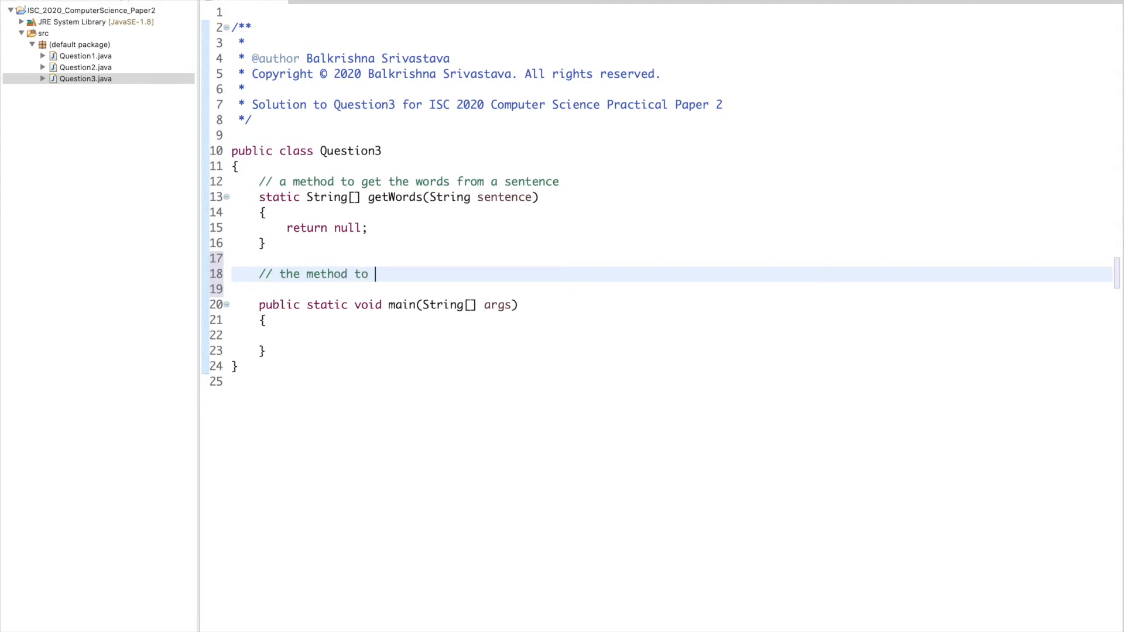
text(compare two words)
text(stat)
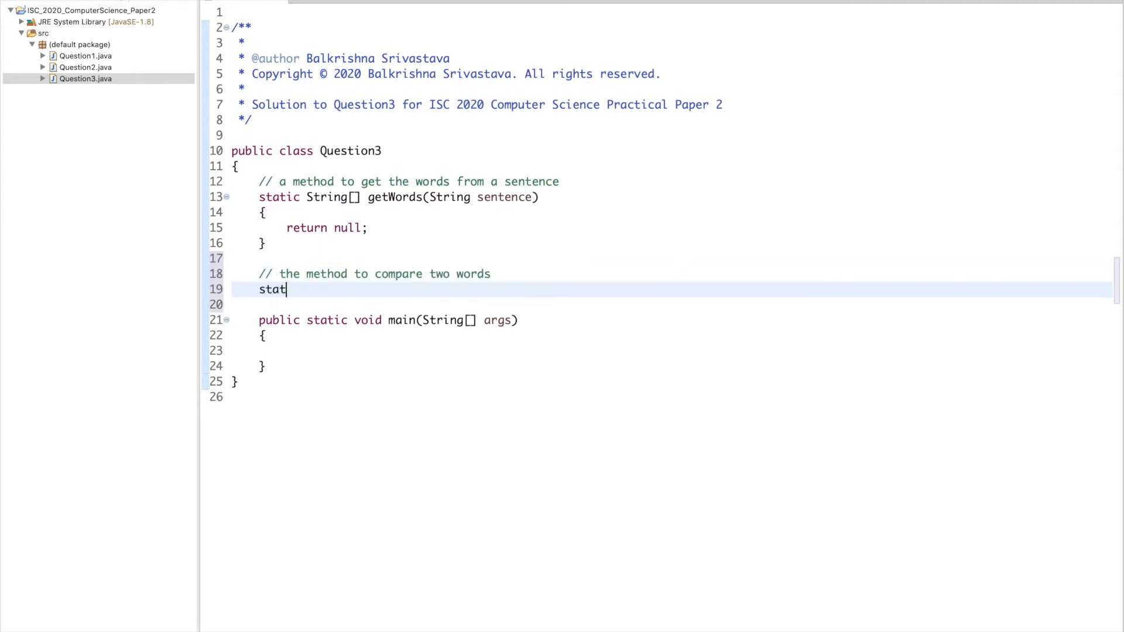
Declare static boolean compare(String a, String b)
text(ic boolean comp)
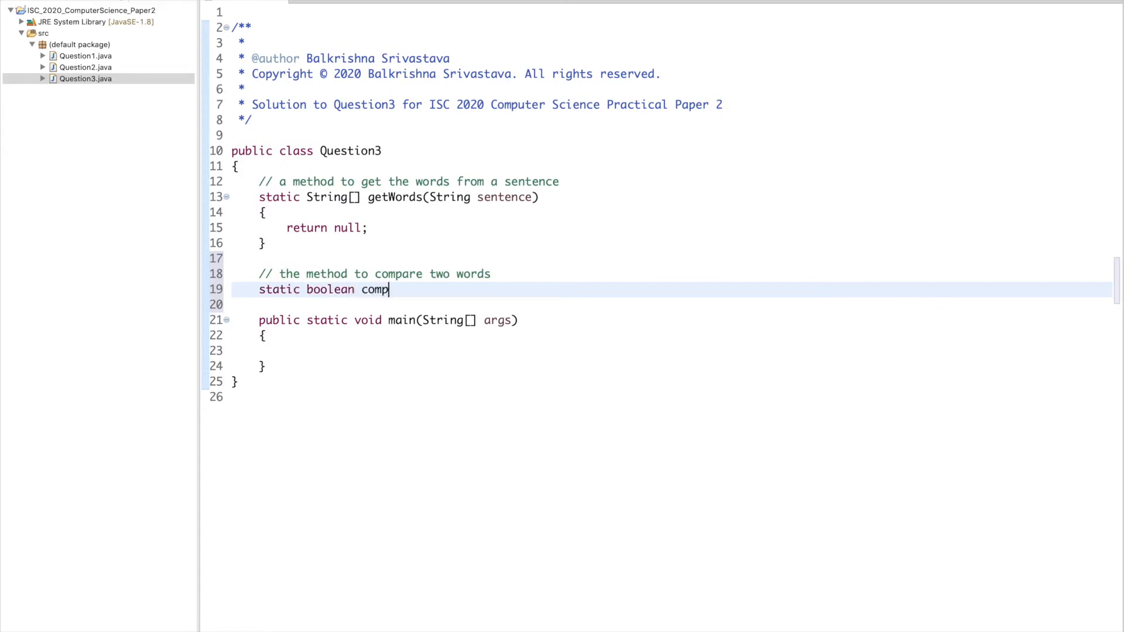
text(are(String))
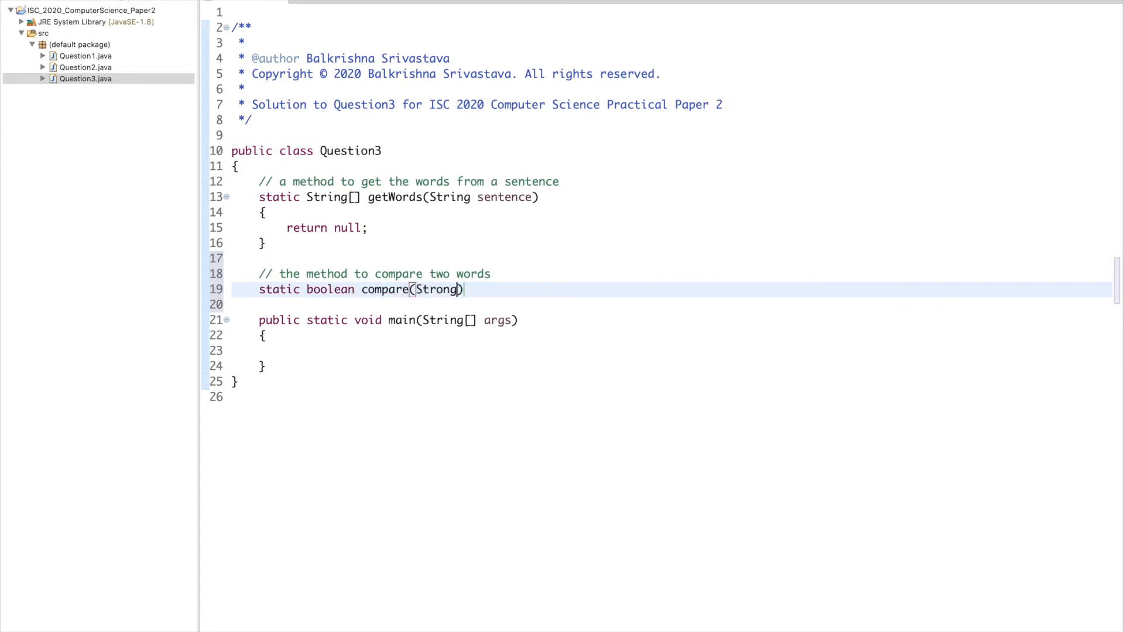
text(String a, S)
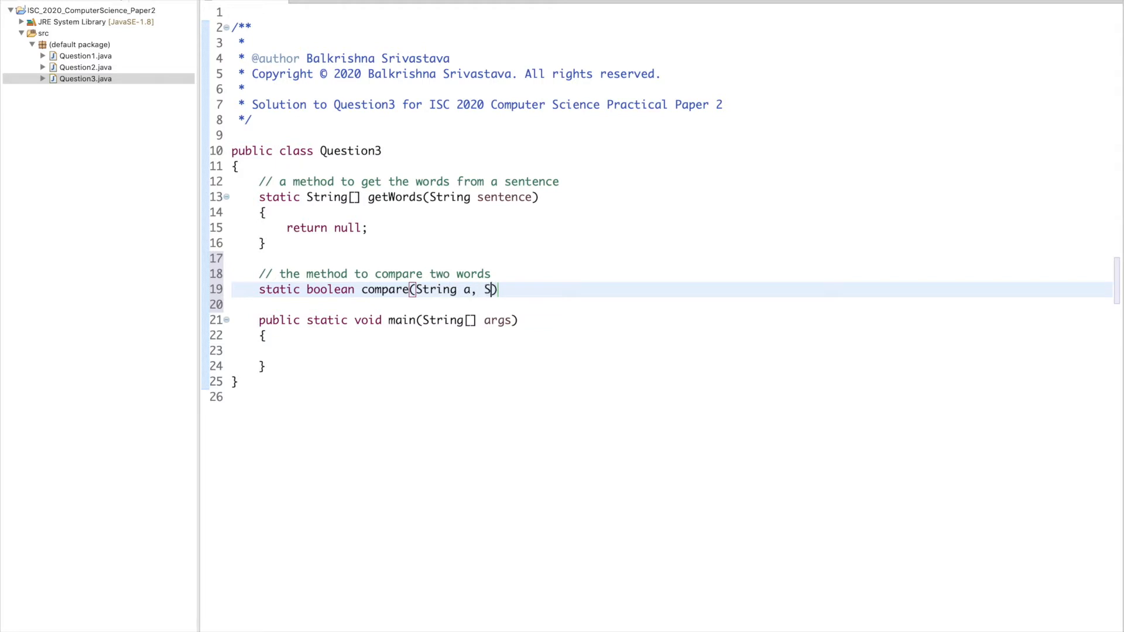
text(tring b))
click(673, 304)
text({)
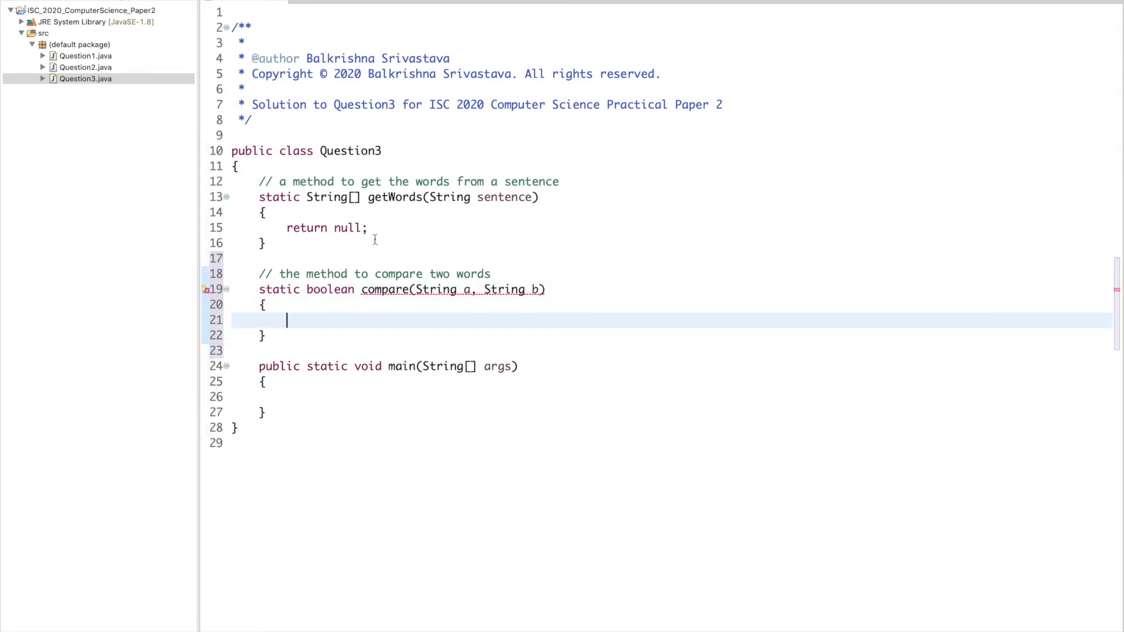
Add '// compare on length' checks returning true if a is shorter, false if longer, then an else
text(/)
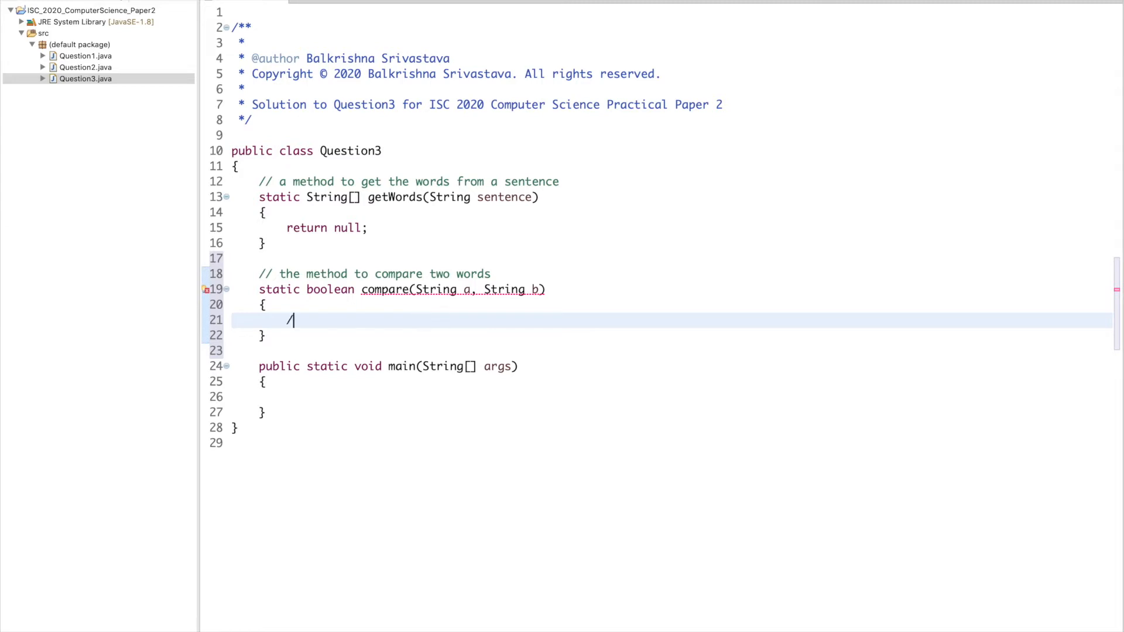
text(/)
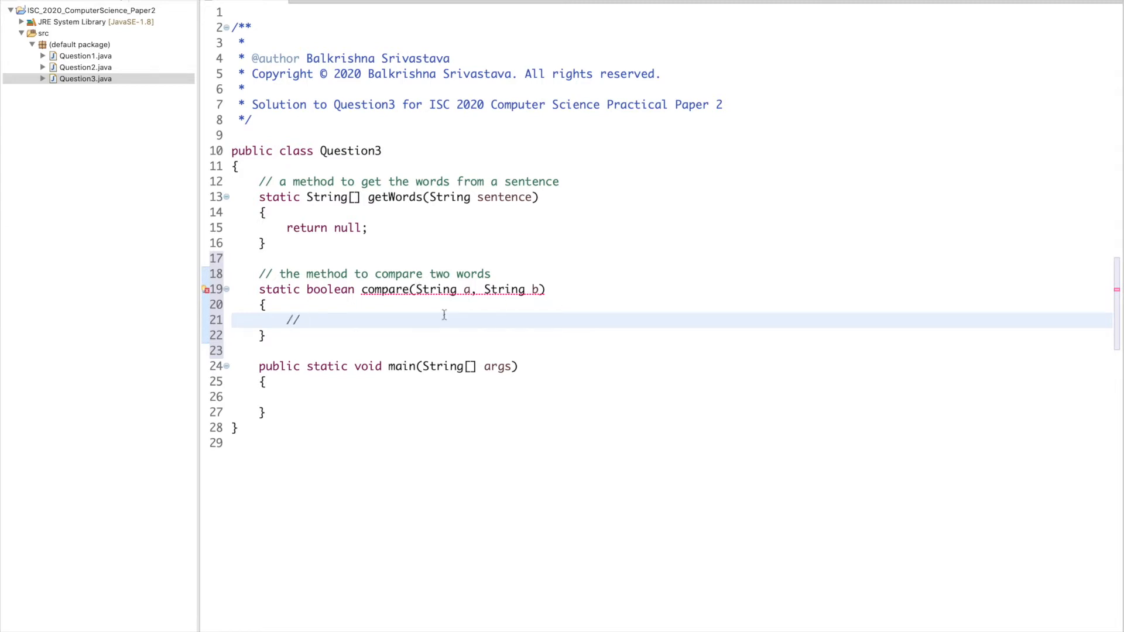
text(compare on length)
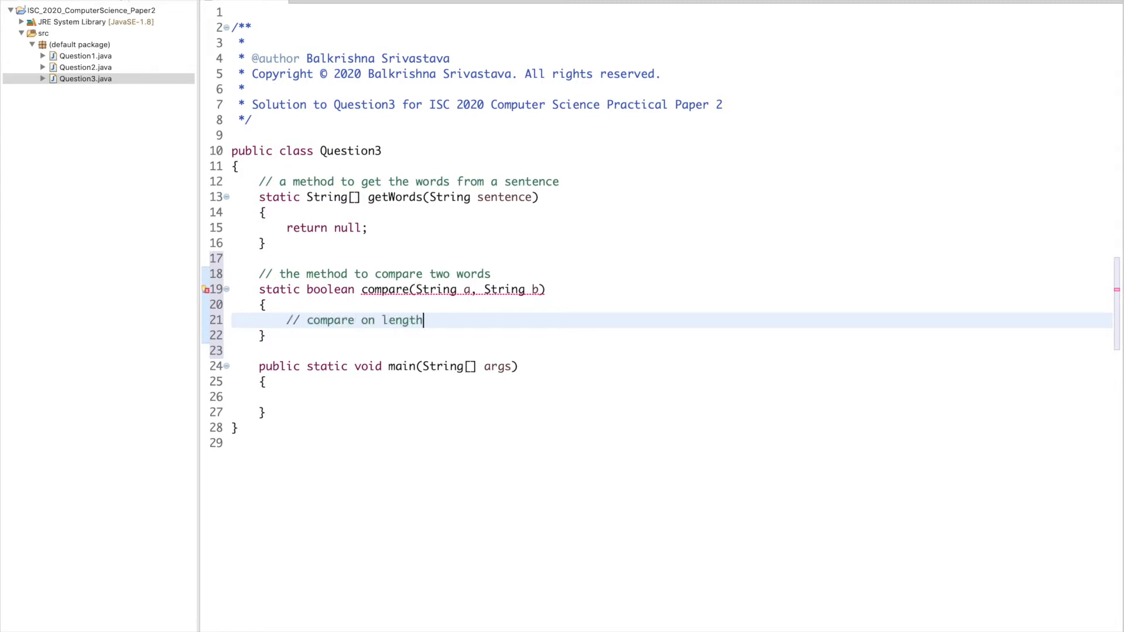
text(if( a.))
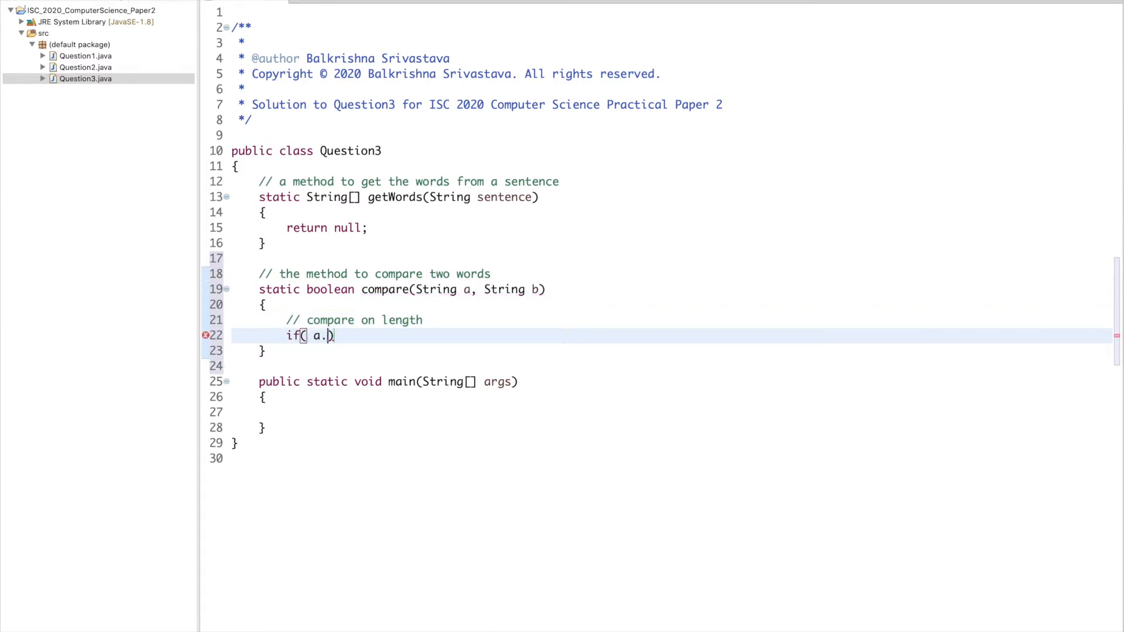
text(ength()
text(return tru)
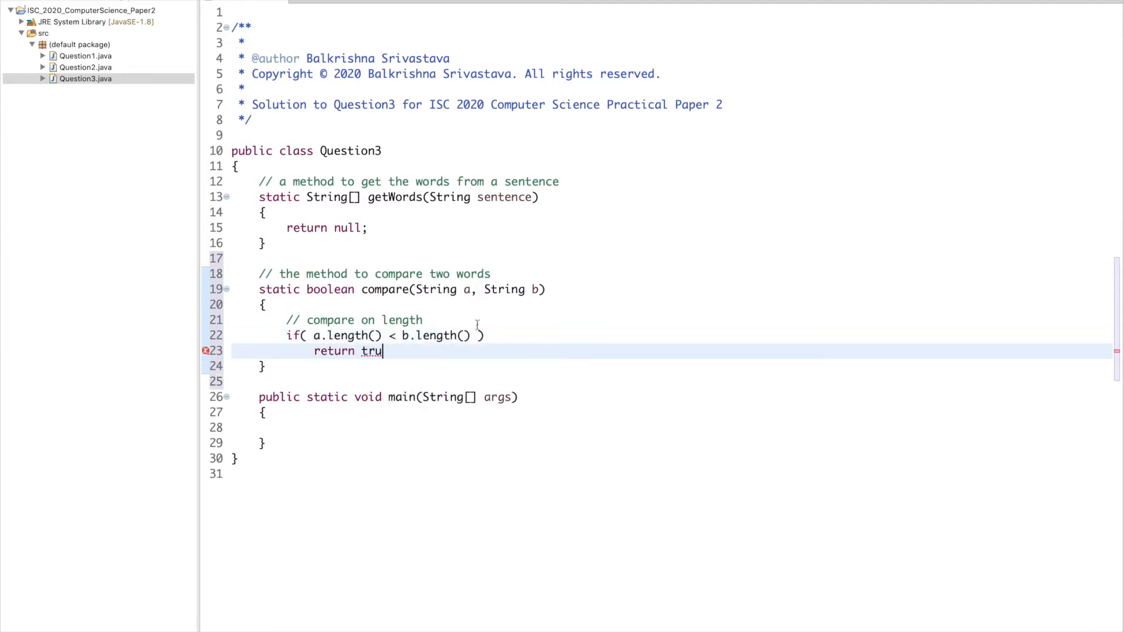
text(e;)
text(else if( a.length() > b.length() )
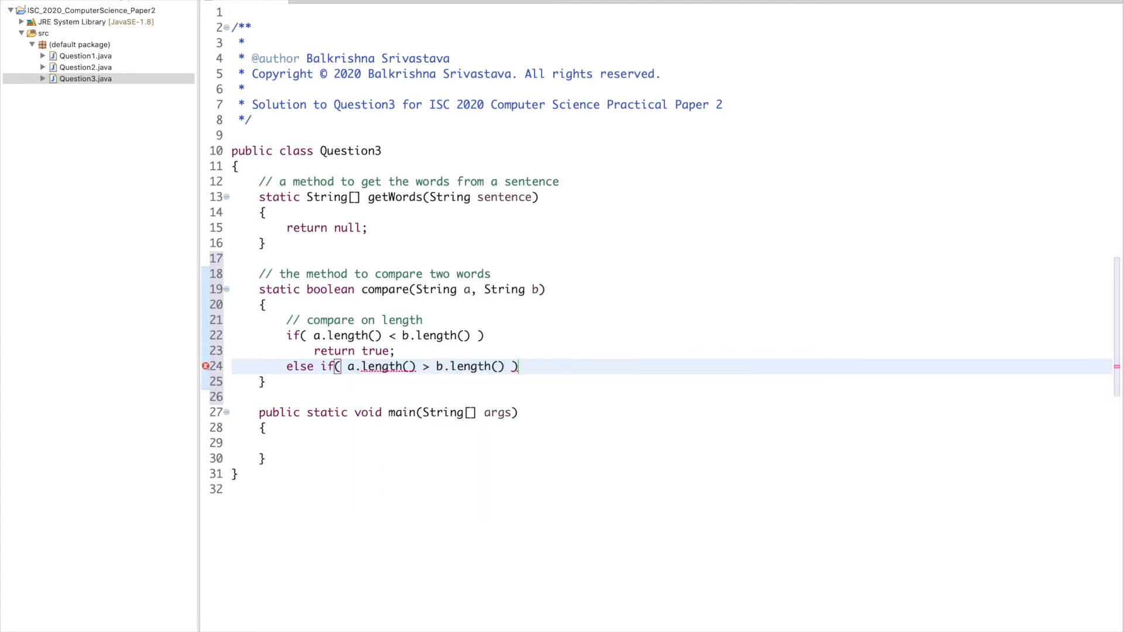
text(return false;)
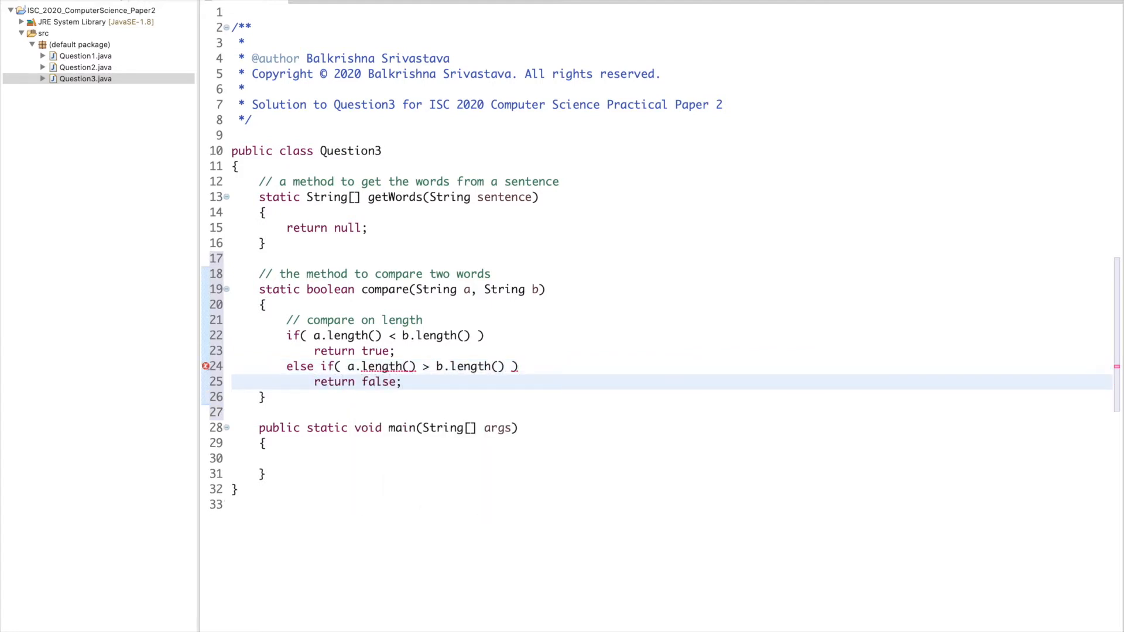
text(else)
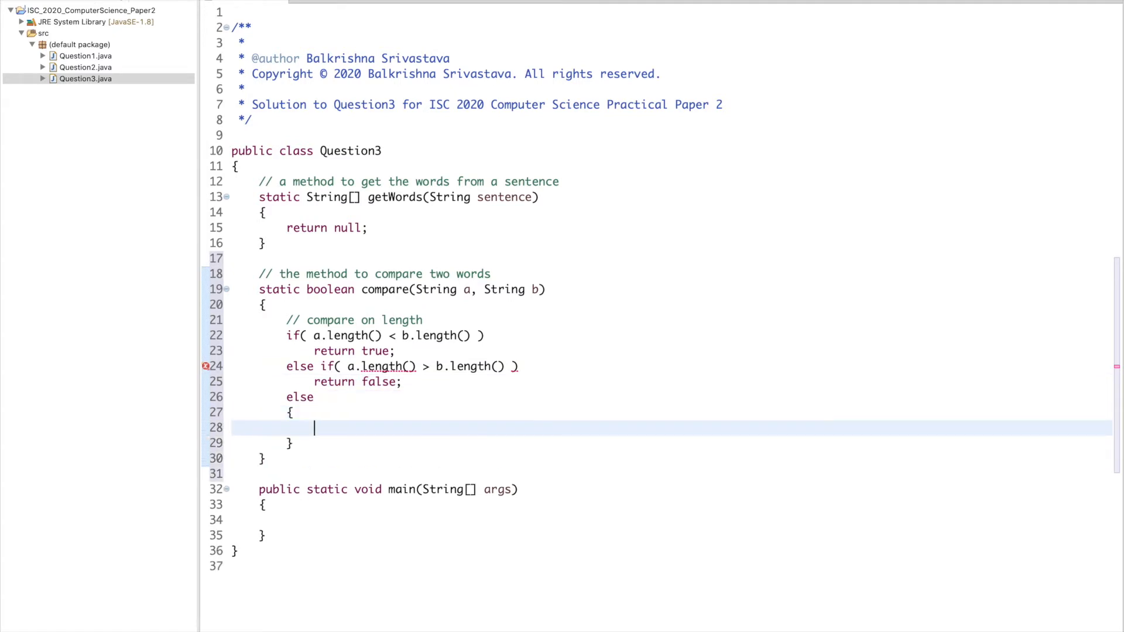
Comment the else branch as the equal-length case, compared alphabetically
text(// t)
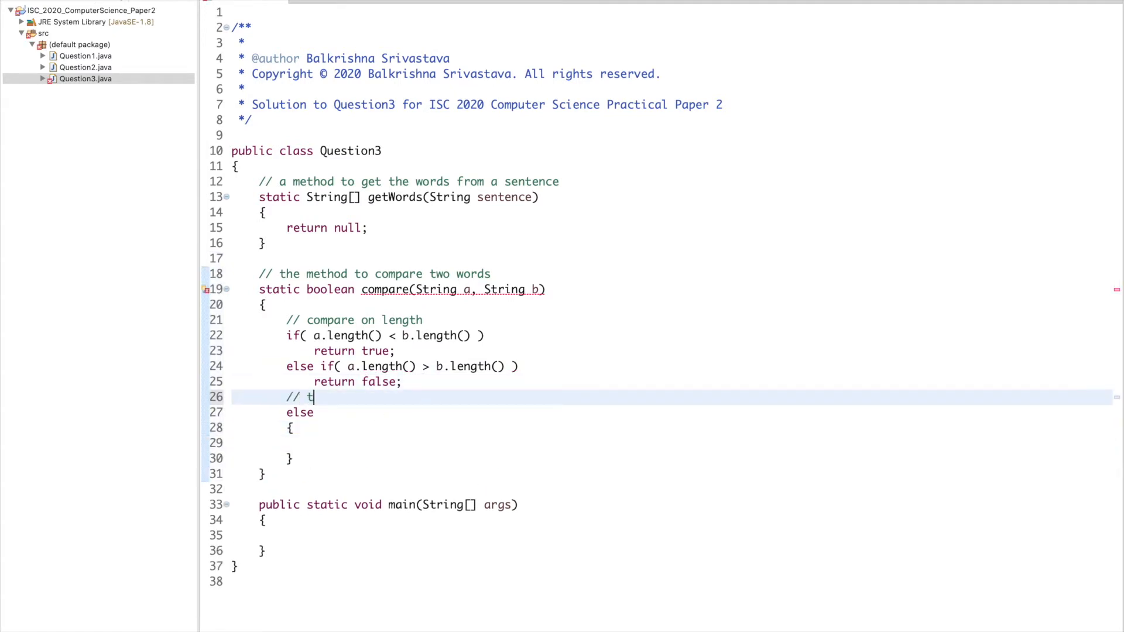
text(his is the case where)
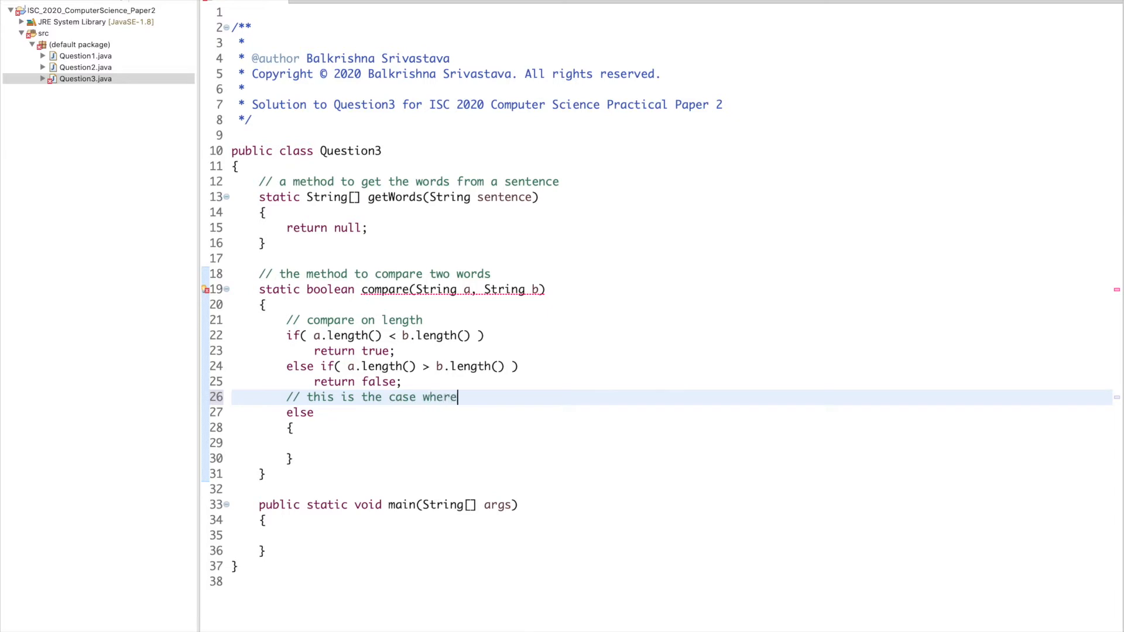
text(the lengths are)
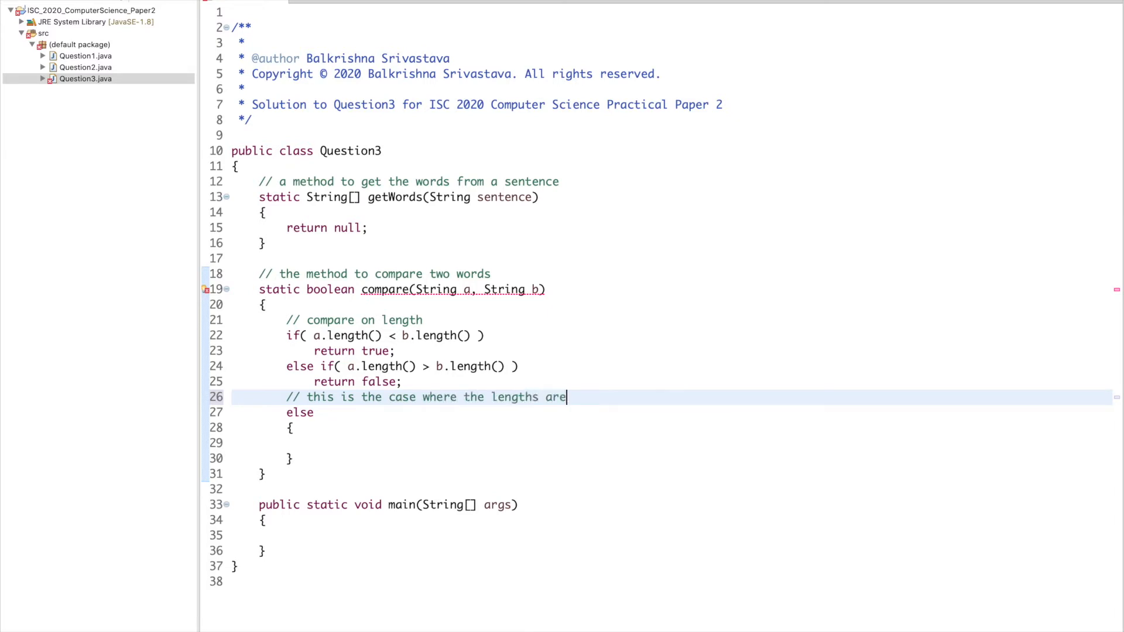
text(equal)
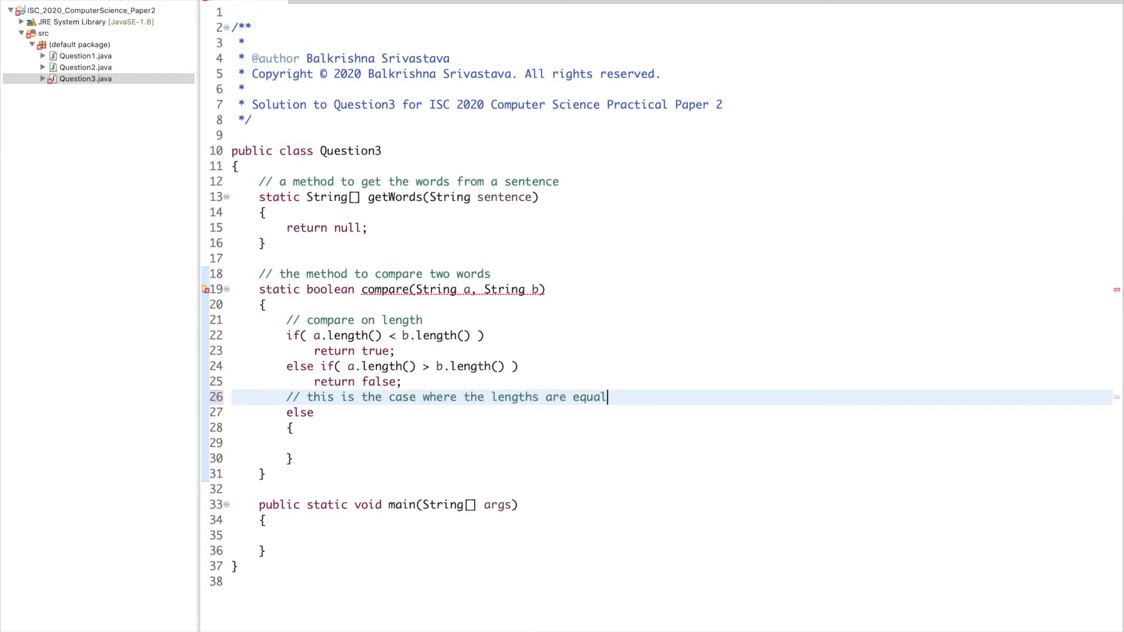
text(// compare)
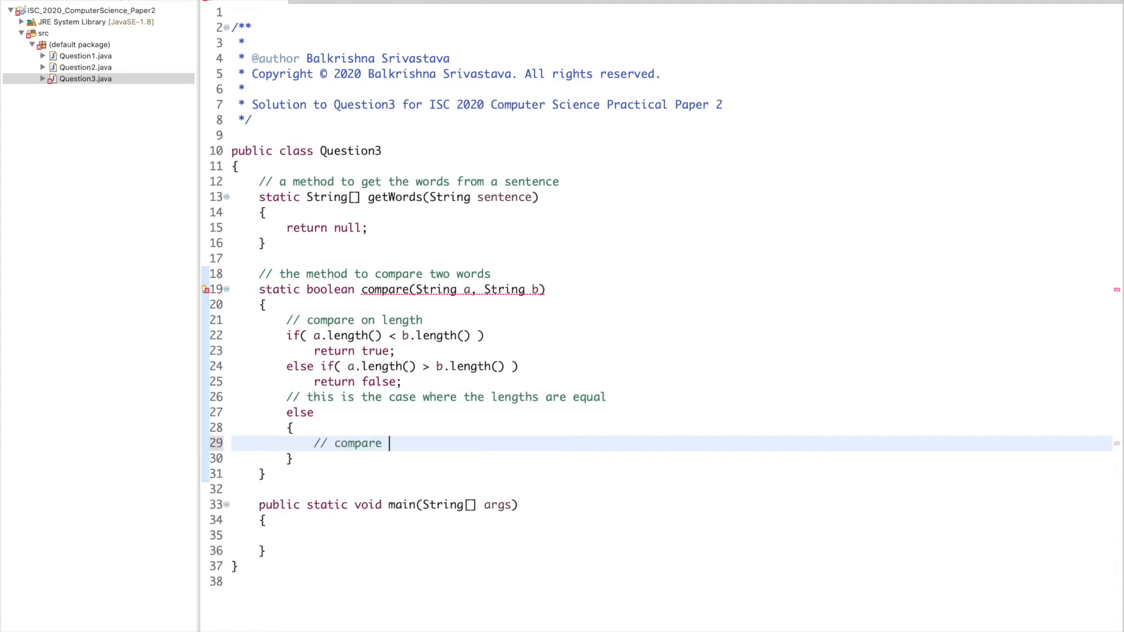
text(alphabetically)
text(if( )
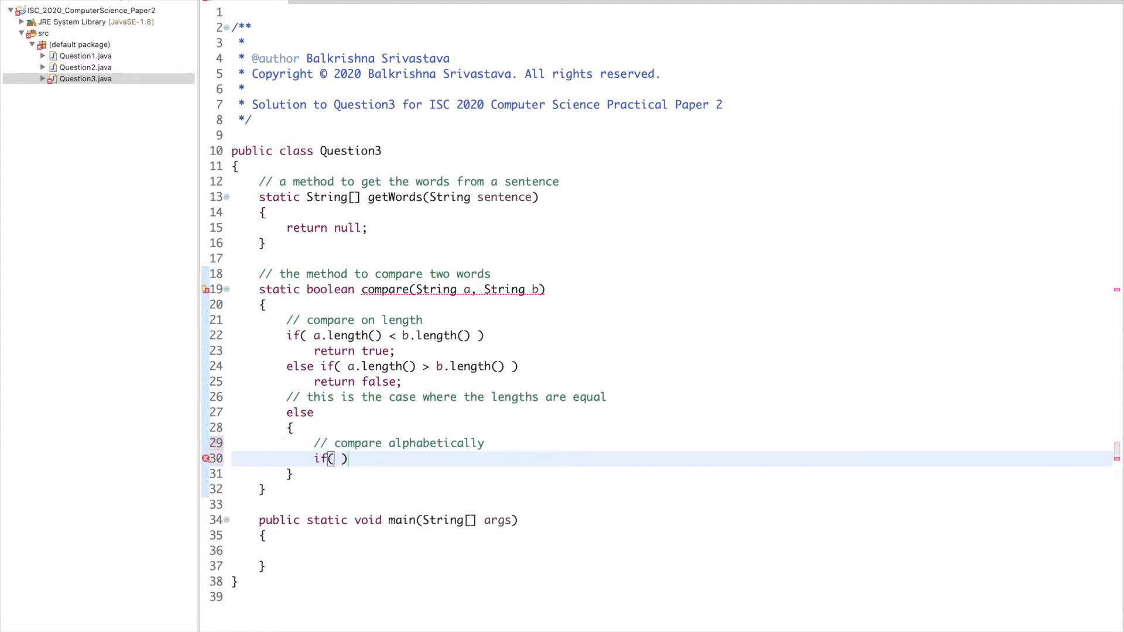
Return true when a.compareTo(b) <= 0, otherwise false
text(a.compareTo(anotherString)
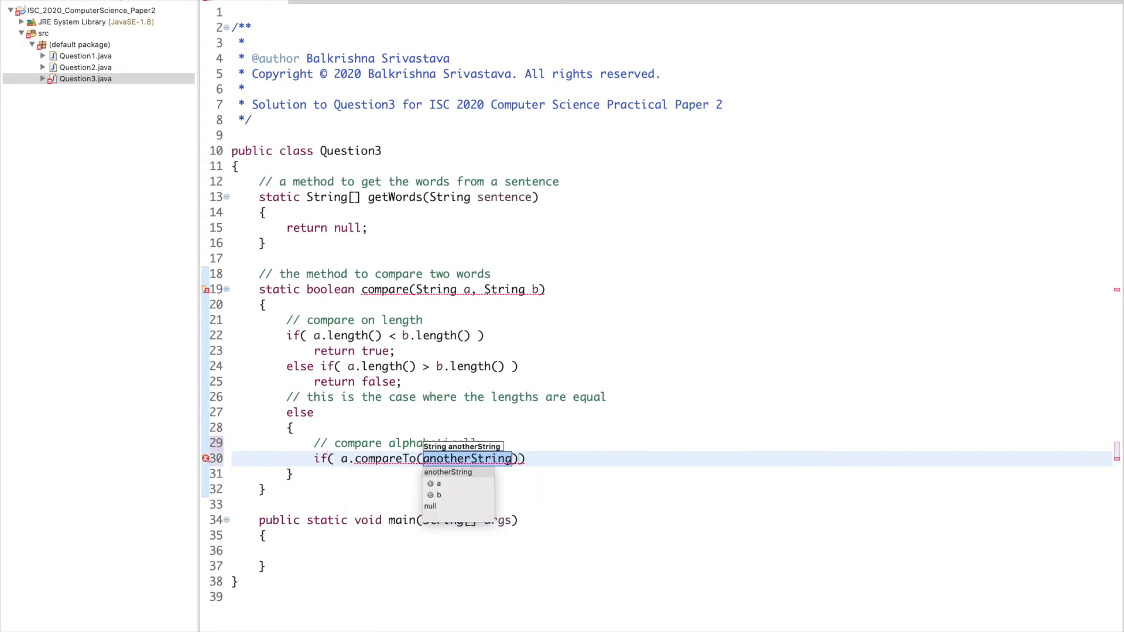
click(439, 495)
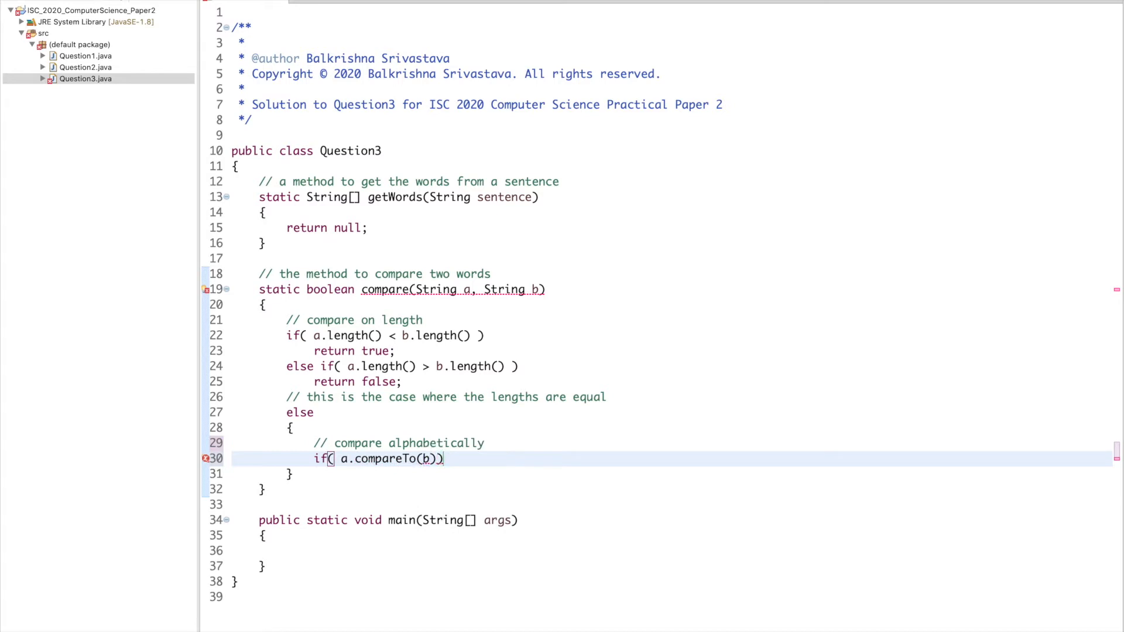
text(<= 0 ))
text(return)
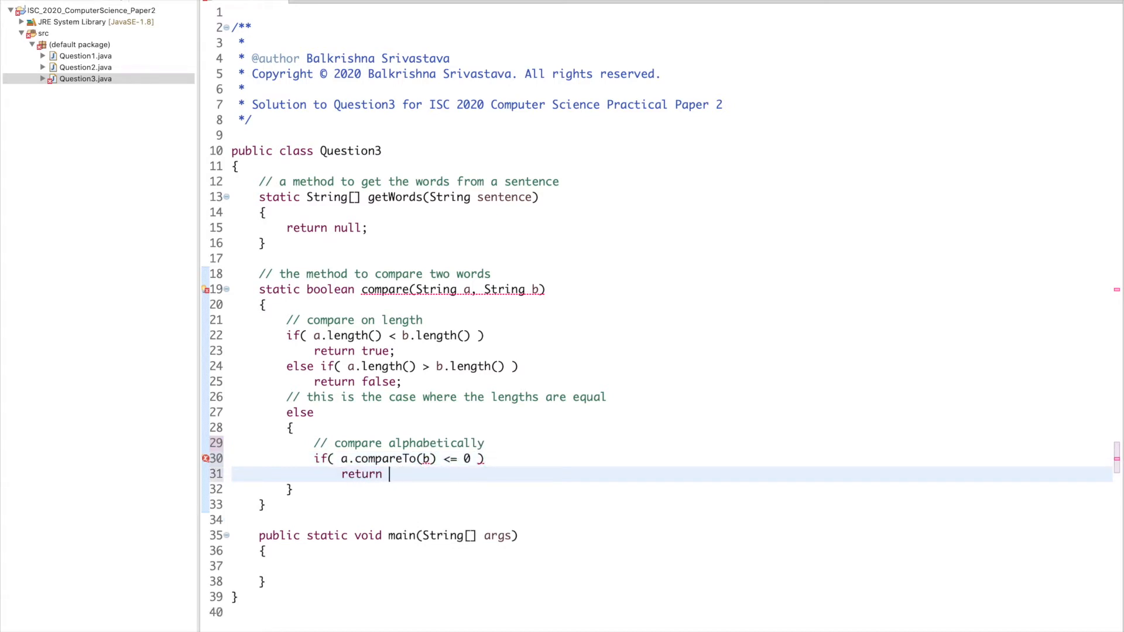
text(true;)
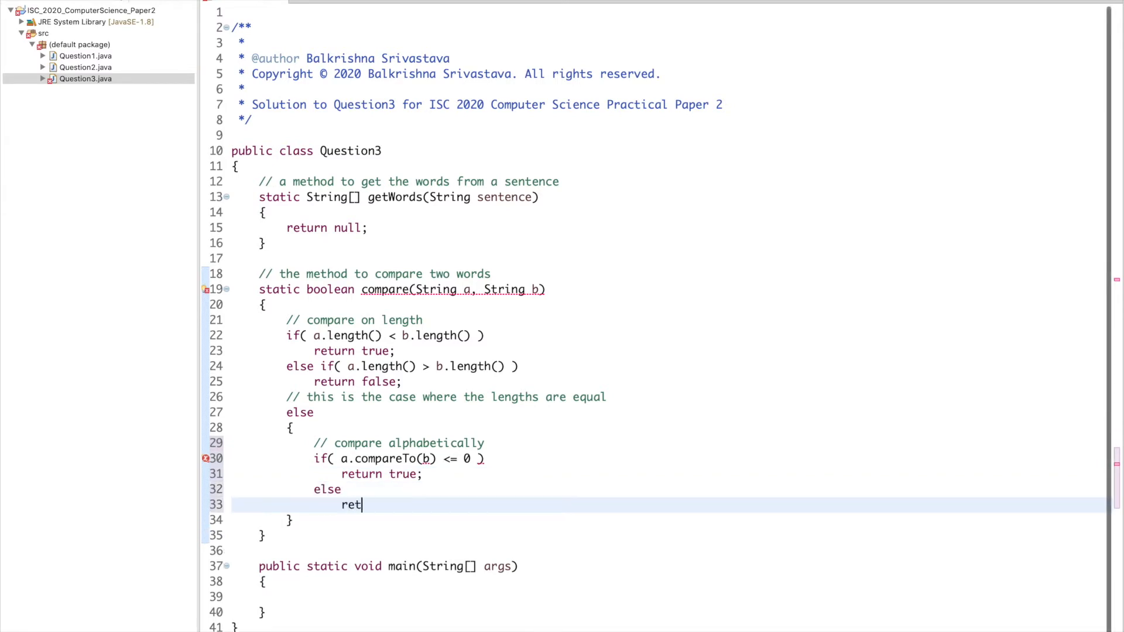
text(urn false;)
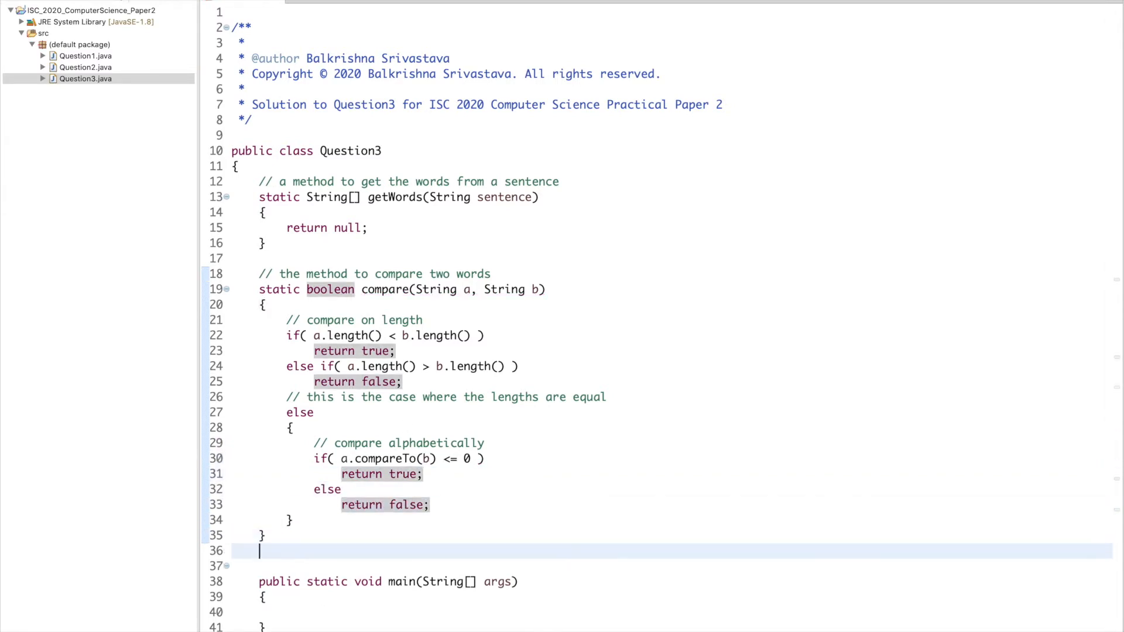
text(// a method to)
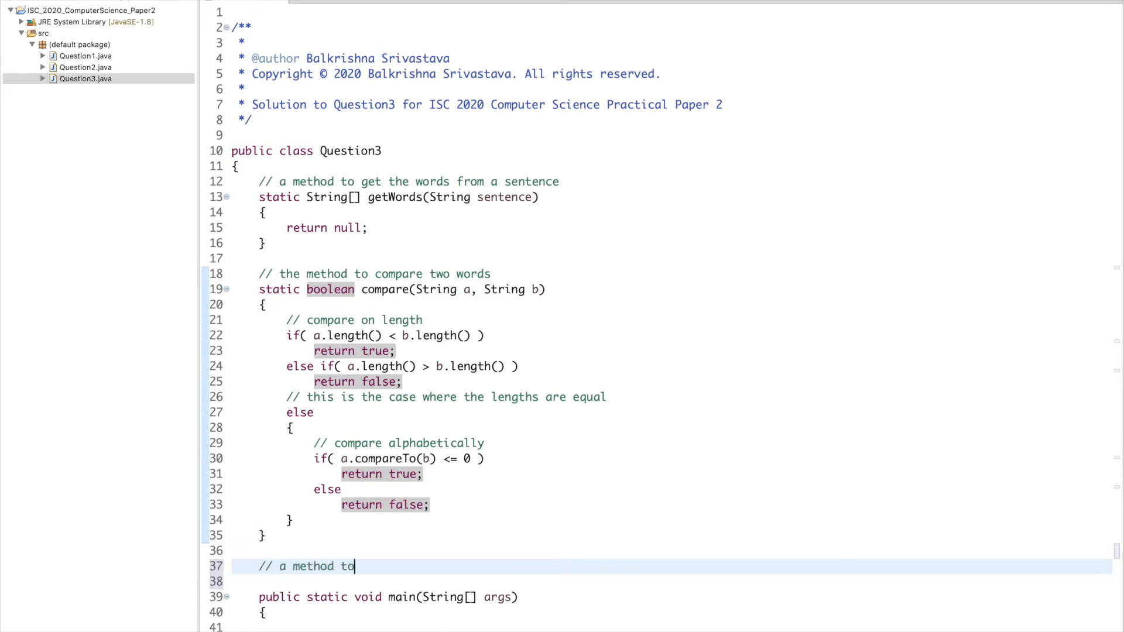
Add a commented static void sort(String words[]) method noting it uses bubble sort
text(sort the list of word)
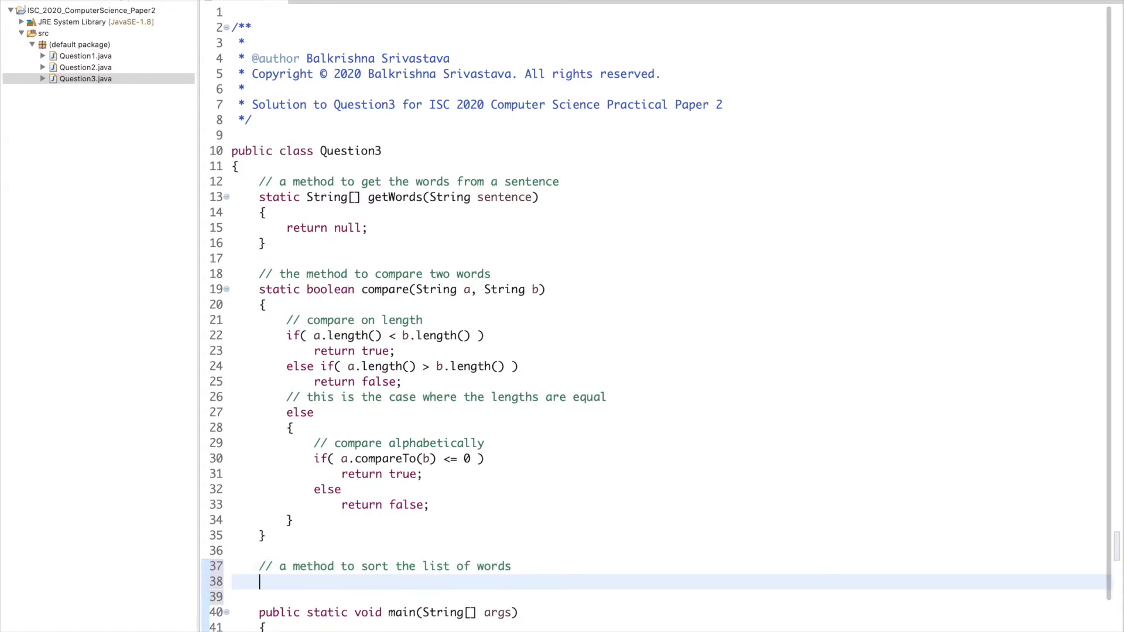
text(static void sort(Str))
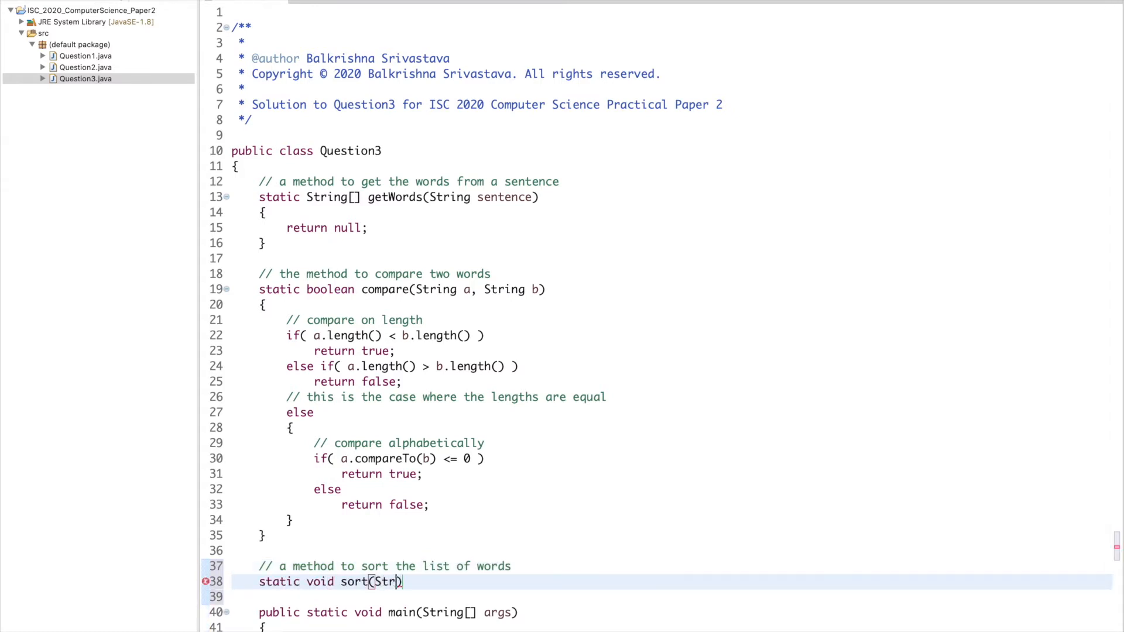
text(ing words[])
click(672, 597)
text({)
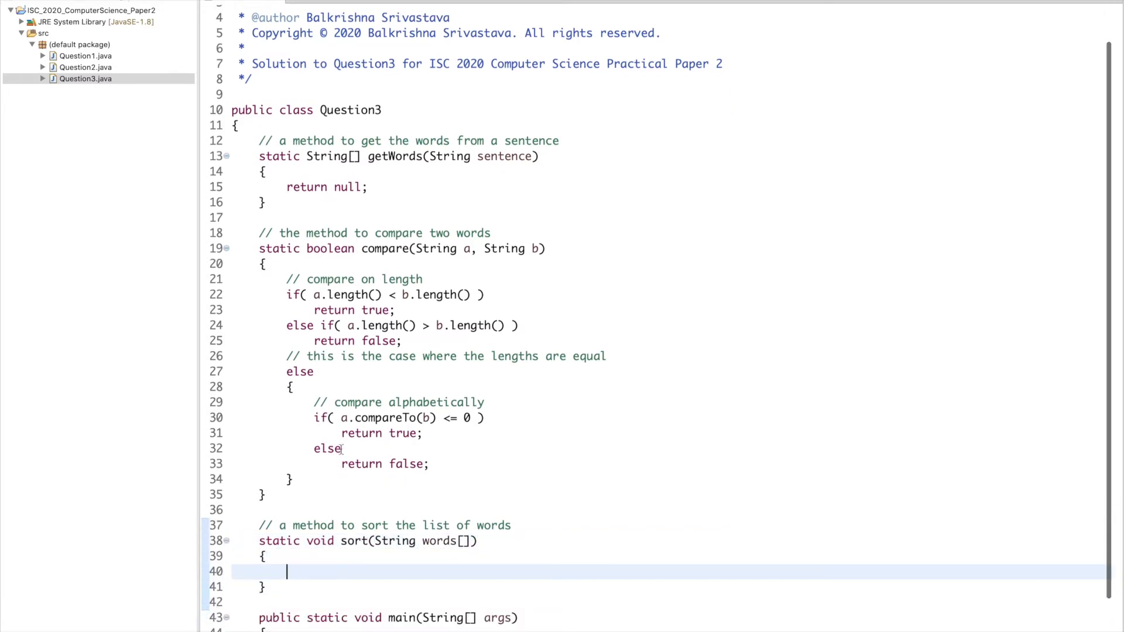
scroll(down, 3)
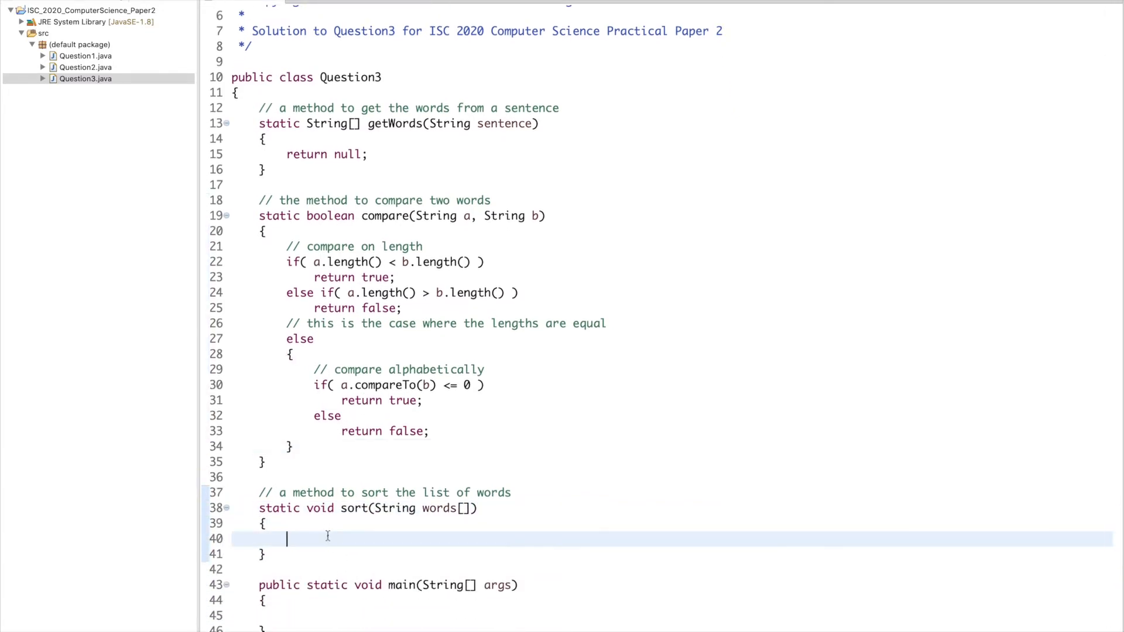
text(// use bubbl)
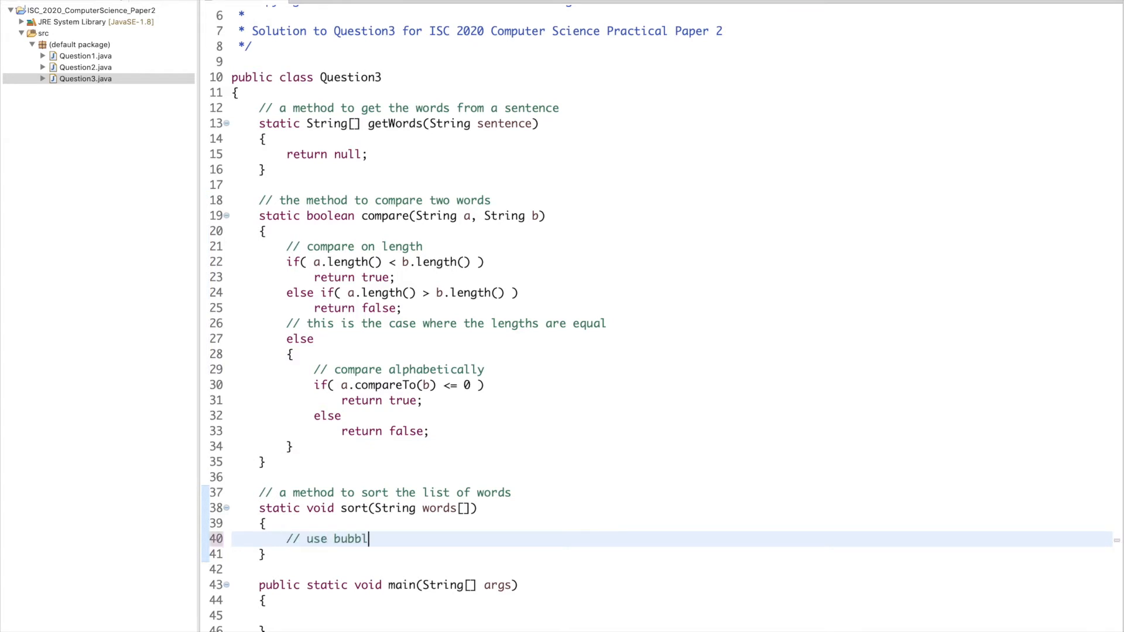
text(e sort)
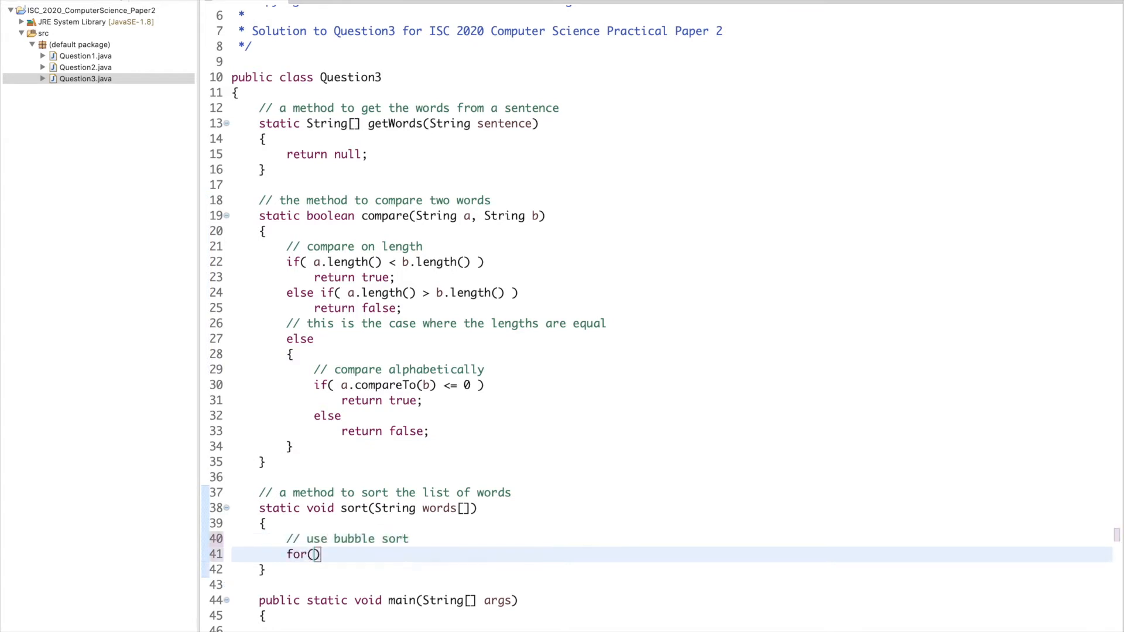
Write nested i/j loops swapping words[j] and words[j+1] via temp when compare returns false
text(int i=0; i<)
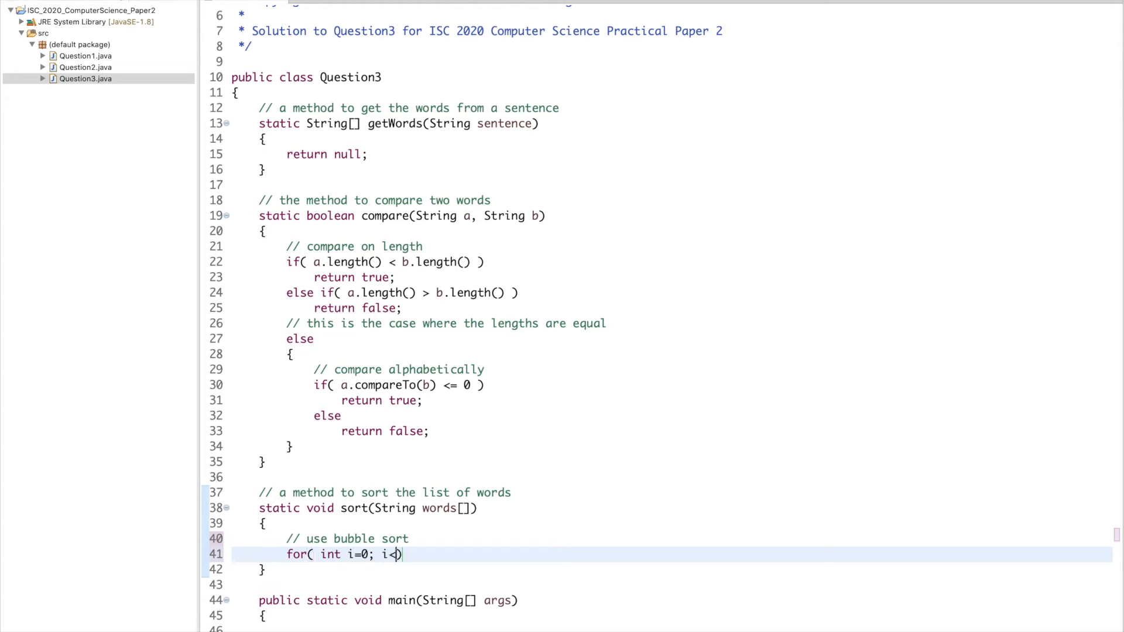
text(words.length; i++)
text(for( )
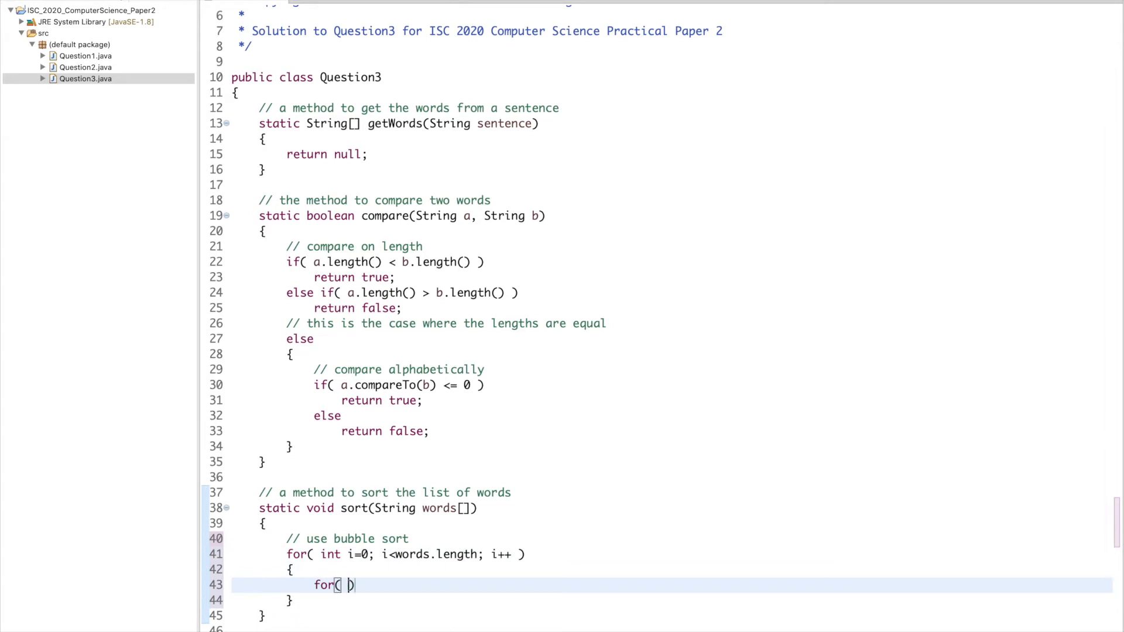
text(int j=0; j<words.length - 1; j++)
text(if( )
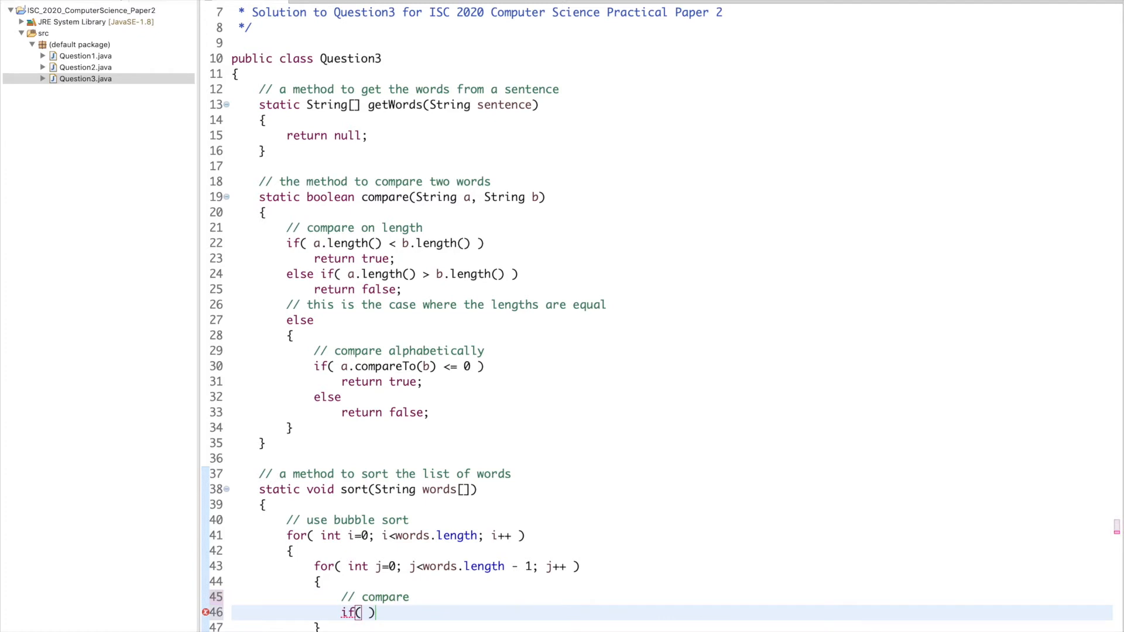
text(compare(word)
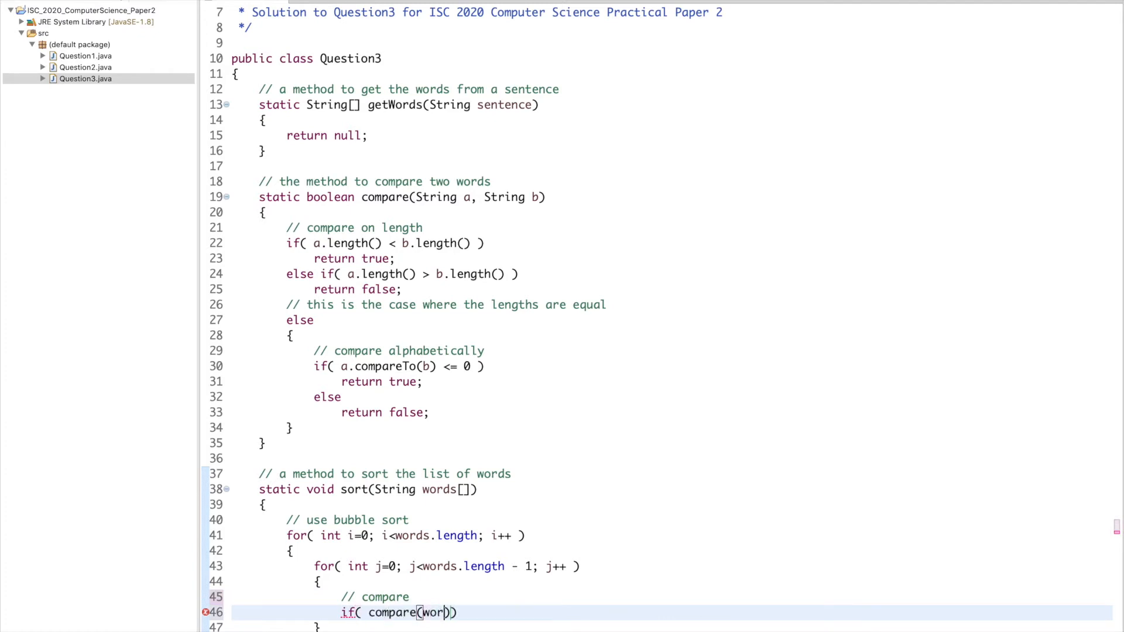
text(ds[j])
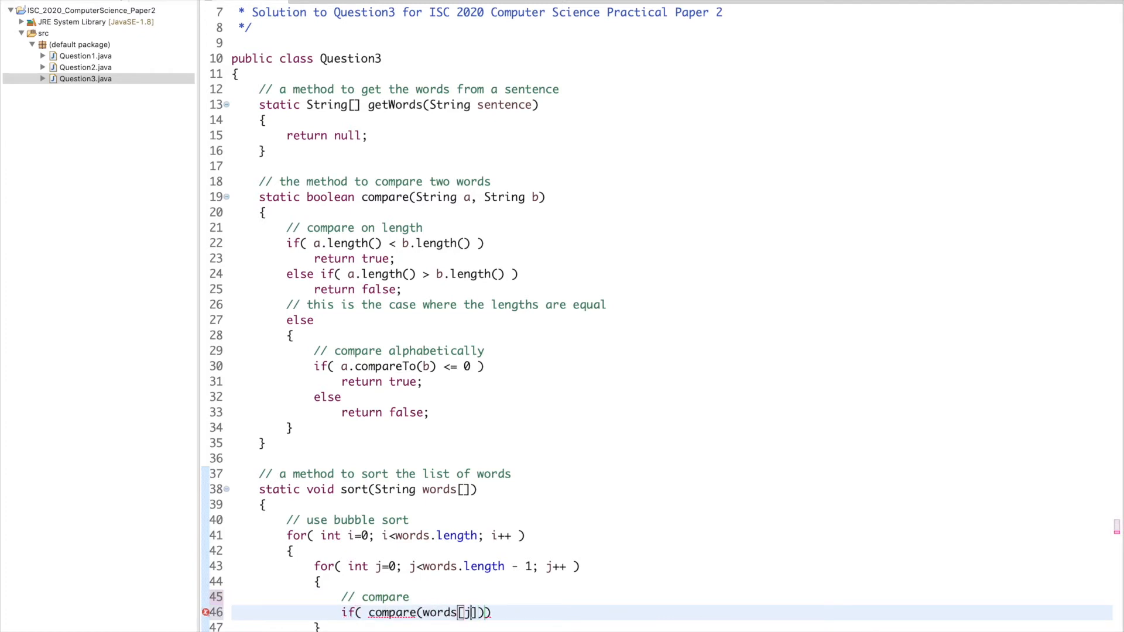
text(, words[j+1)
text(String temp =)
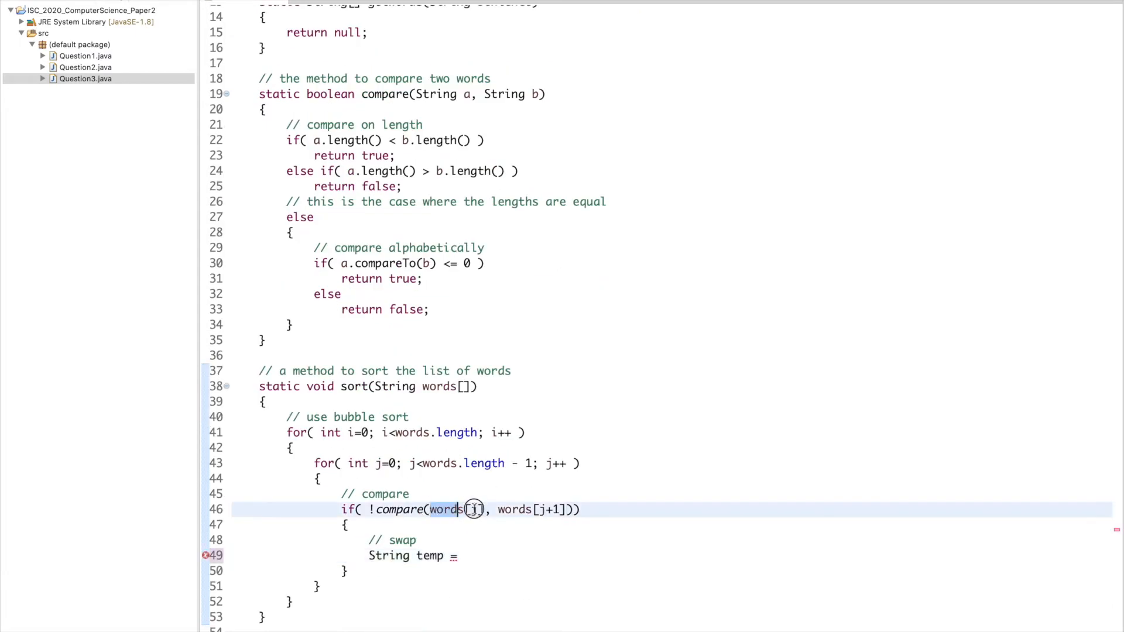
click(473, 556)
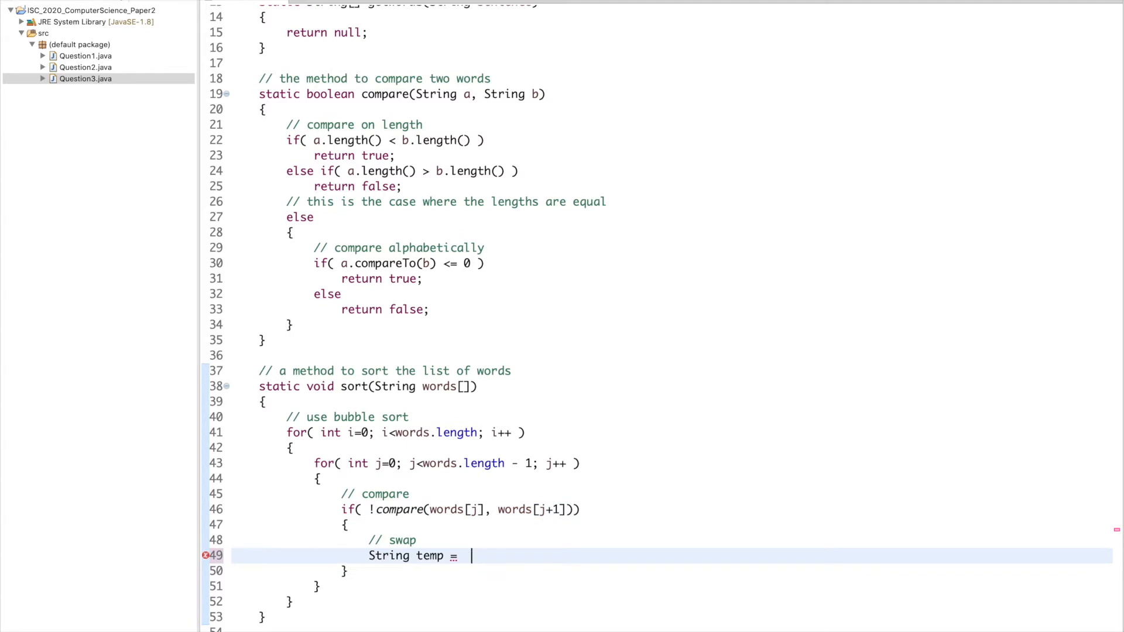
text(words[j];)
text(words[j+1] = temp)
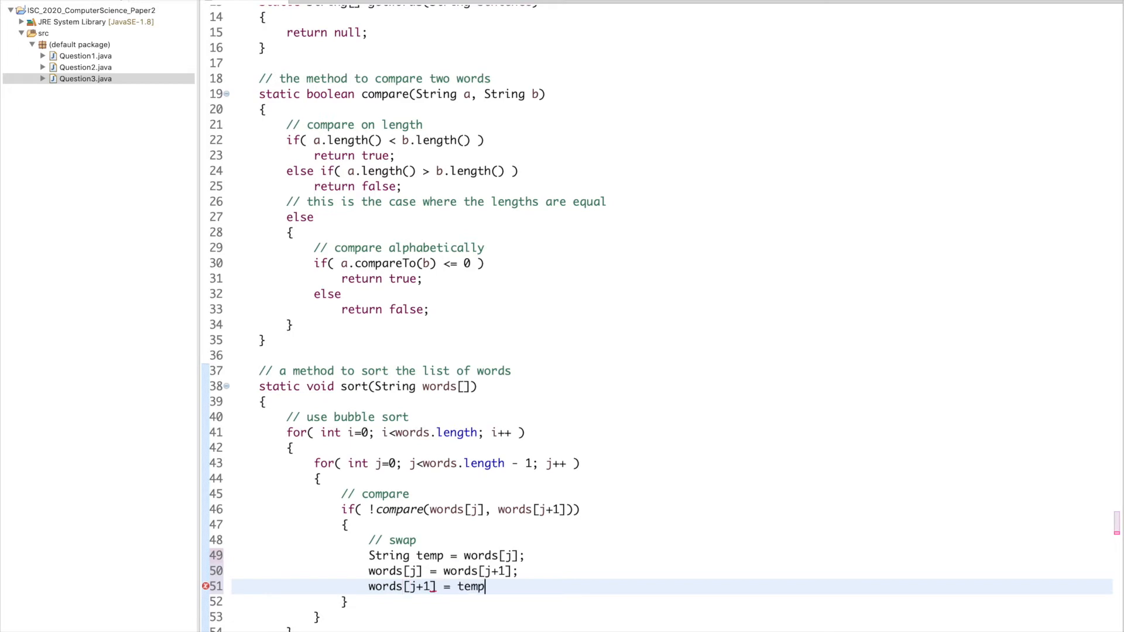
text(;)
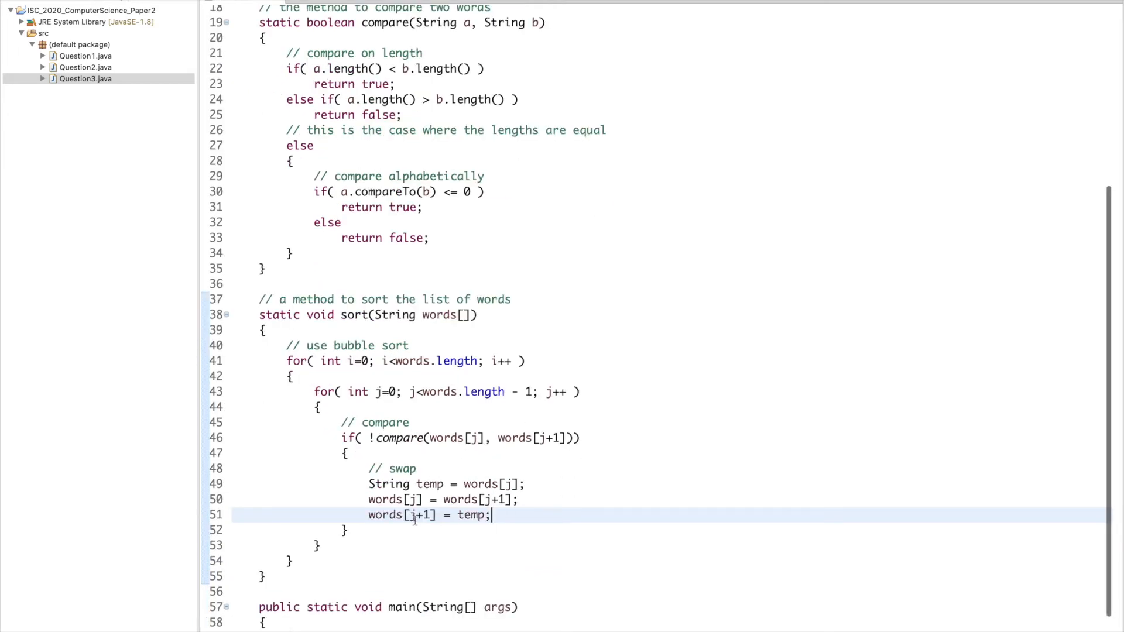
scroll(up, 3)
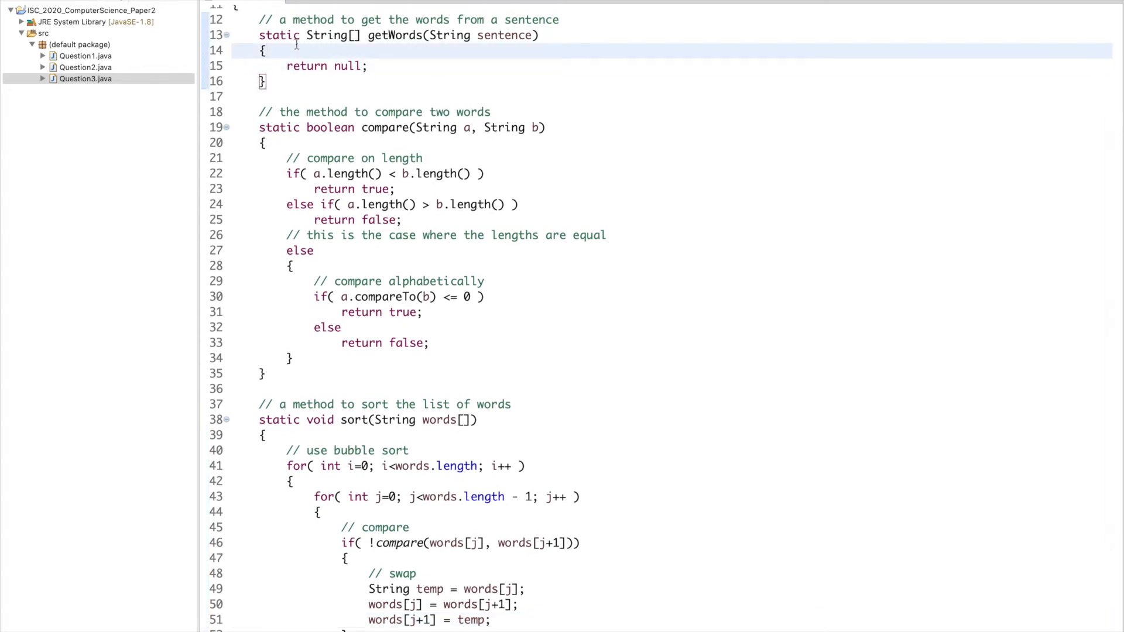
Remove the sentence's last character with sentence.substring(0, sentence.length() - 1)
text(// remove the)
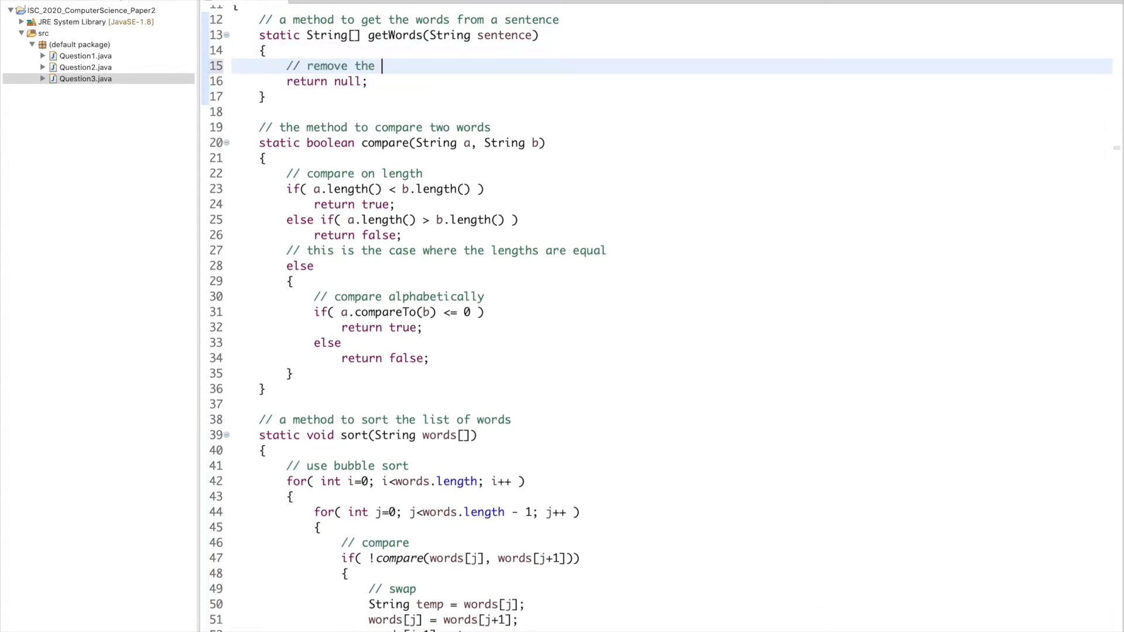
text(last character)
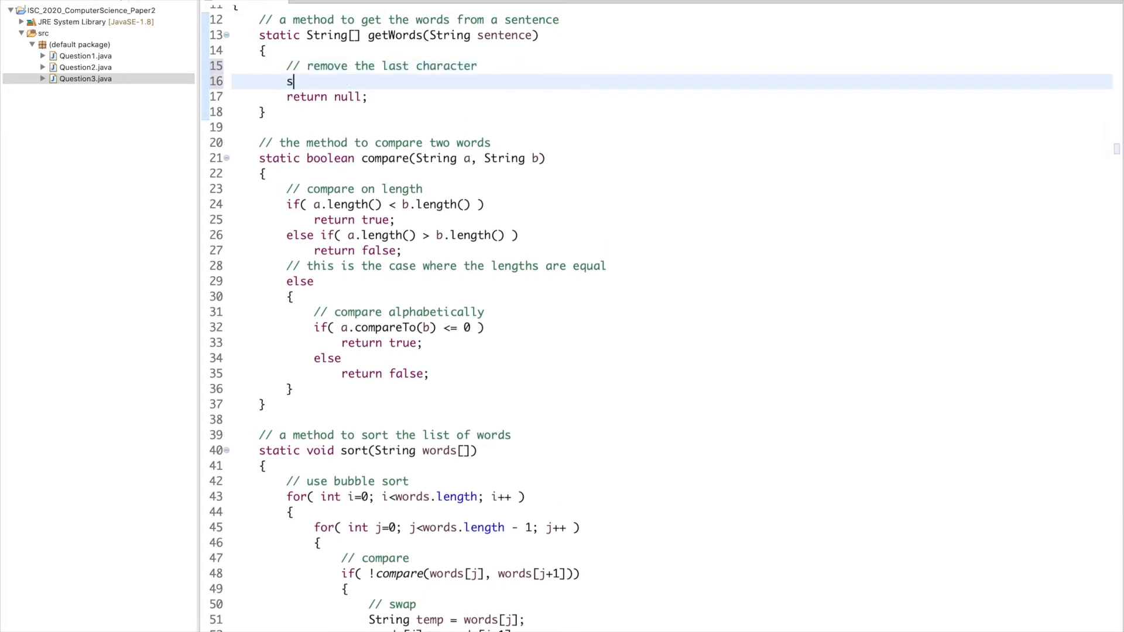
text(entence =)
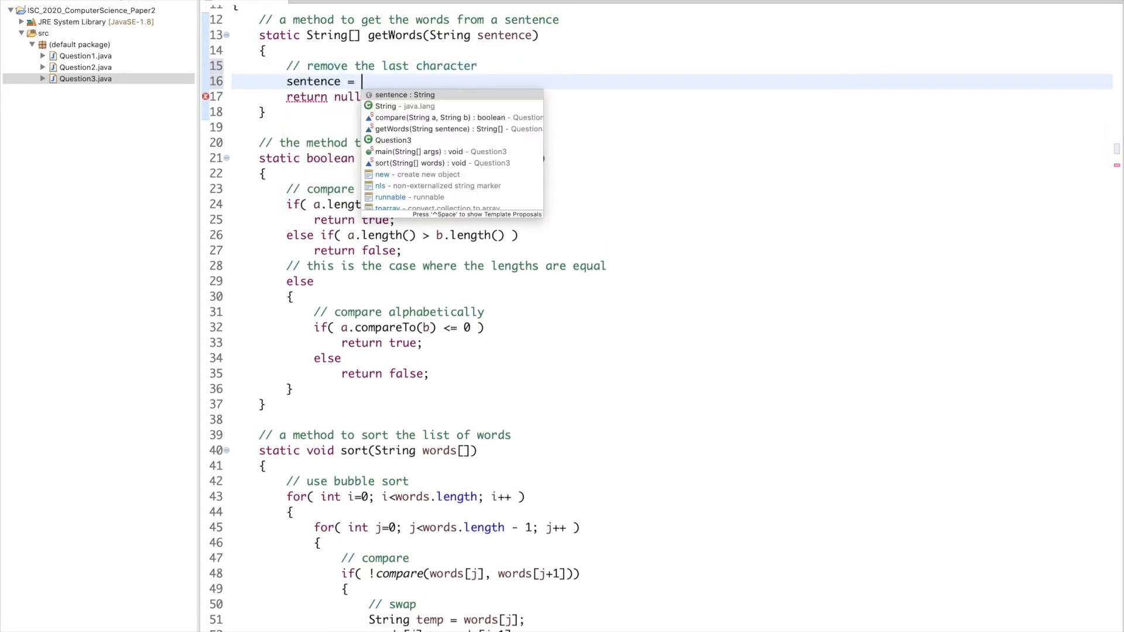
text(sentence.u)
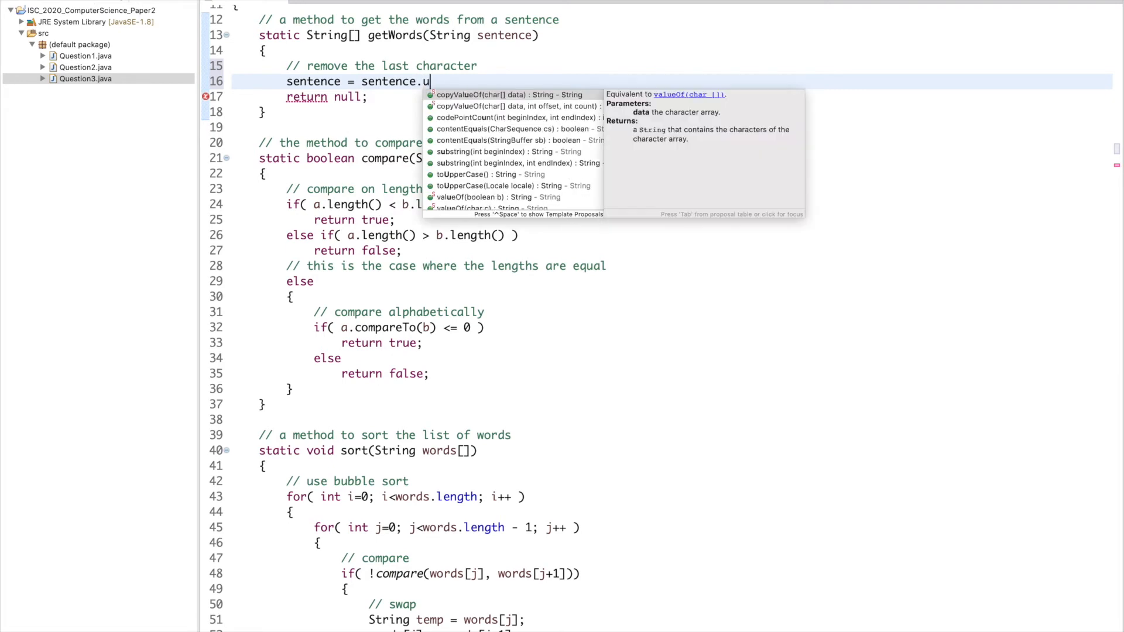
click(517, 151)
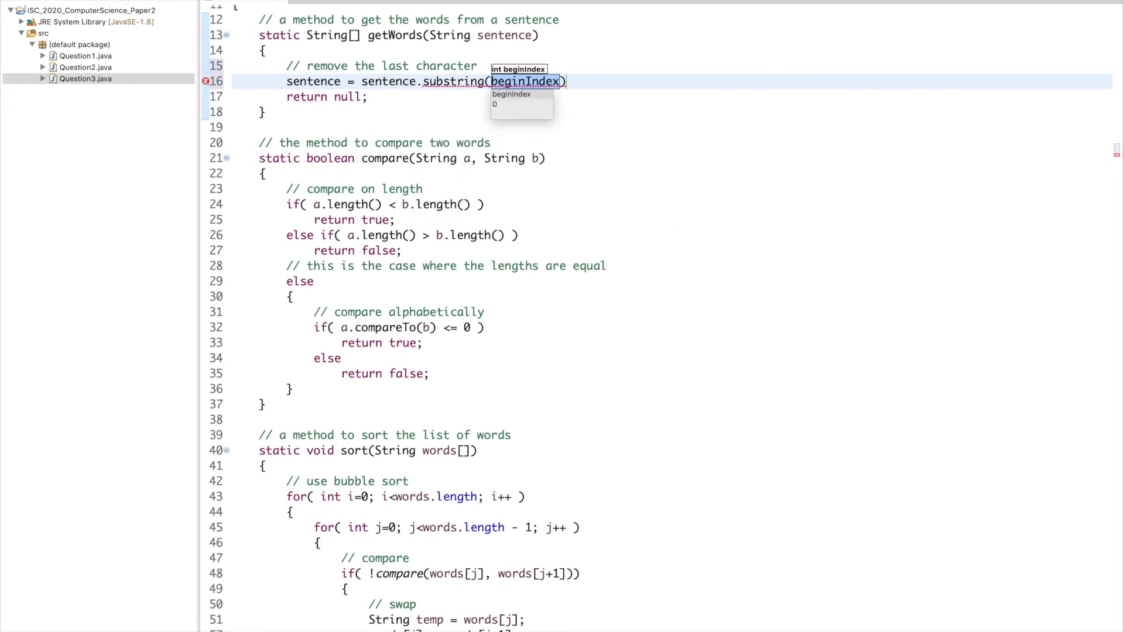
text(0, s)
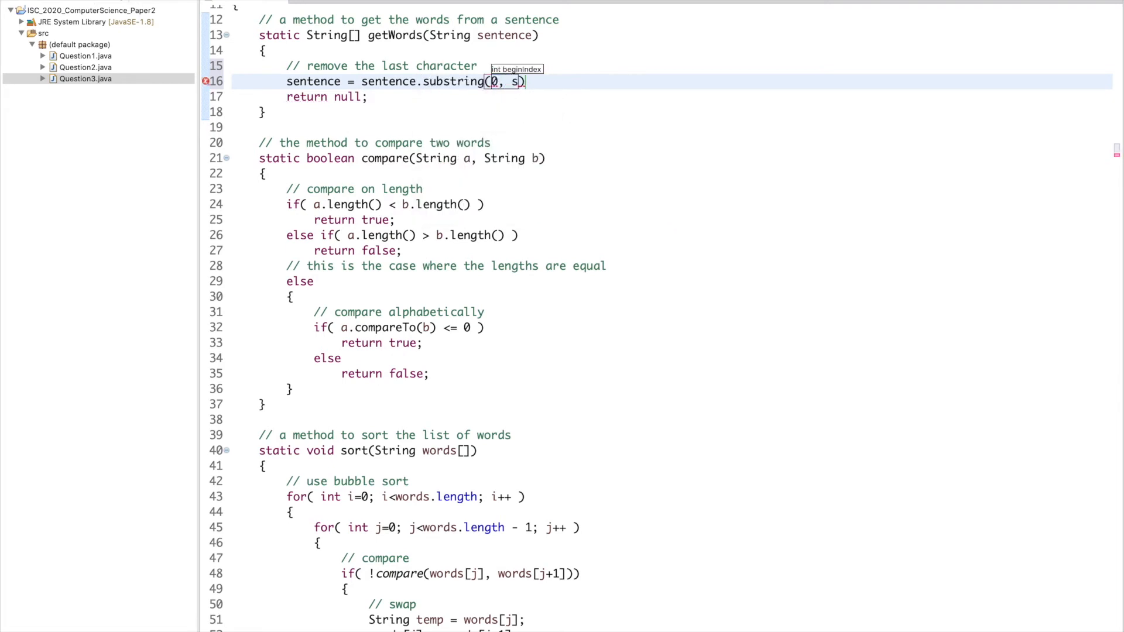
text(entence.length()
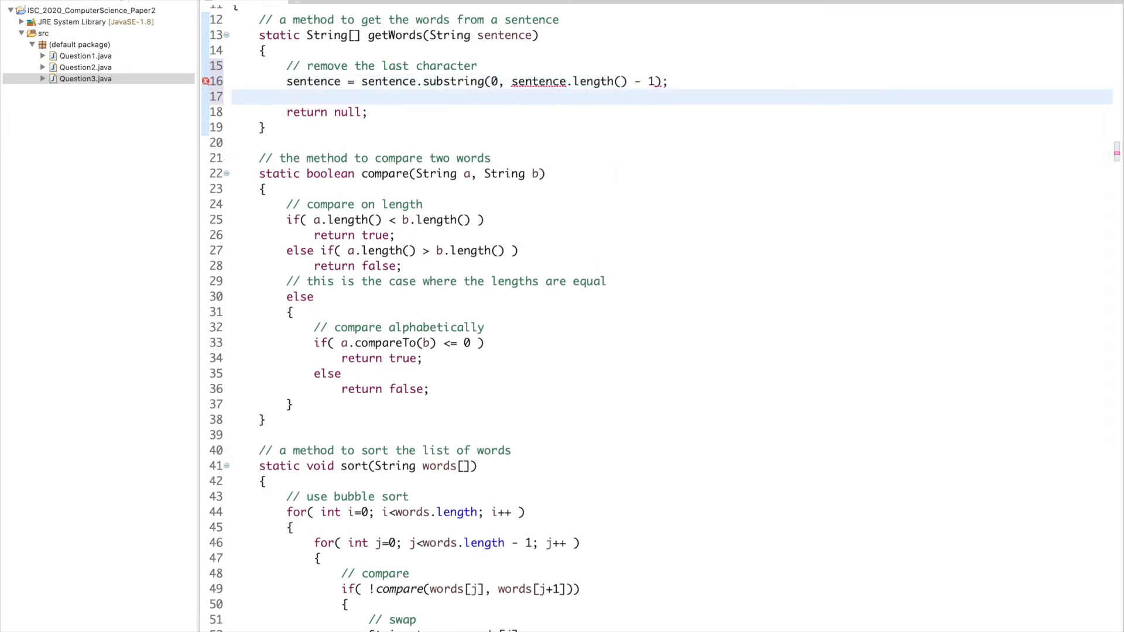
Split the sentence into String words[] and return words instead of null
text(//)
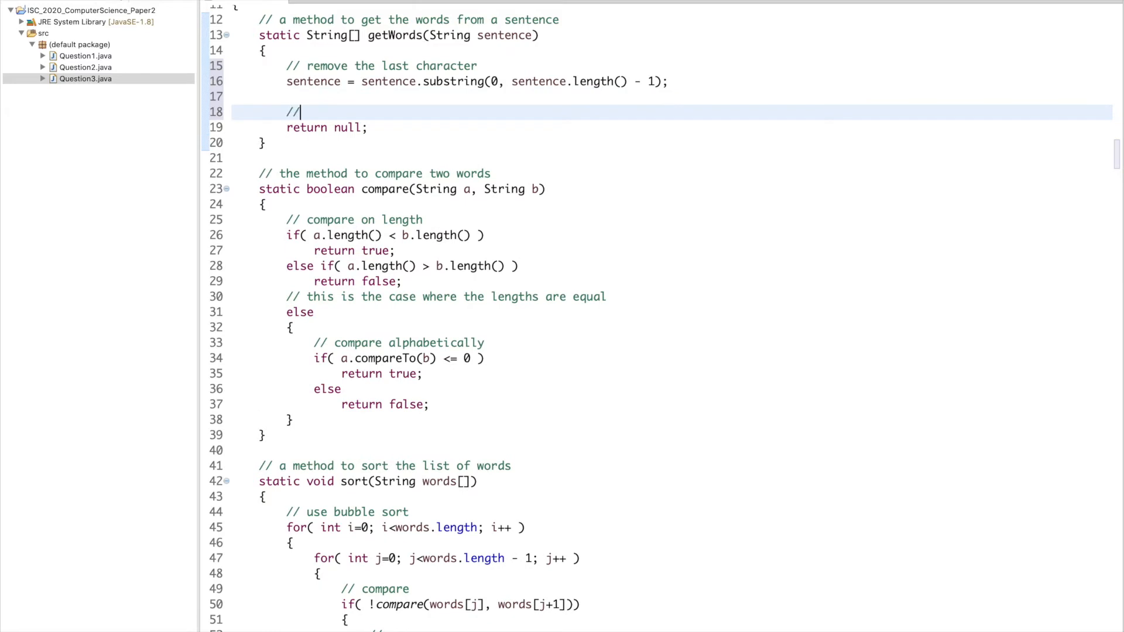
text(get the words)
text(St)
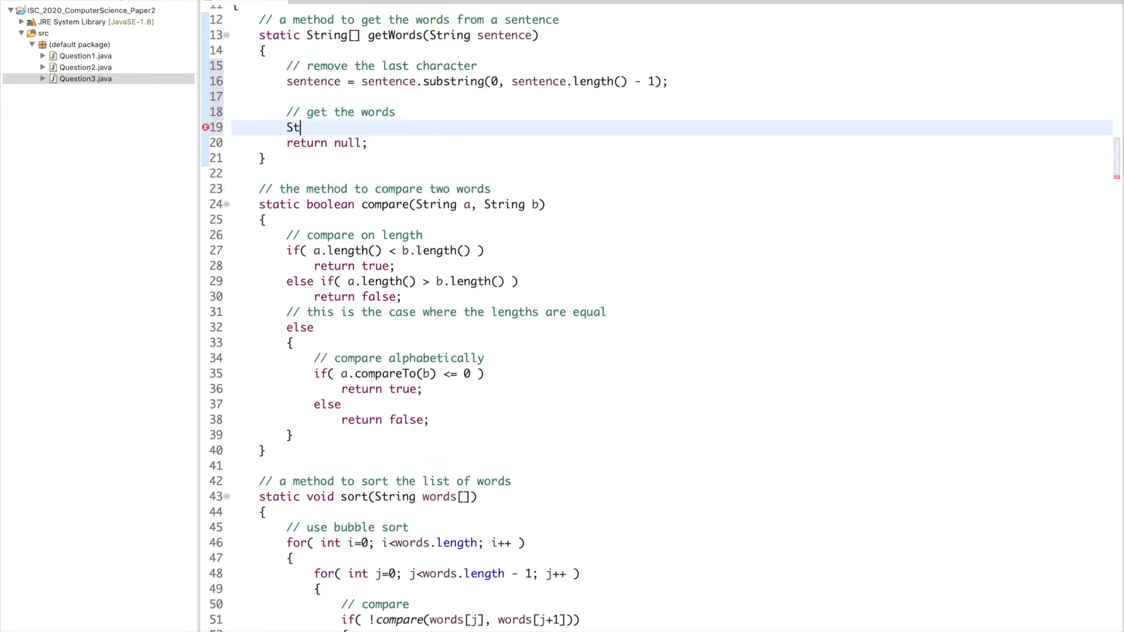
text(ring wor)
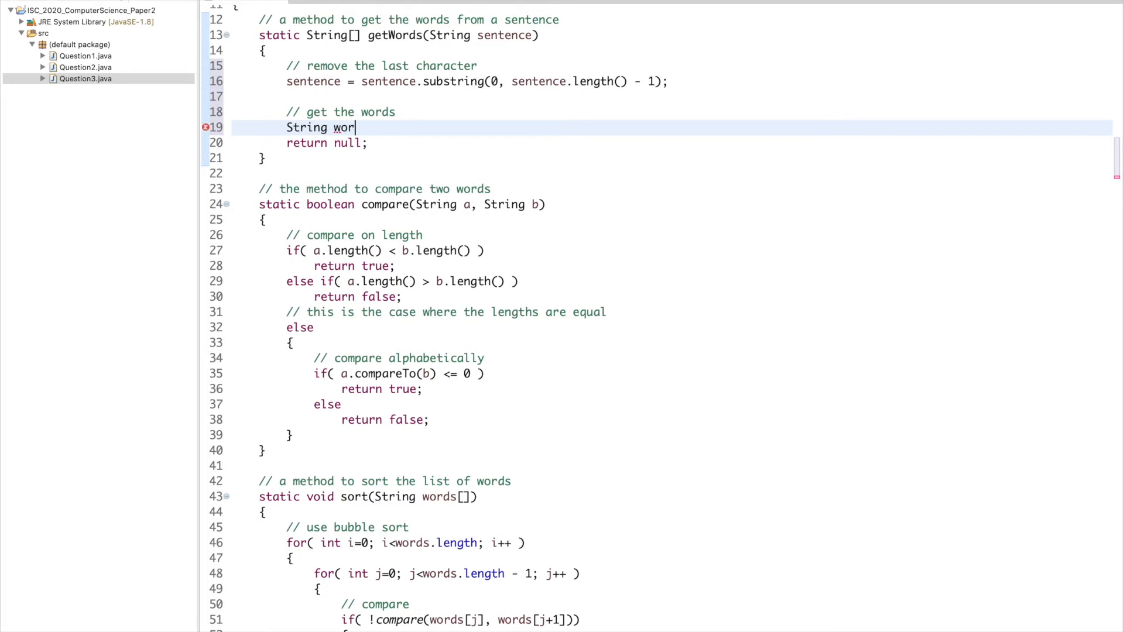
text(ds[] =)
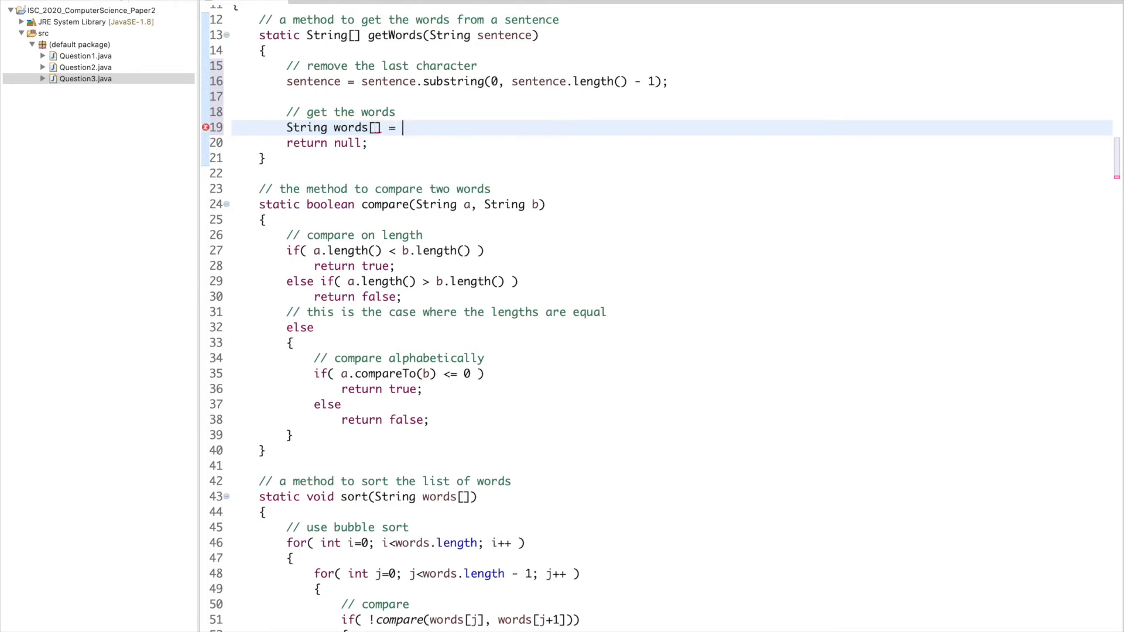
text(sentence.split(" ");)
click(329, 143)
text(words)
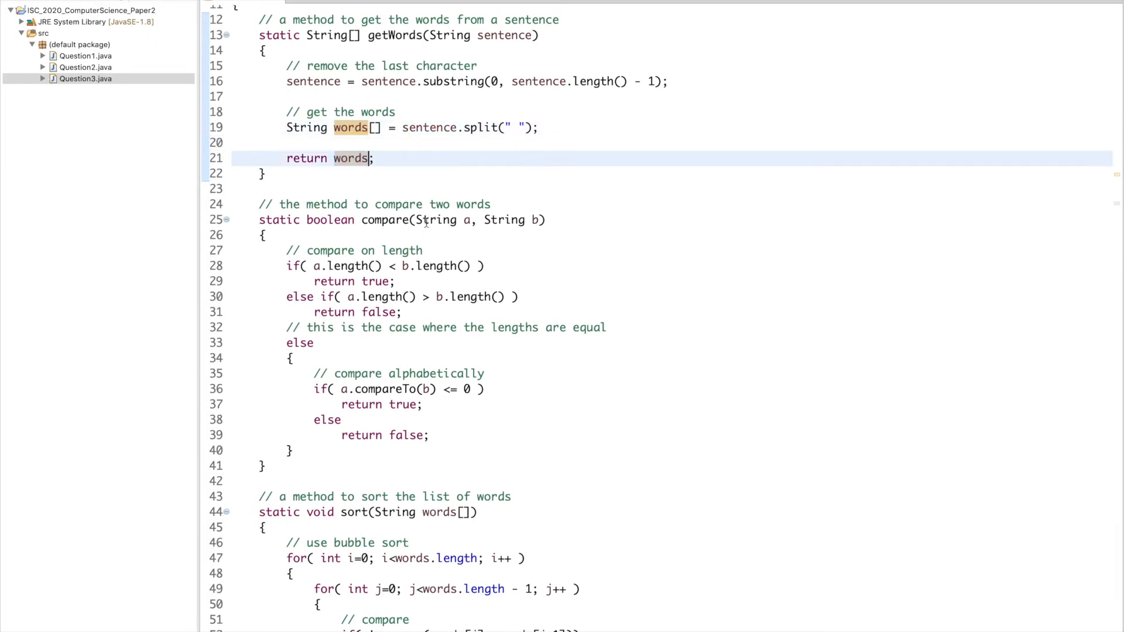
scroll(down, 3)
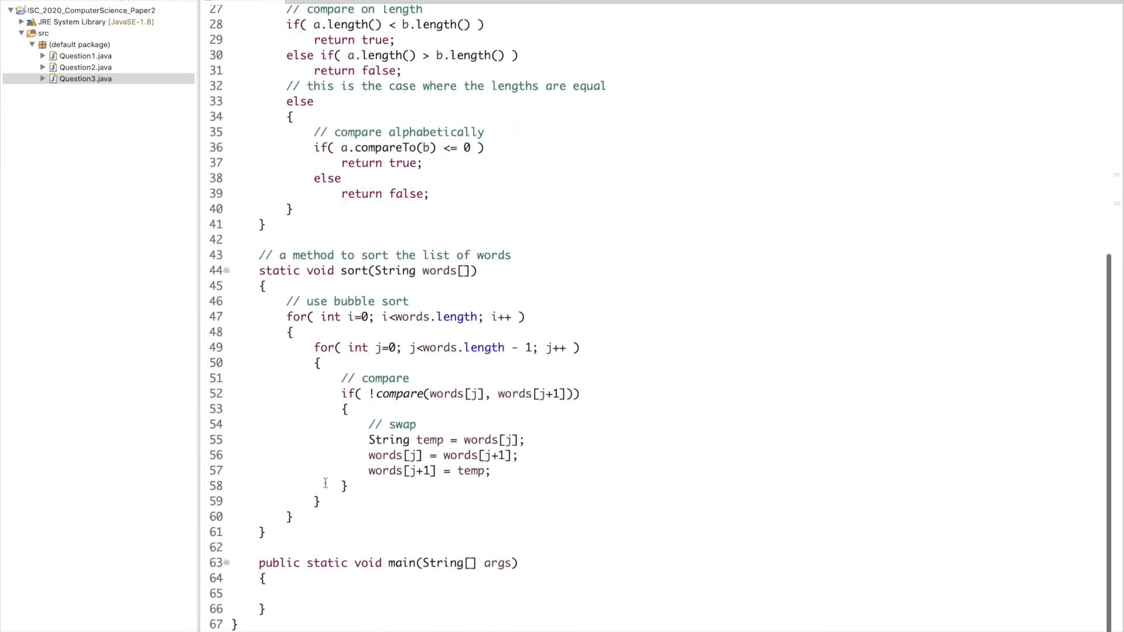
Create Scanner scanner = new Scanner(System.in) with a comment, and call scanner.close() at the end
text(// scann)
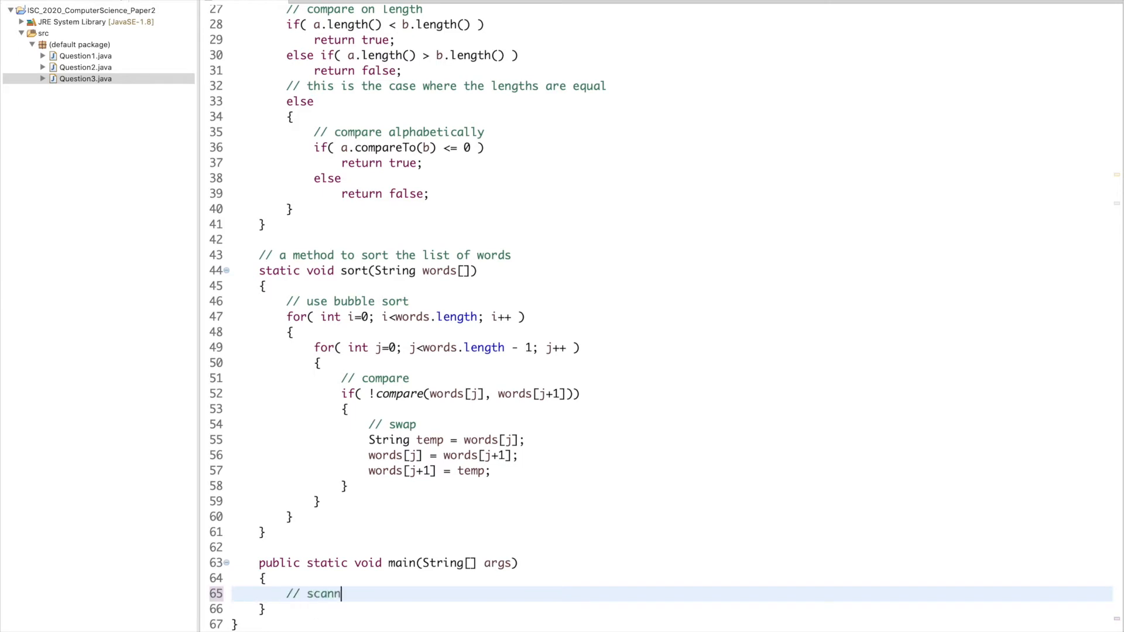
text(er to read from the)
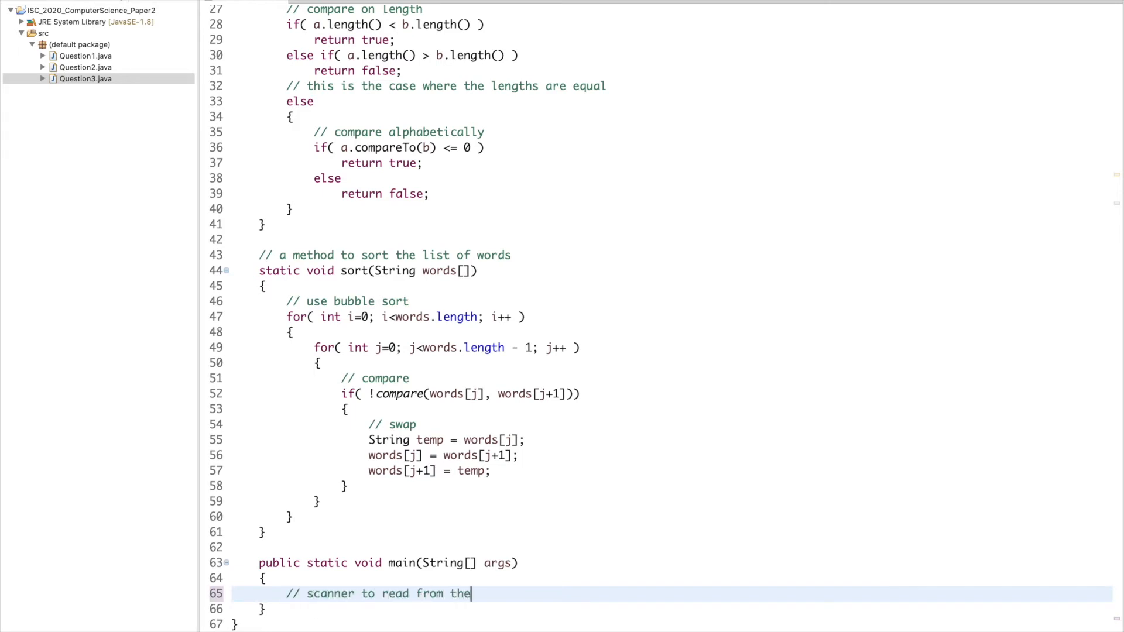
text(Sca)
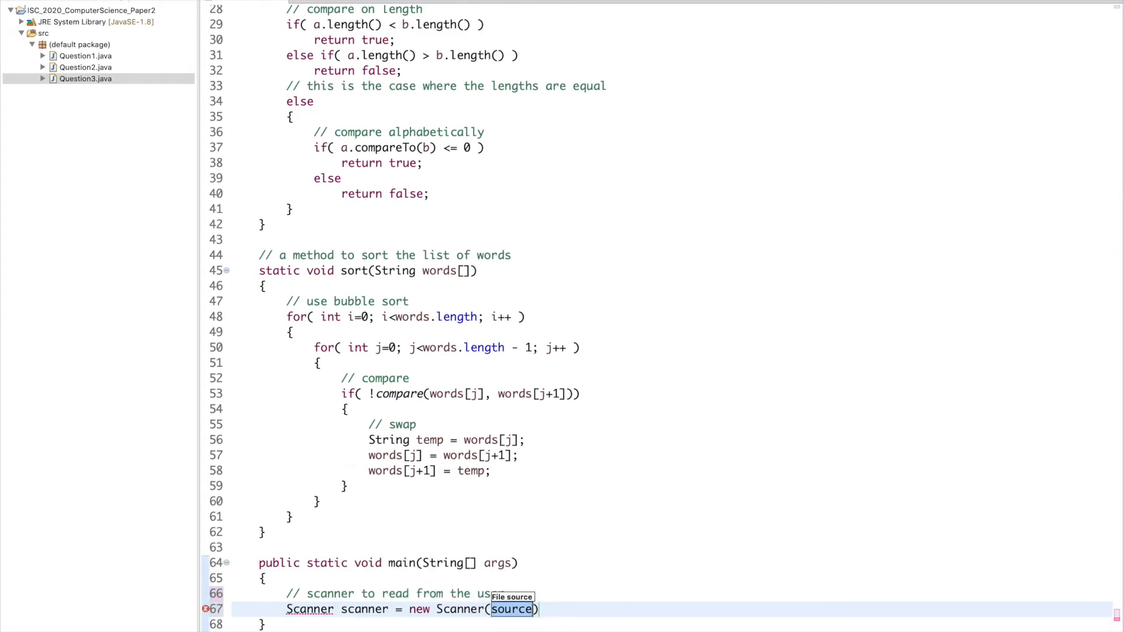
text(System.in)
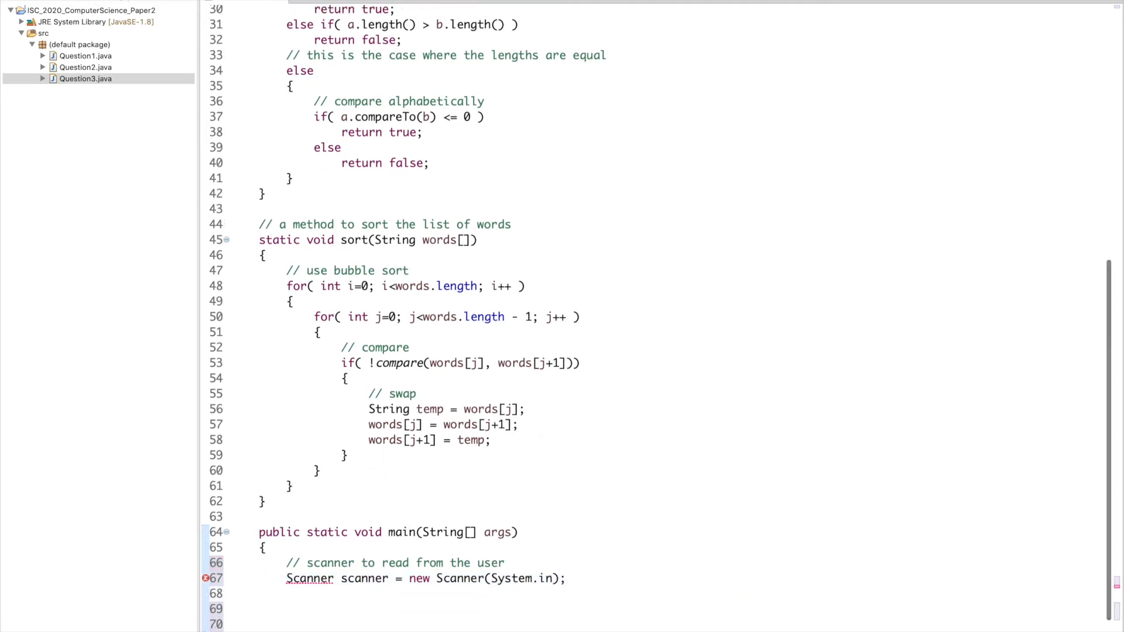
scroll(down, 3)
text(//)
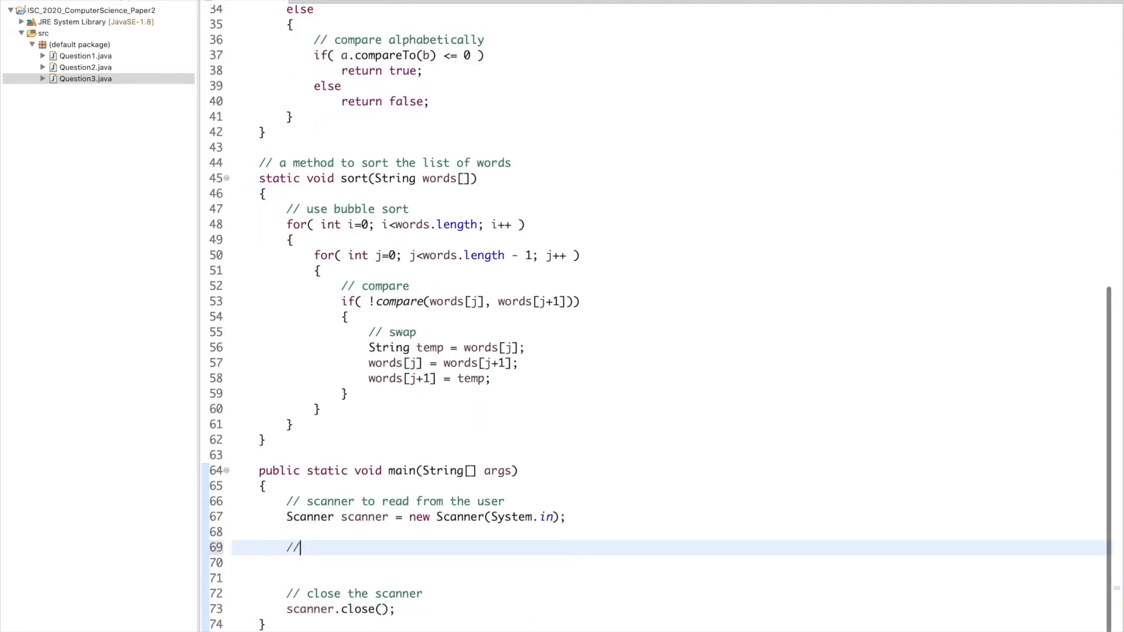
text(r)
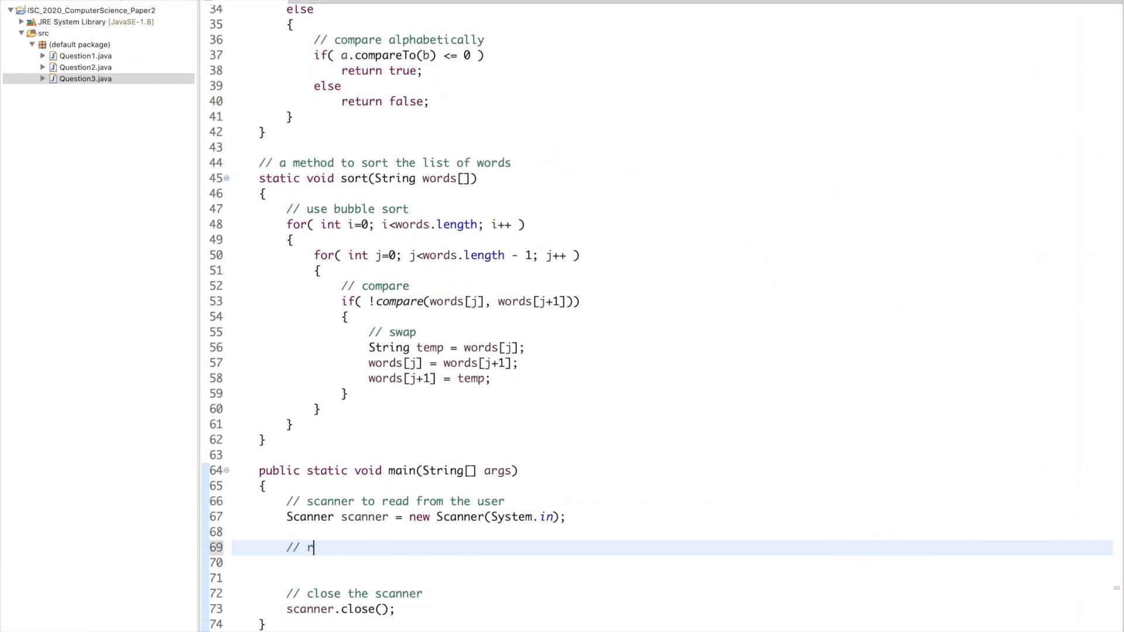
Read String line = scanner.nextLine() and store its final character in lastChar
text(ead a line)
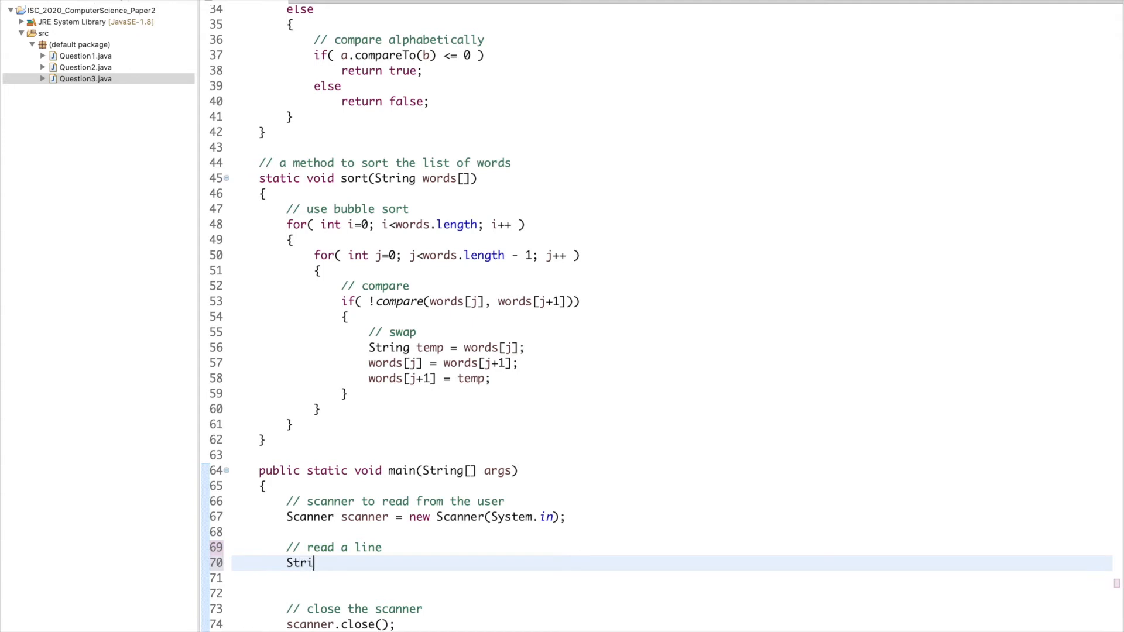
text(ng line =)
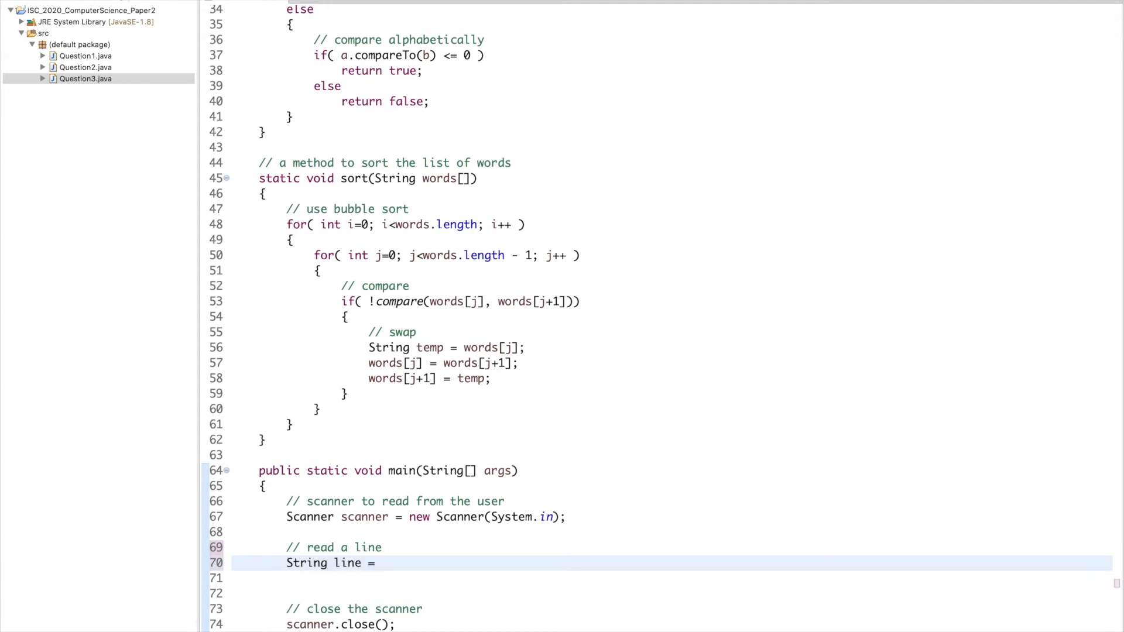
text(scanner)
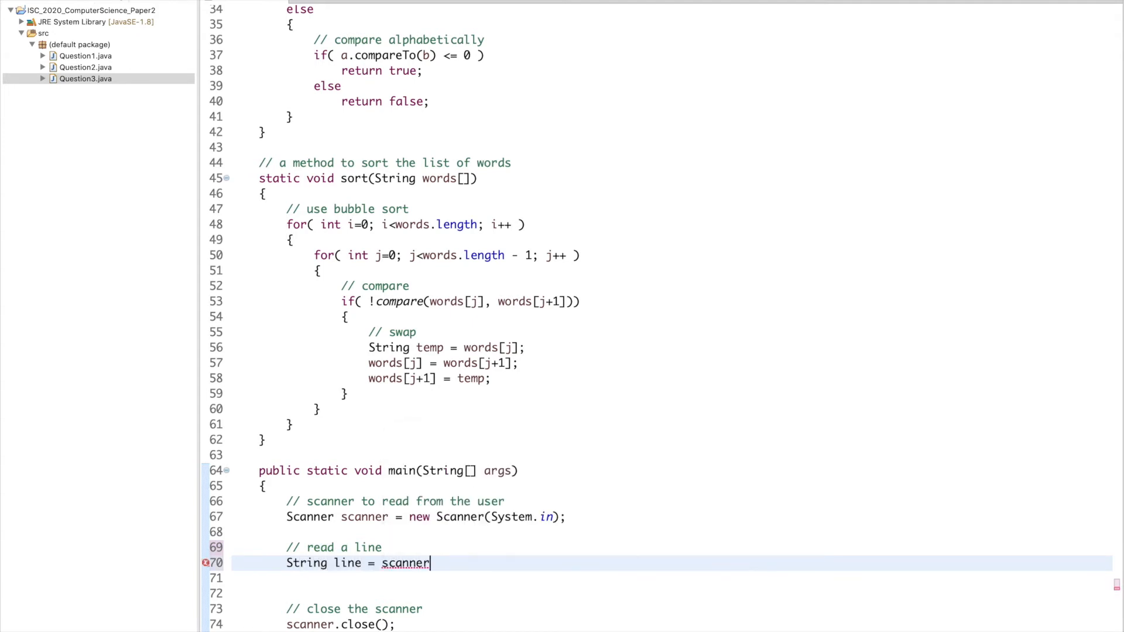
text(.nextLine();)
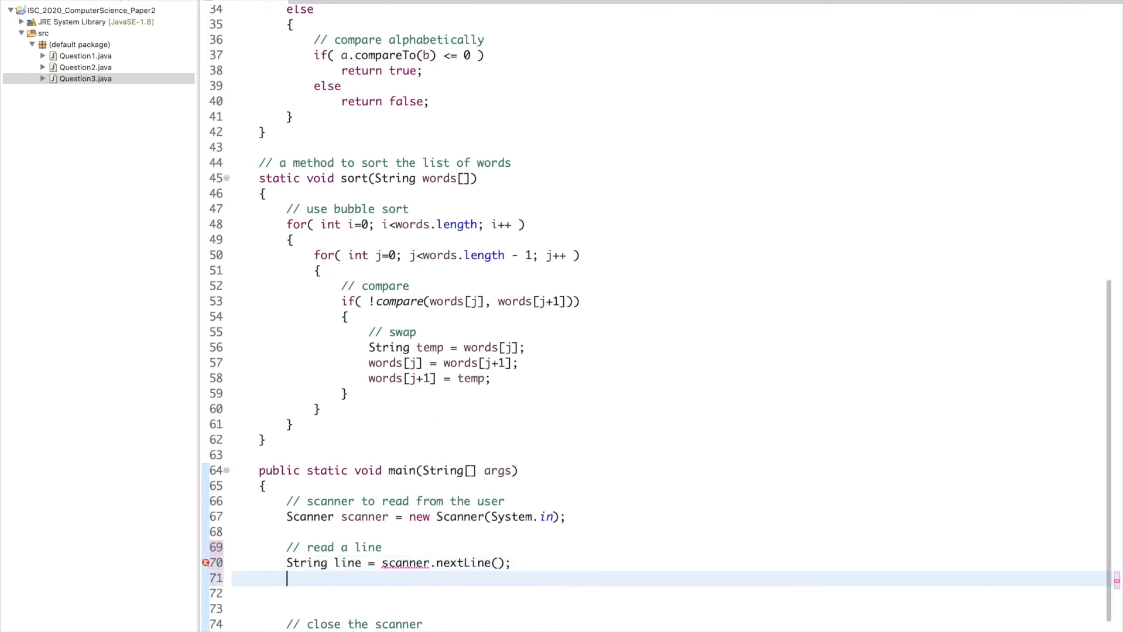
text(// check f)
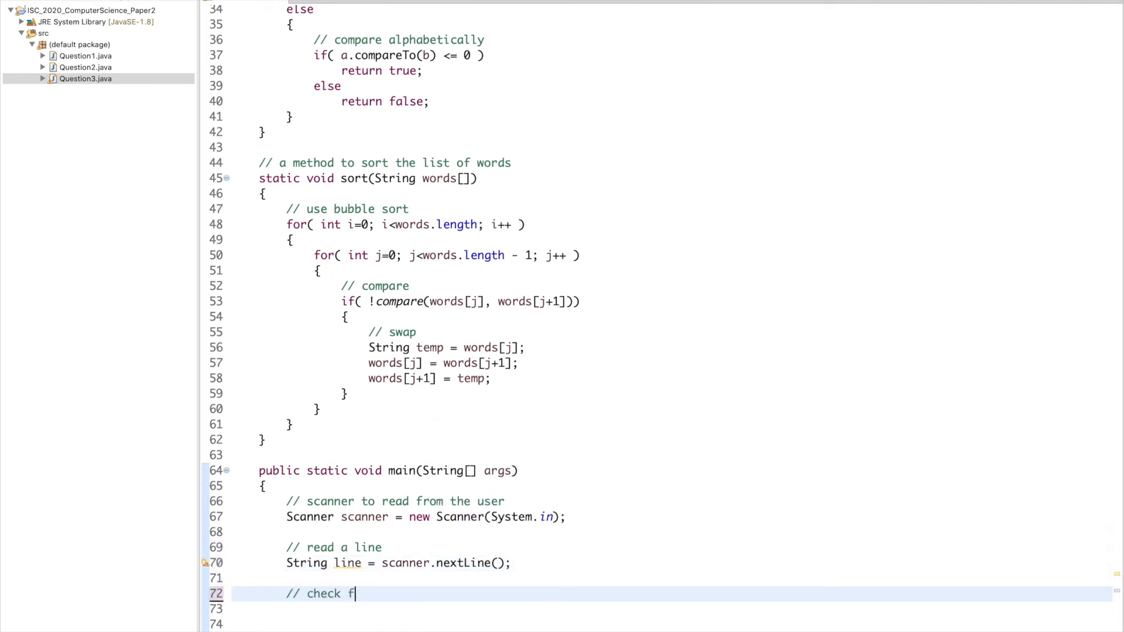
text(or the validity)
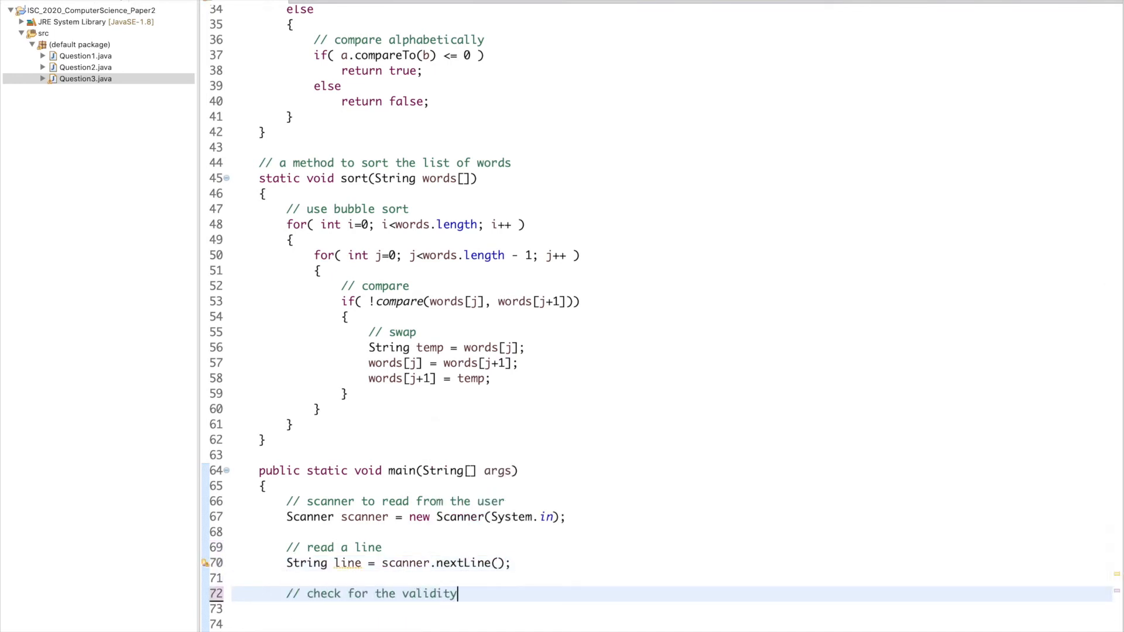
text(char last)
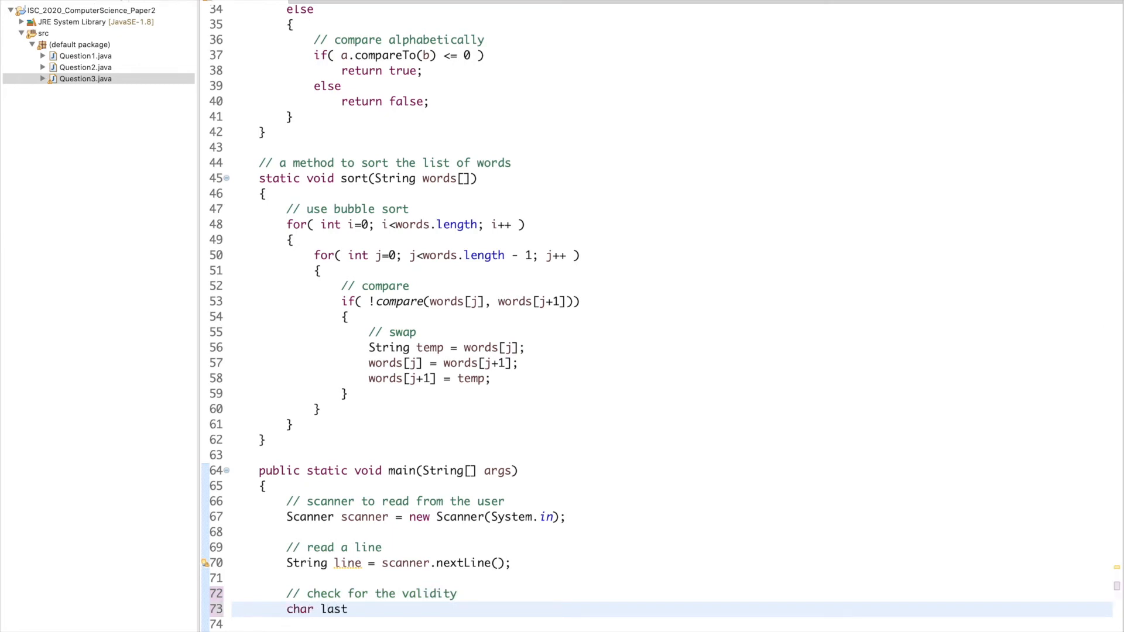
text(Char = line.charAt(l)
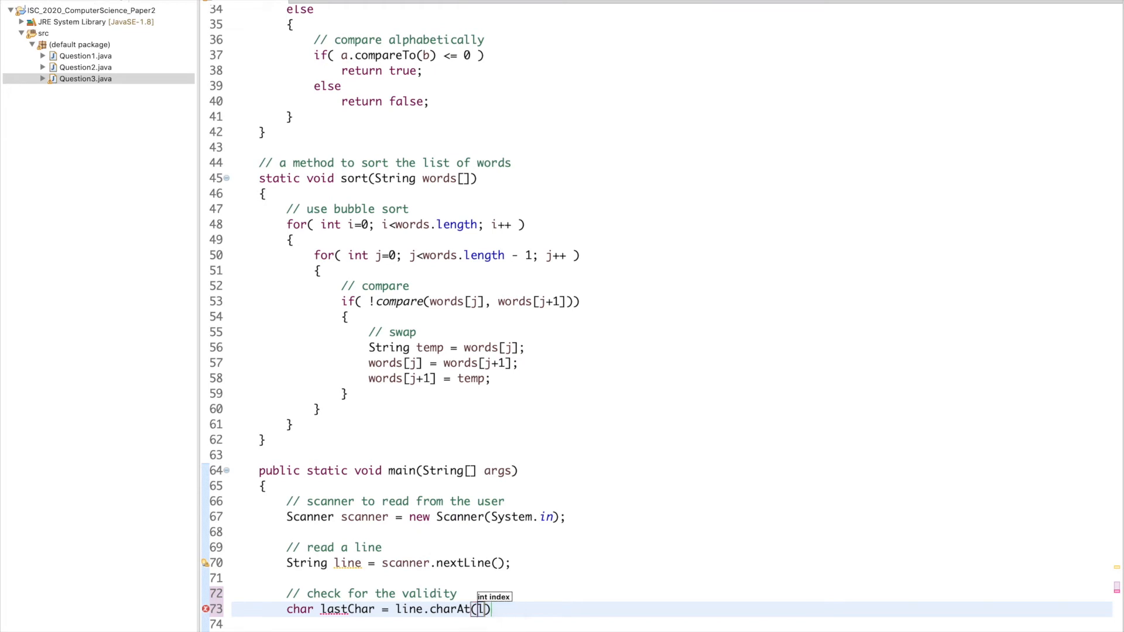
text(line.length() - 1);)
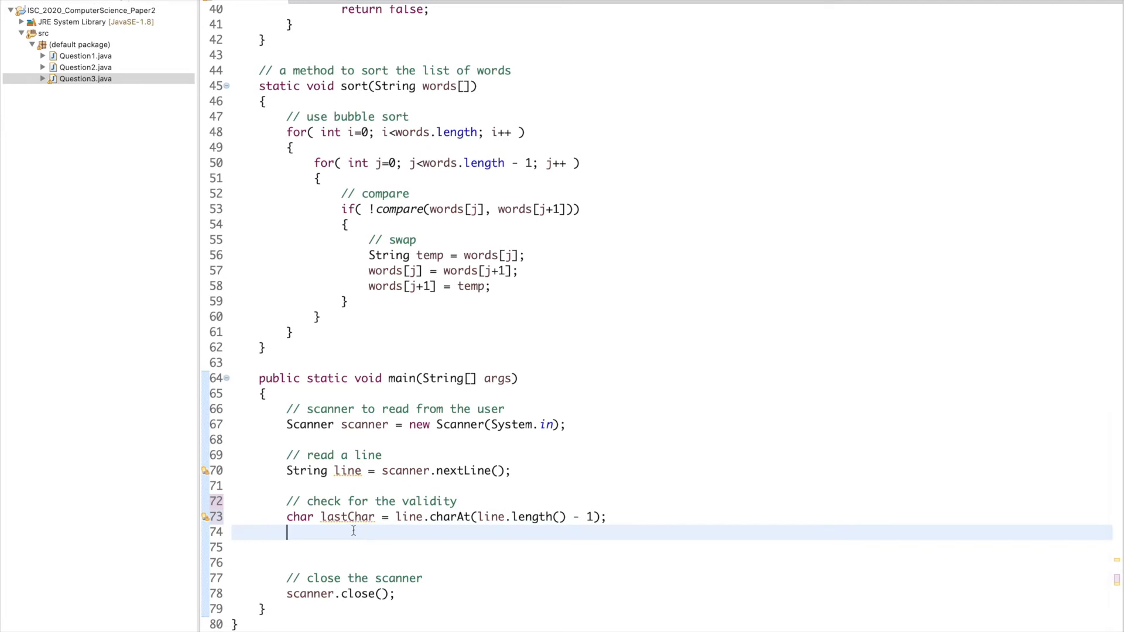
Open an if block for when lastChar is not '.', '?' or '!'
text(if( !))
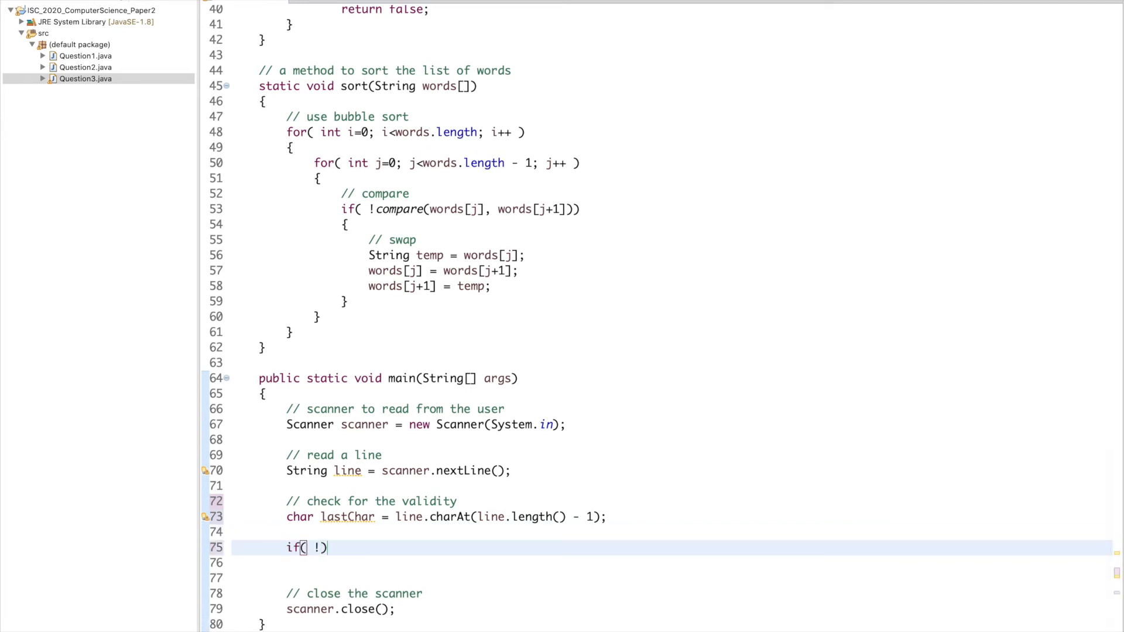
text((l))
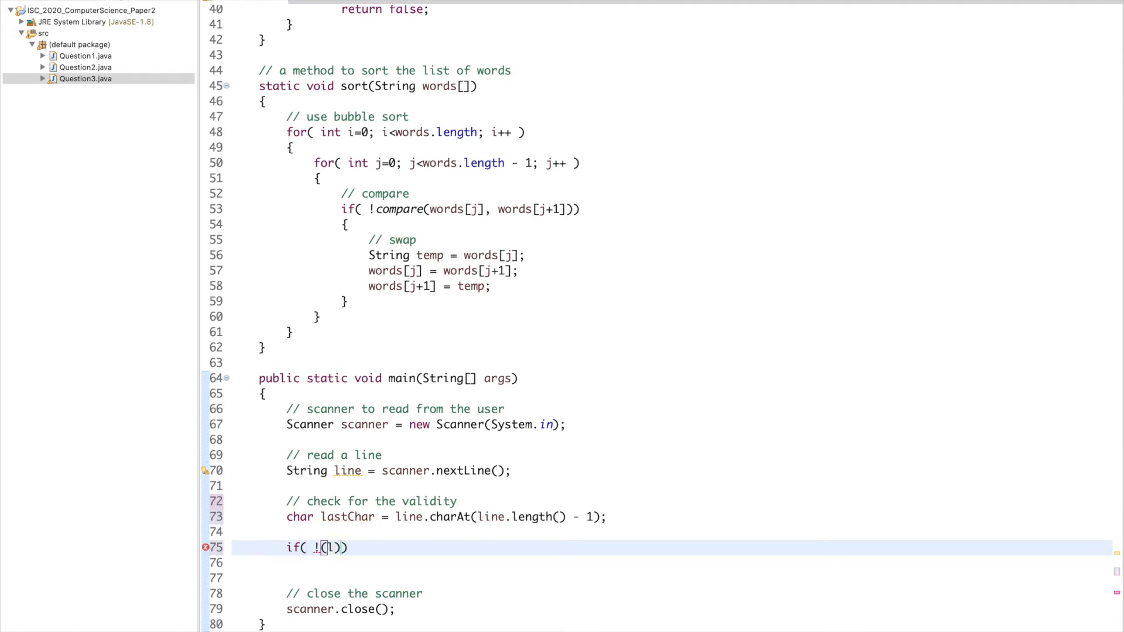
text(lastChar =)
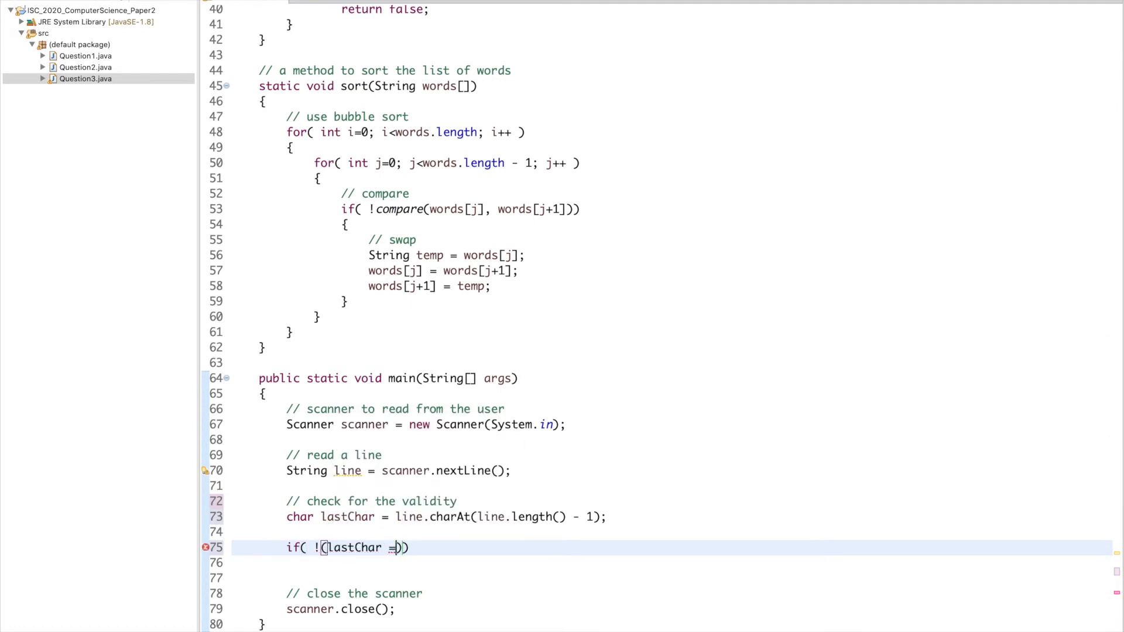
text(='.')
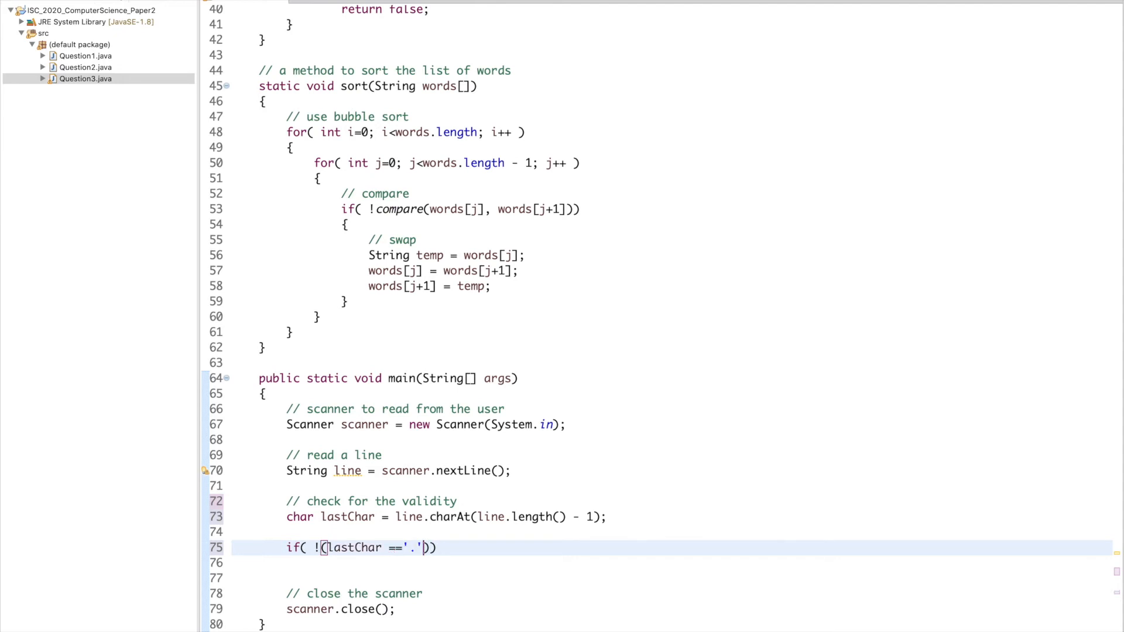
text(|| l)
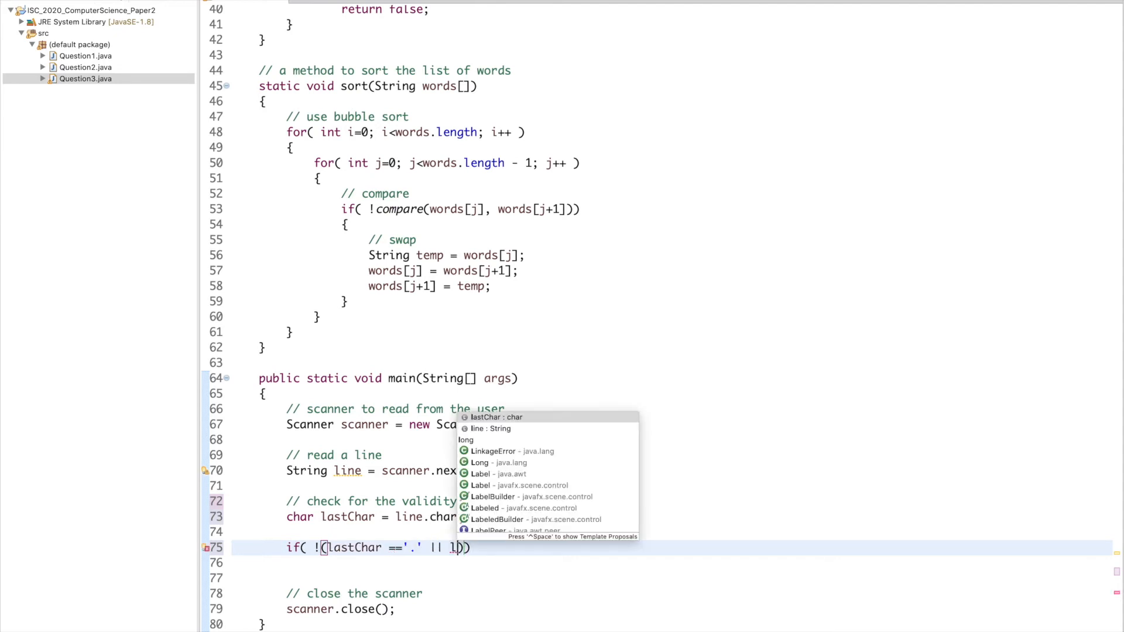
text(lastChar=='?' || l)
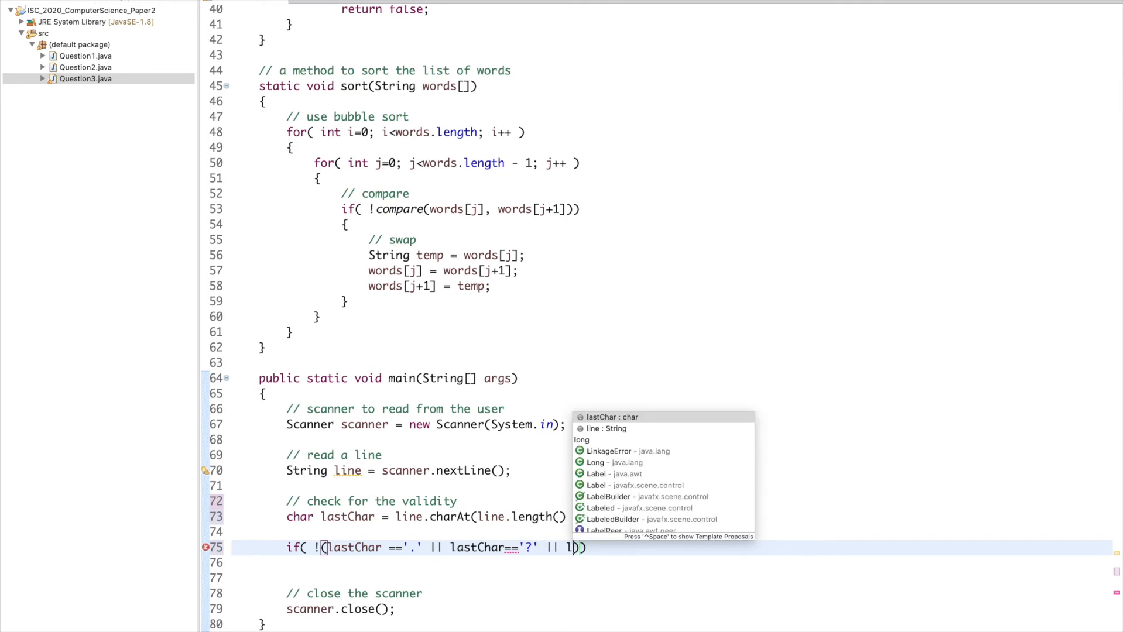
text(astChar =='!)
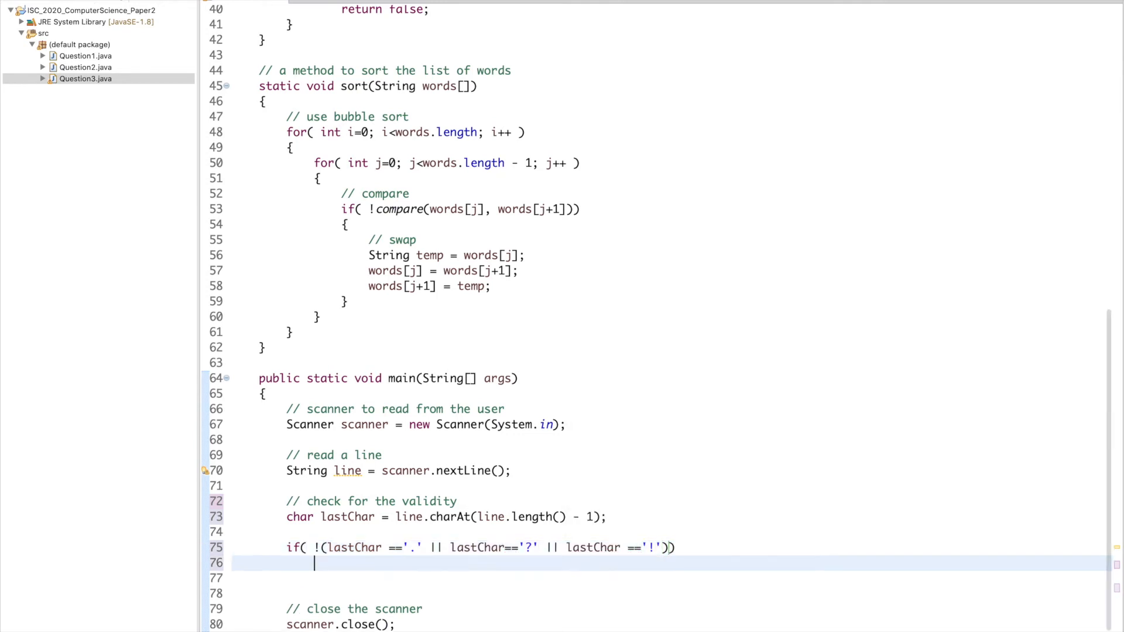
text({)
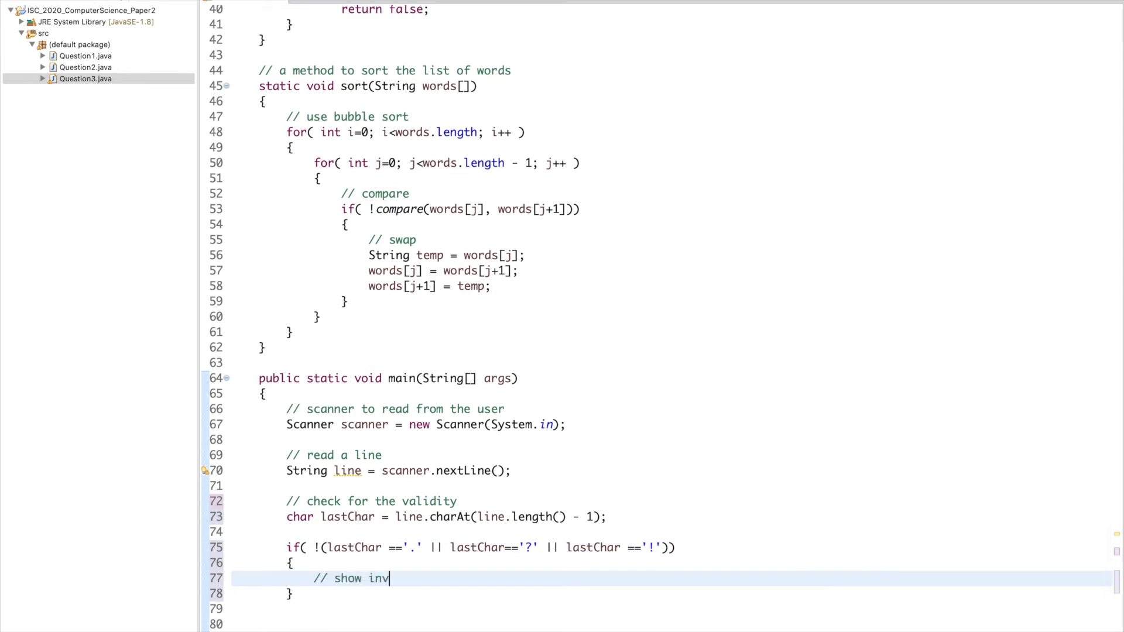
Inside it, print INVALID INPUT, close the scanner and terminate the program
text(alid inpt)
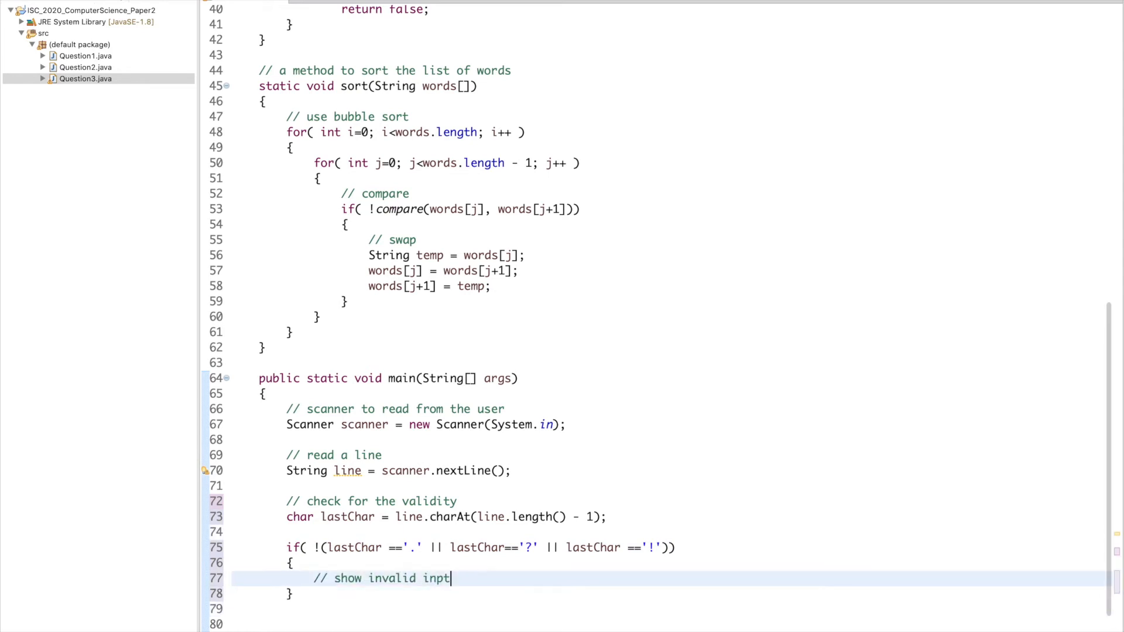
text(System.out.println();)
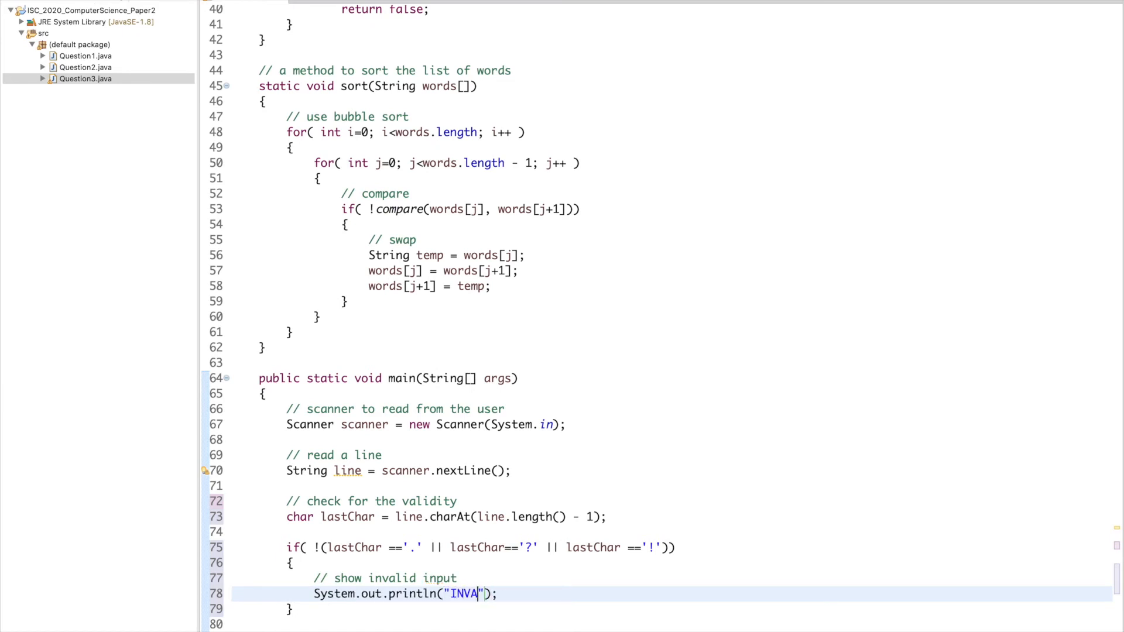
text(LID INPUT)
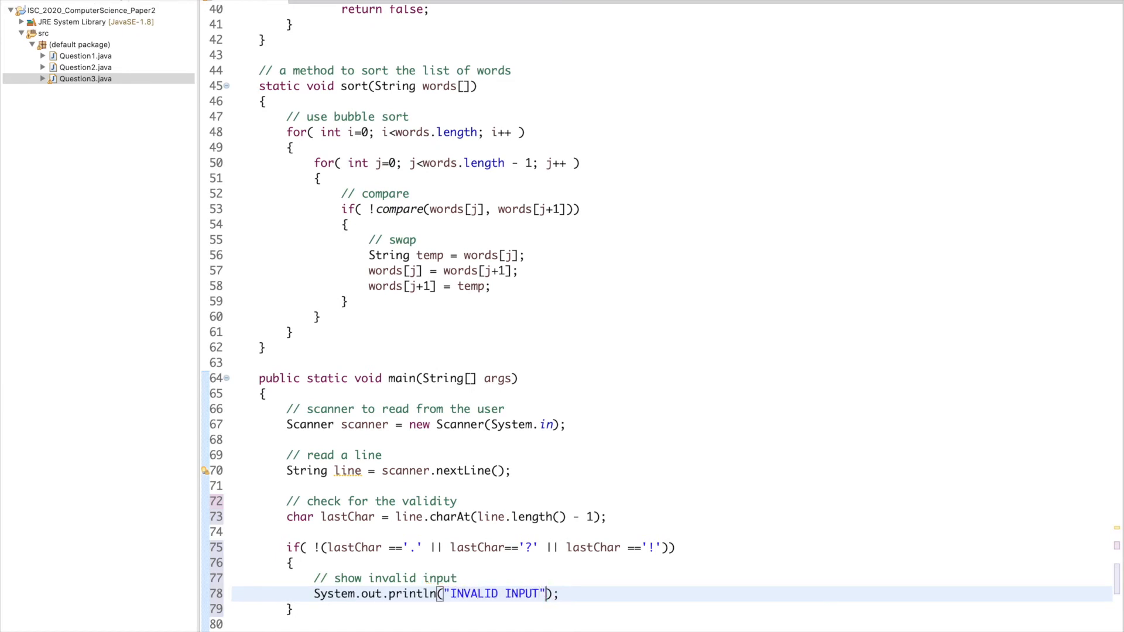
text(// terminate)
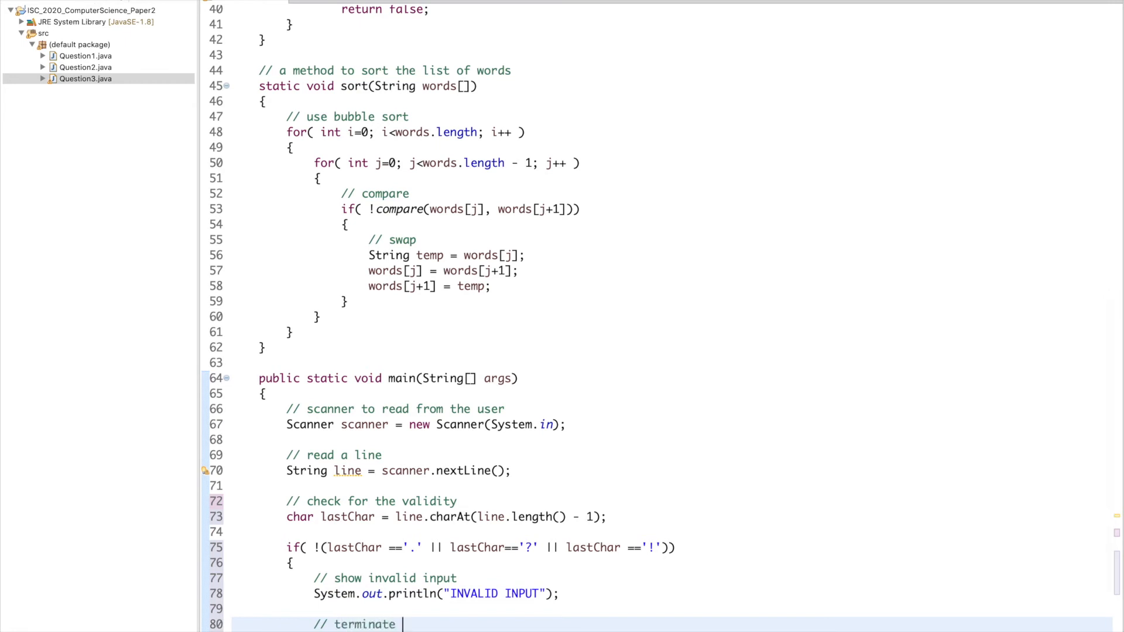
text(the program)
text(s)
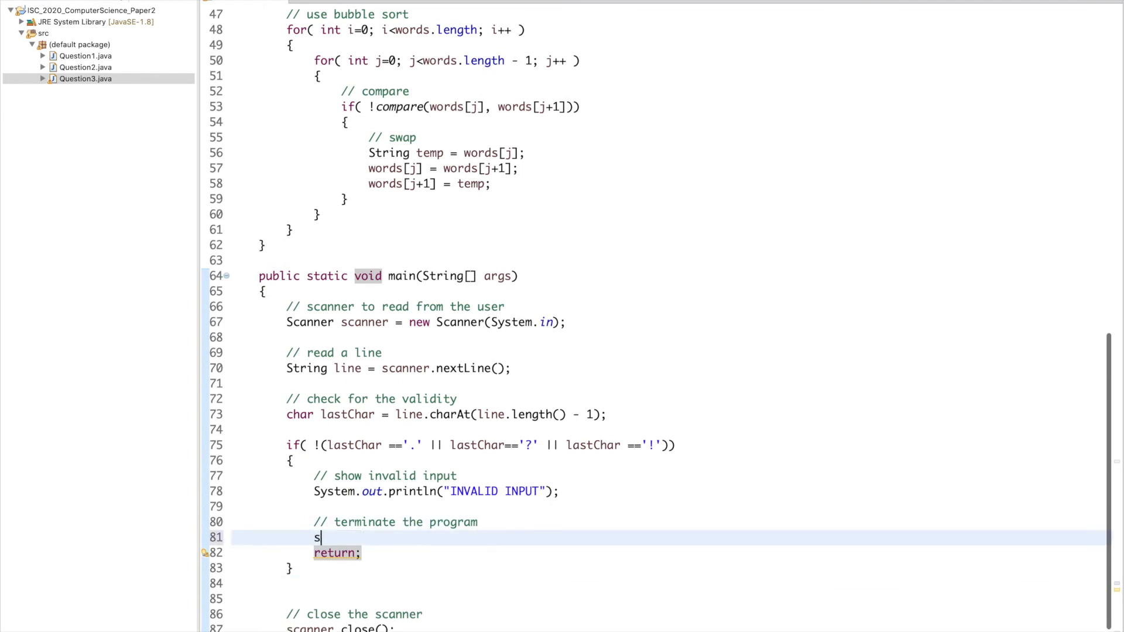
text(canner.close();)
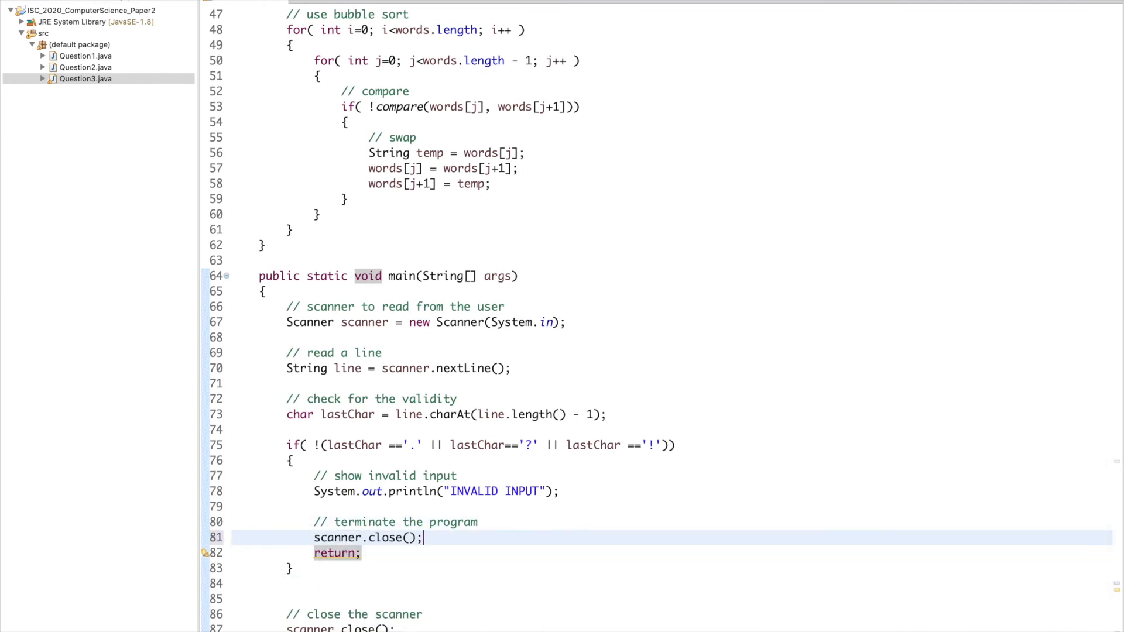
click(376, 553)
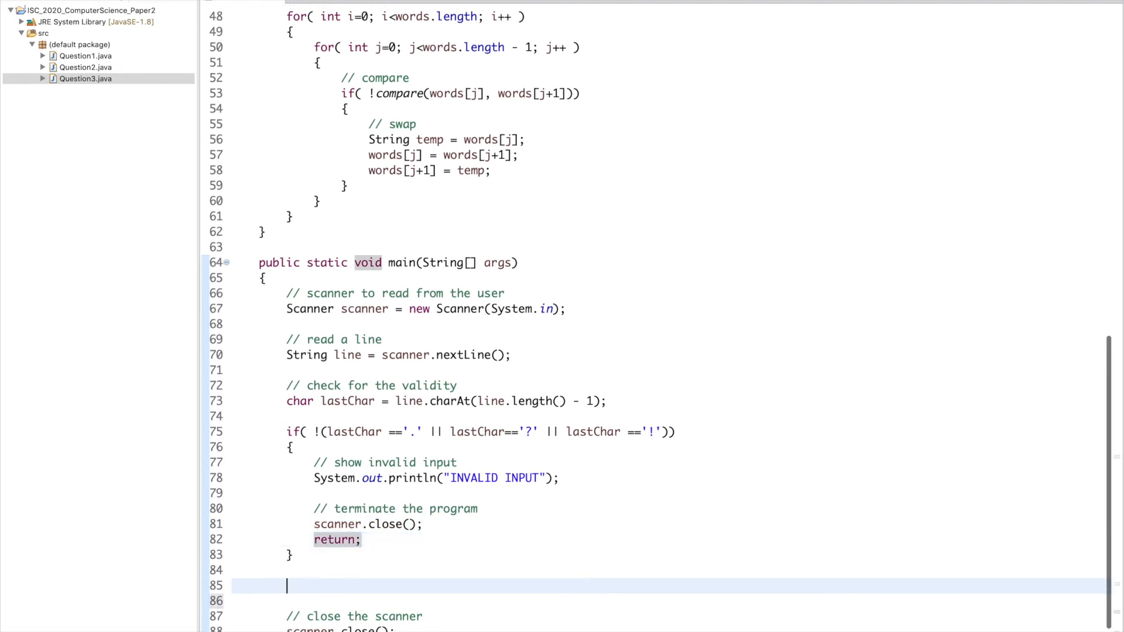
Get String words[] = getWords(line) and sort the words
text(//)
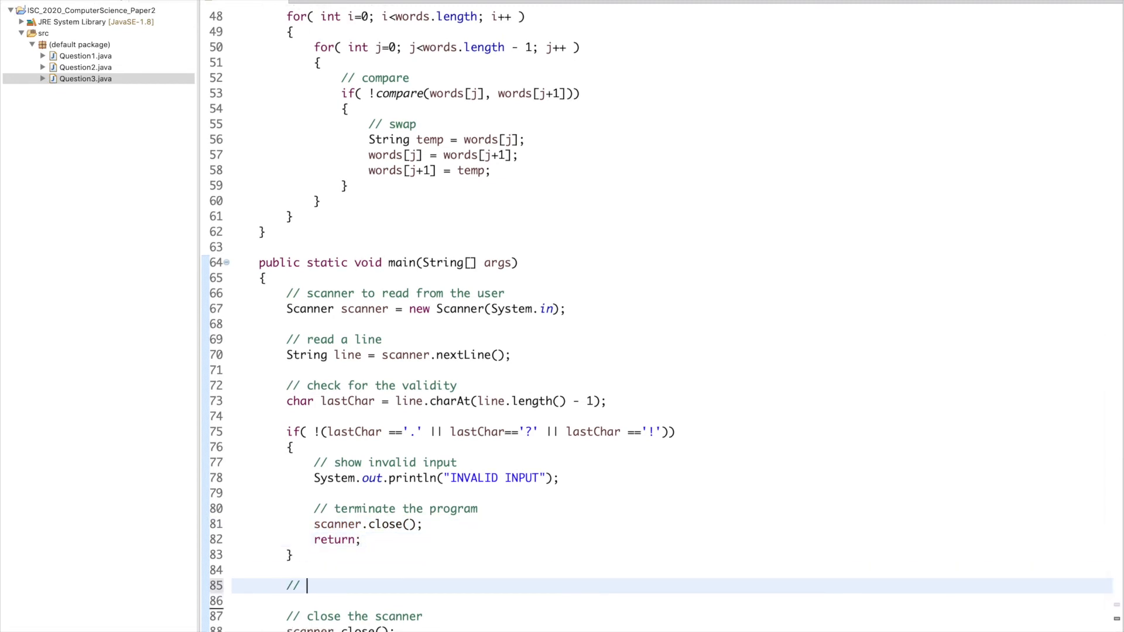
text(get the words)
text(St)
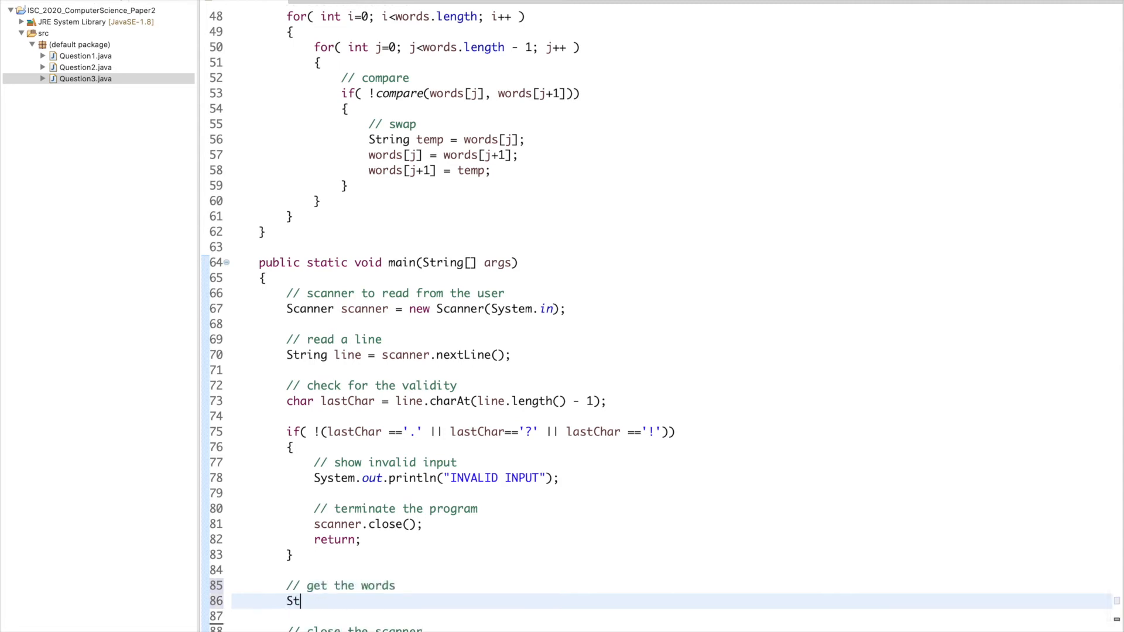
text(ring words[])
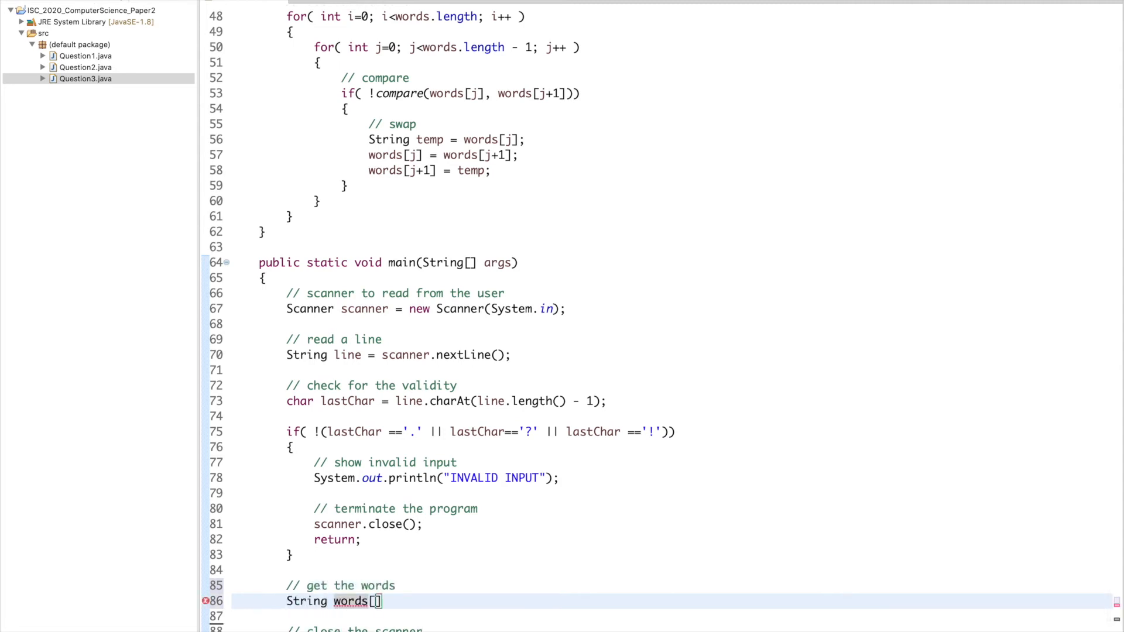
text(= get)
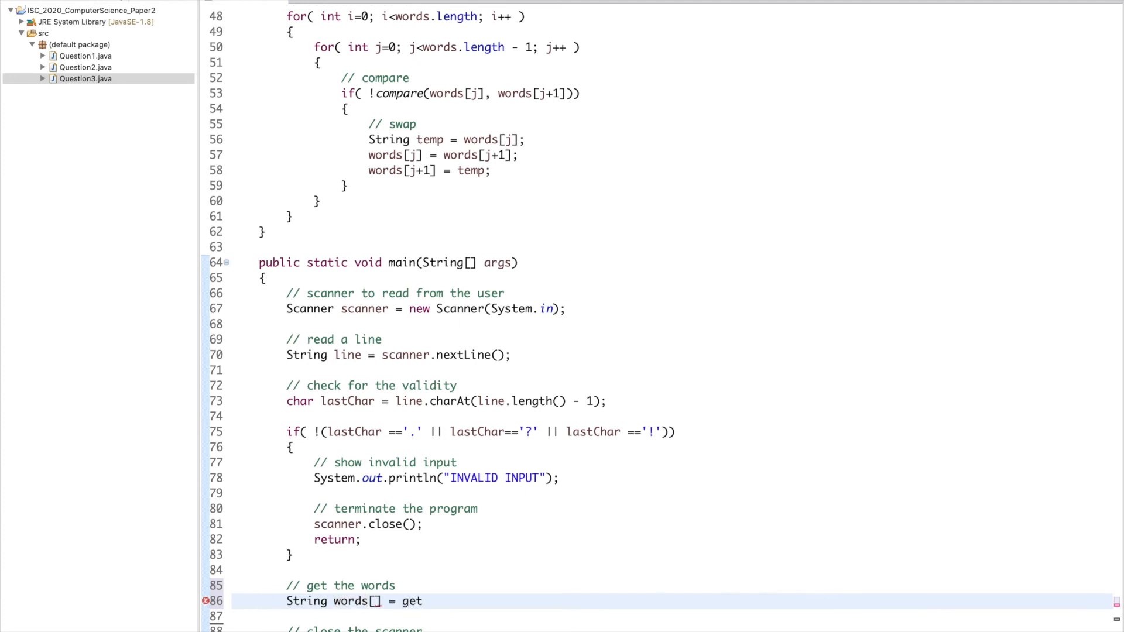
text(Words(sentence)
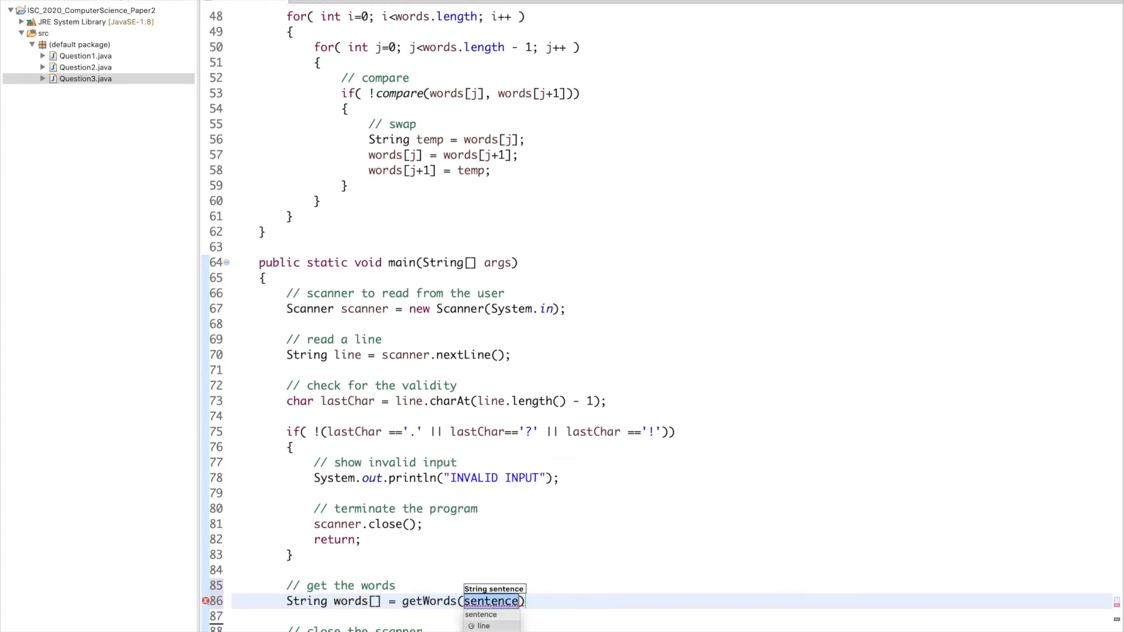
click(483, 626)
text(//)
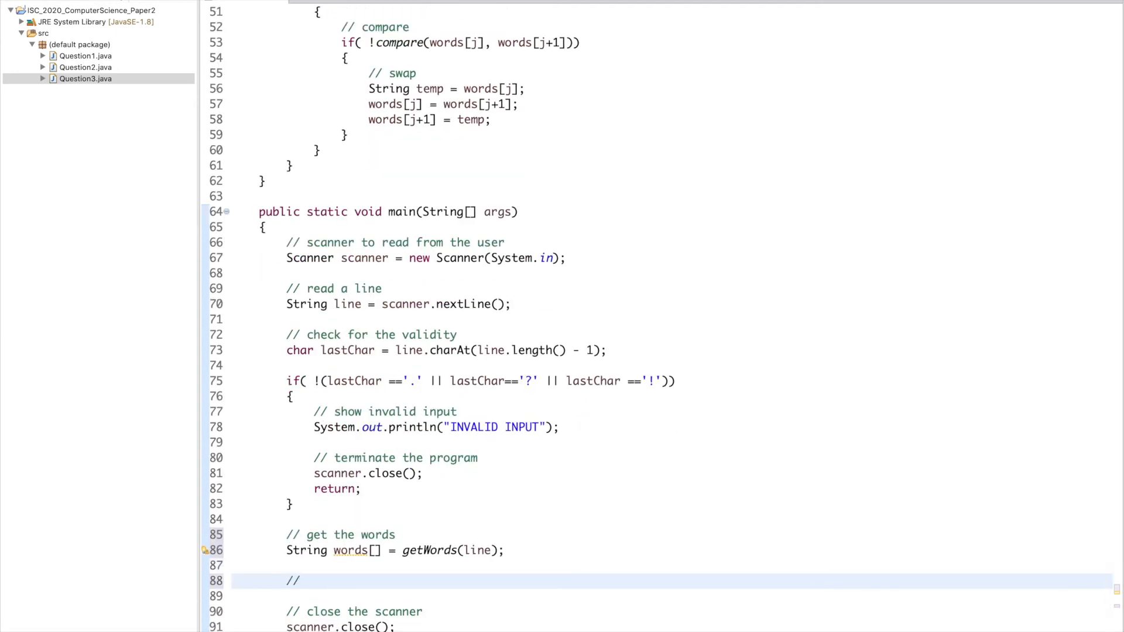
text(sort the word)
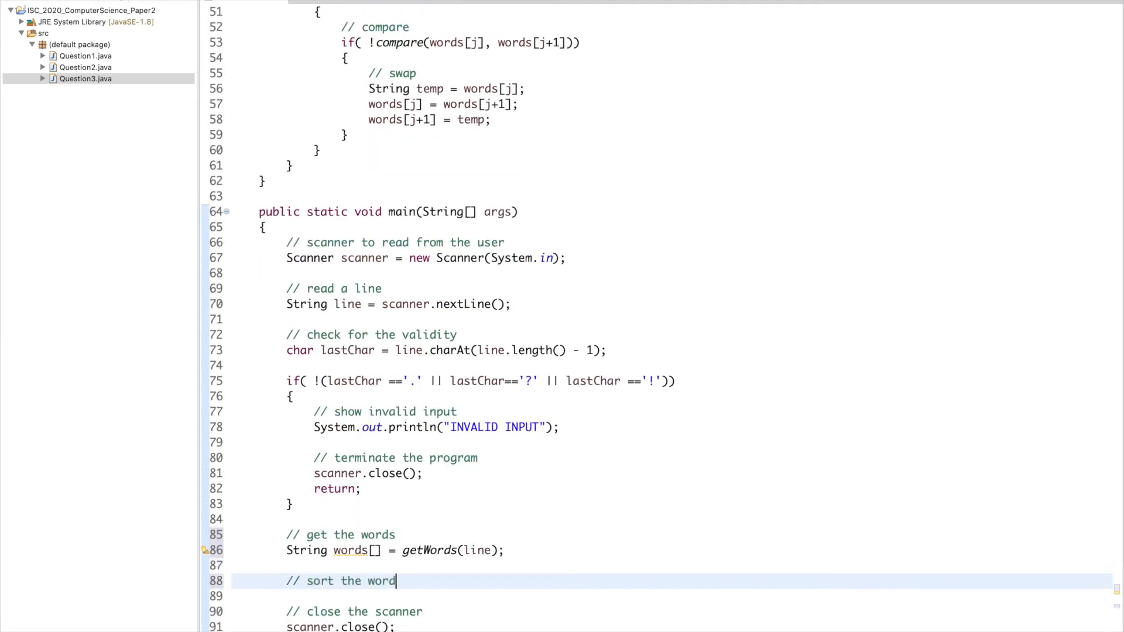
text(SO)
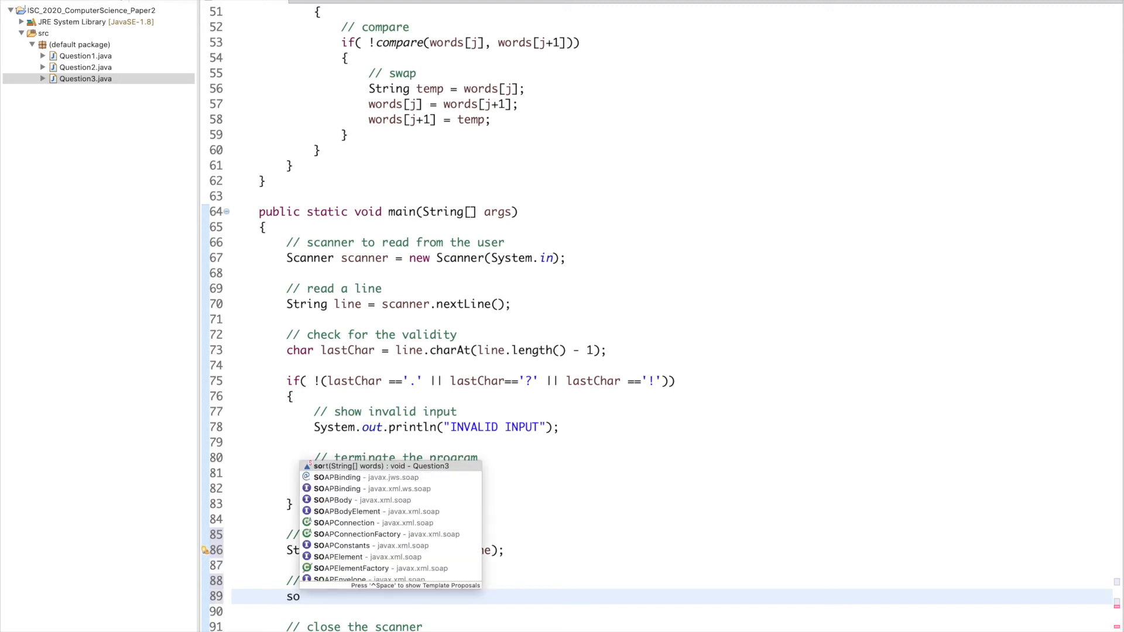
click(380, 466)
text(// print )
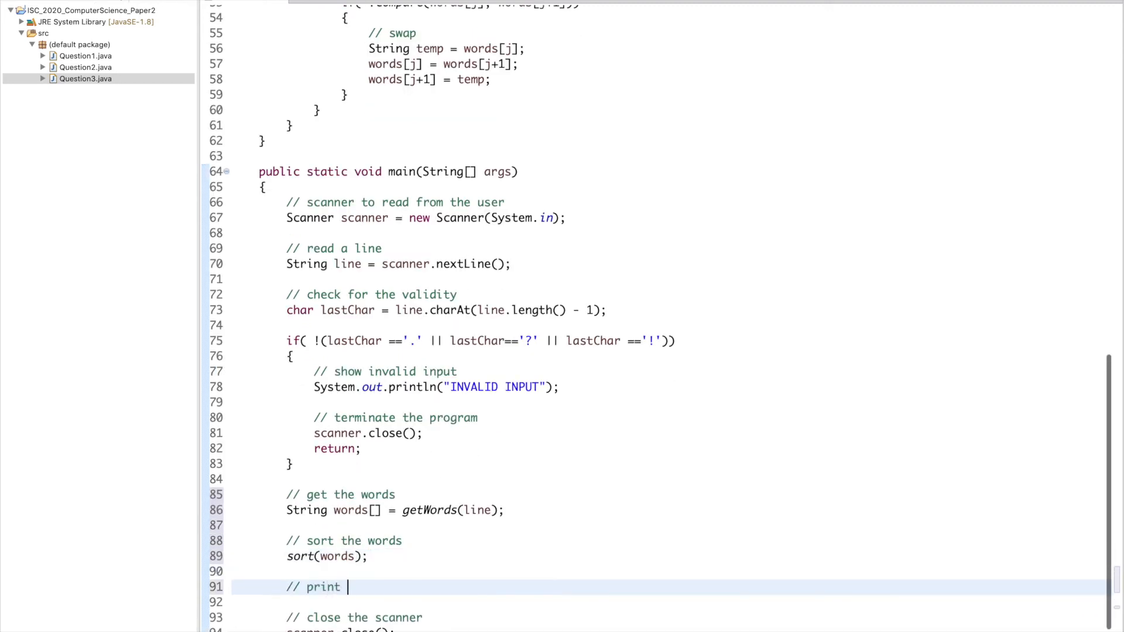
Print the original sentence, each sorted word in a for-each loop, then a newline
text(the original sentence)
text(for( String word : words ))
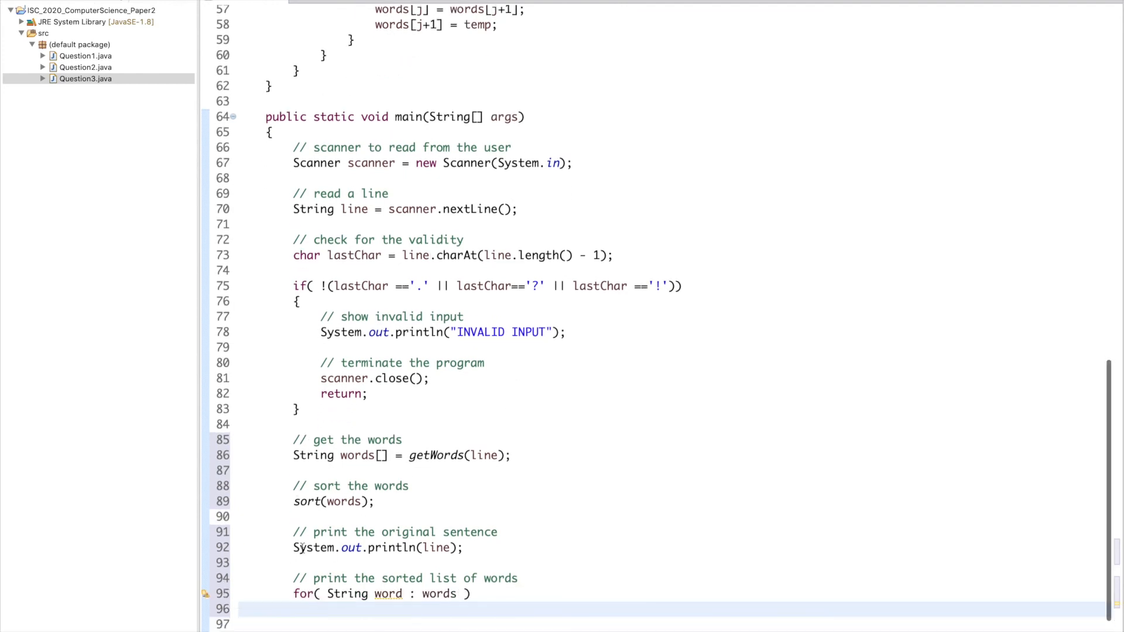
click(322, 609)
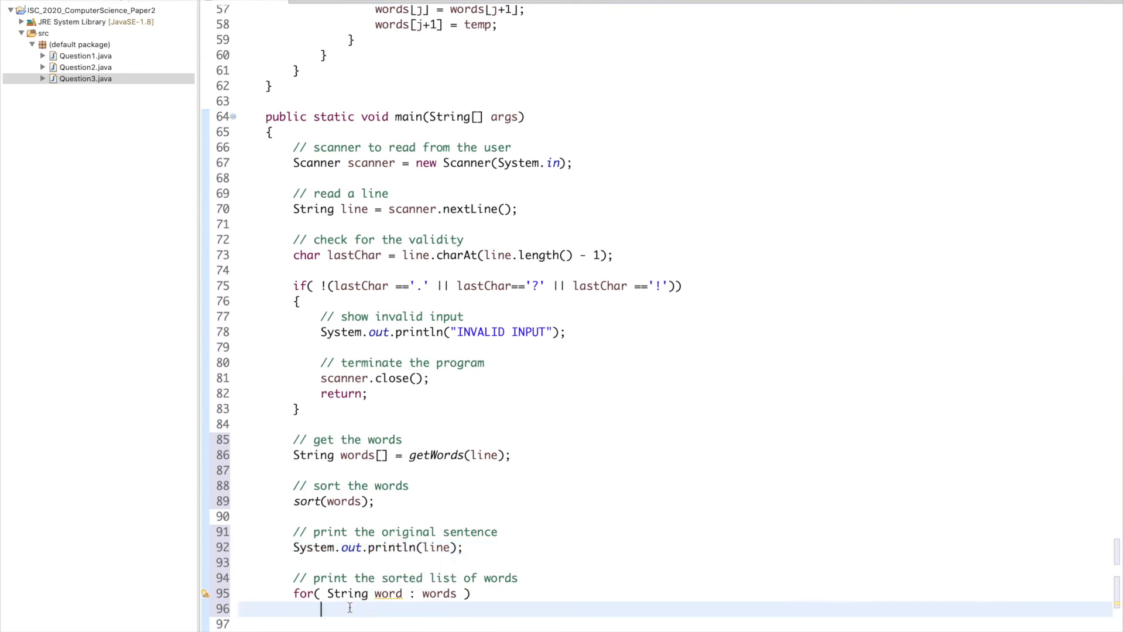
text(System.out.print(w))
click(676, 624)
text(// cha)
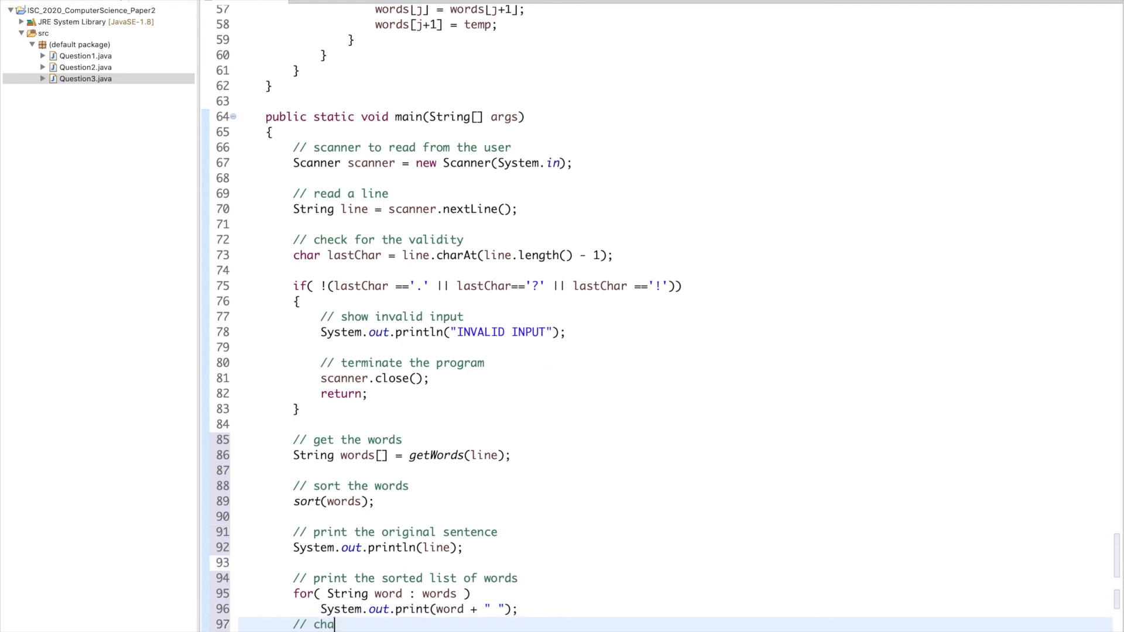
text(nge line)
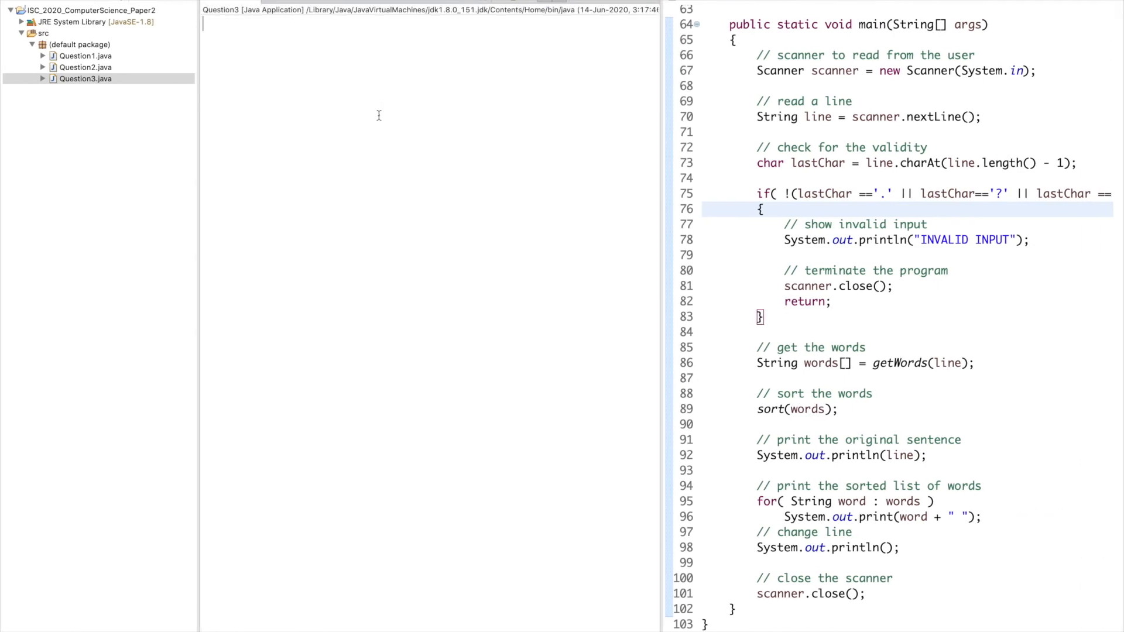
Enter 'AS YOU SOW SO SHALL YOU REAP.' as the console input
text(AS YOU SO)
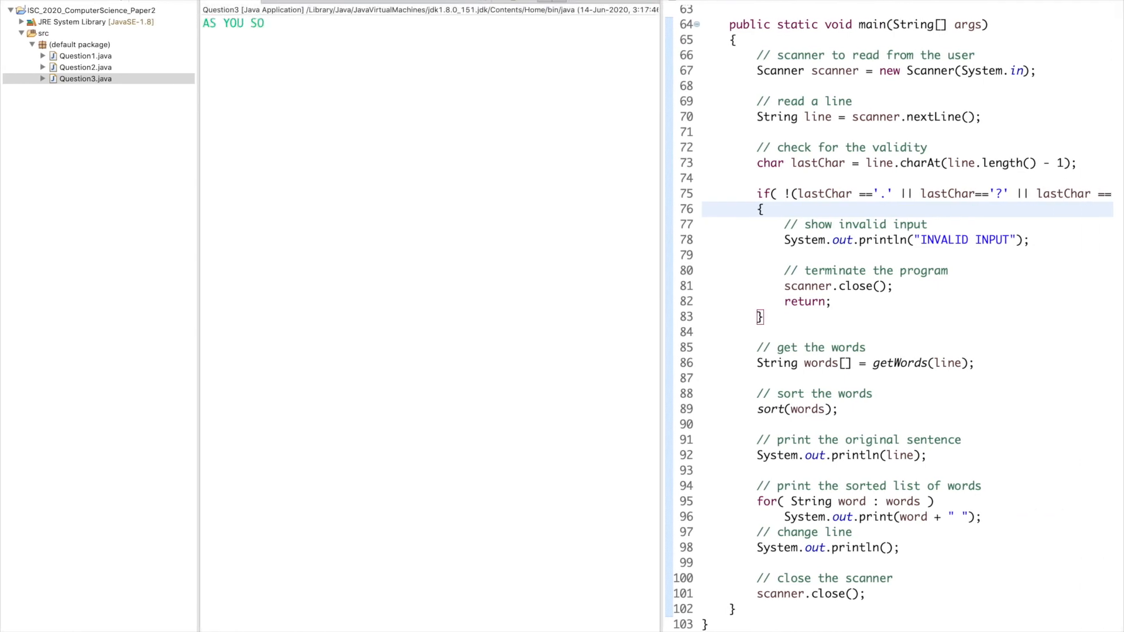
text(W SO)
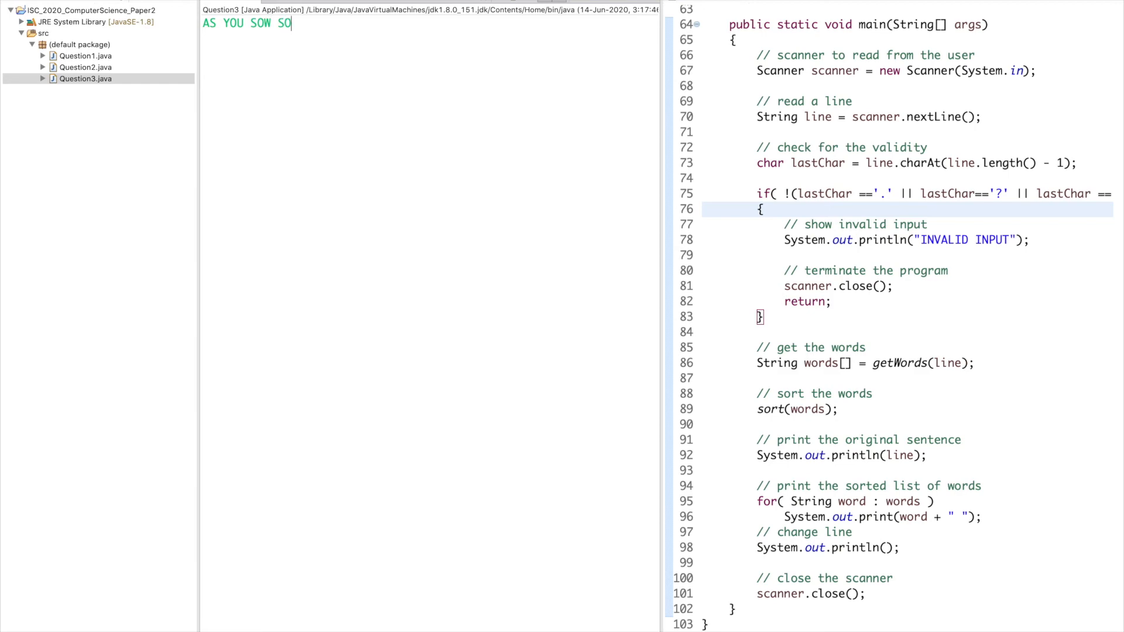
text(SHALL YOU REAP.)
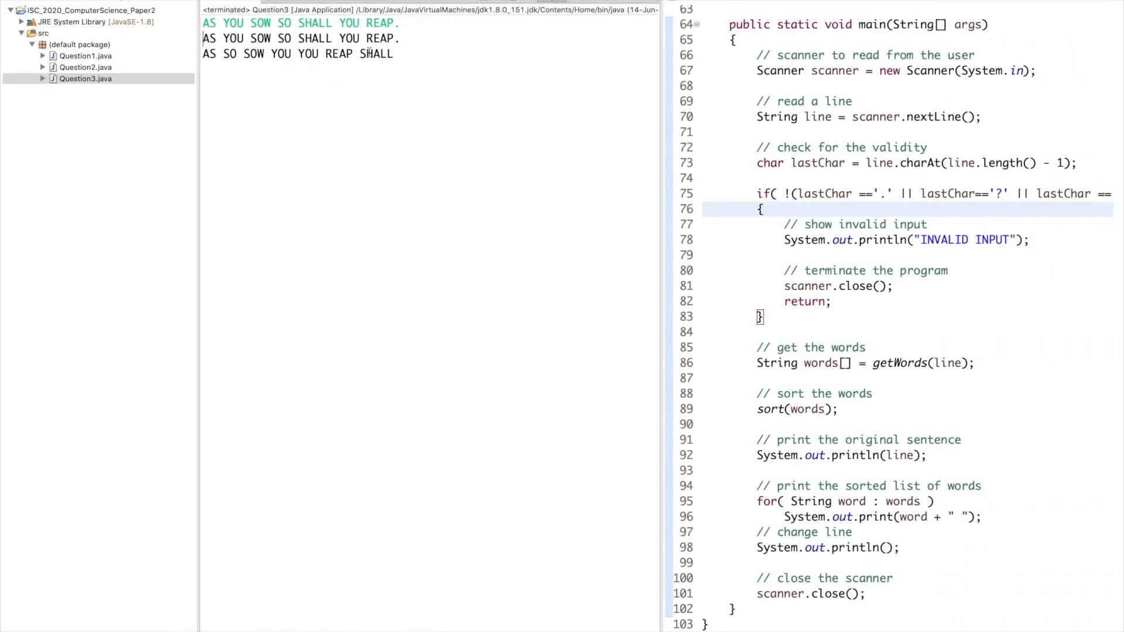
mouse_move(401, 130)
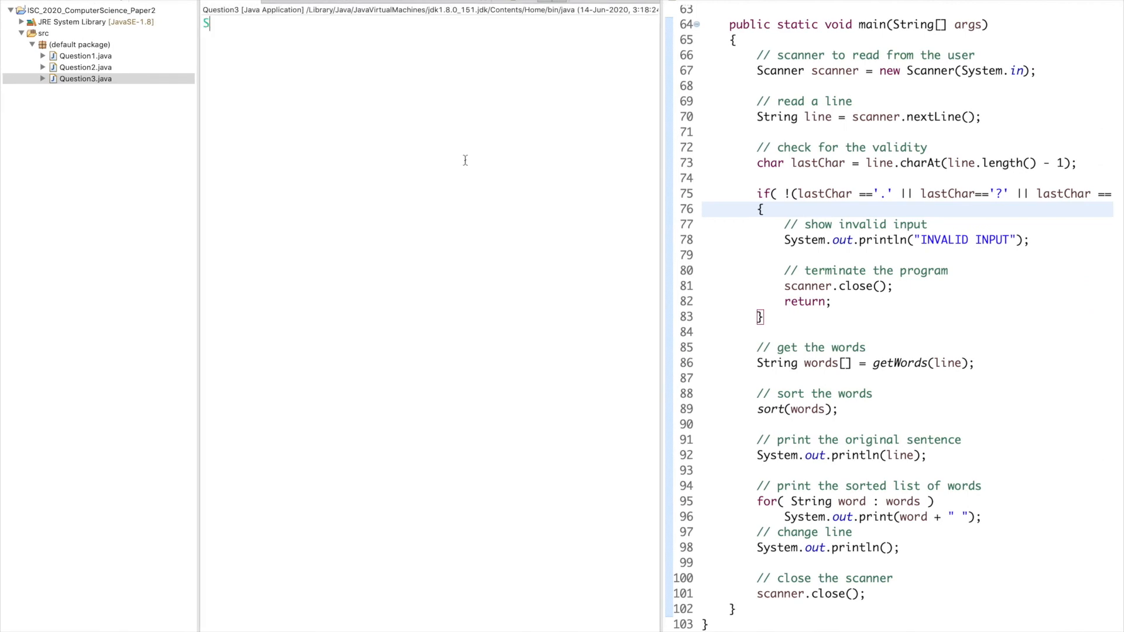
Try console test sentences beginning 'SELF HELP IS TH...' and containing 'KIND TO OTHERS'
text(SELF HELP IS TH)
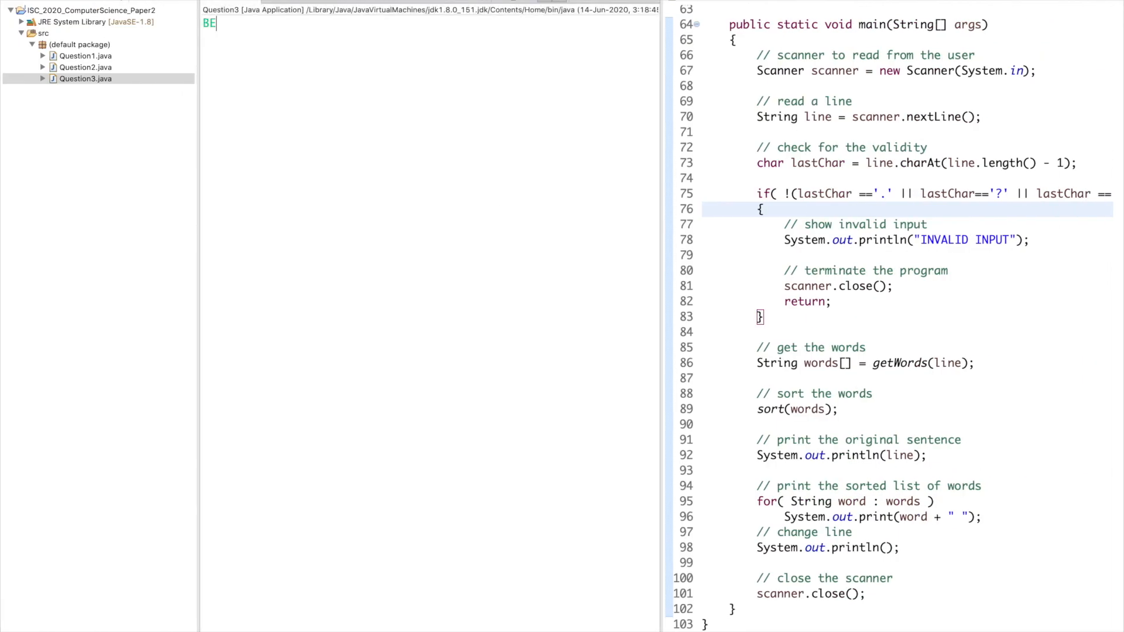
text(KIND TO OTHERS)
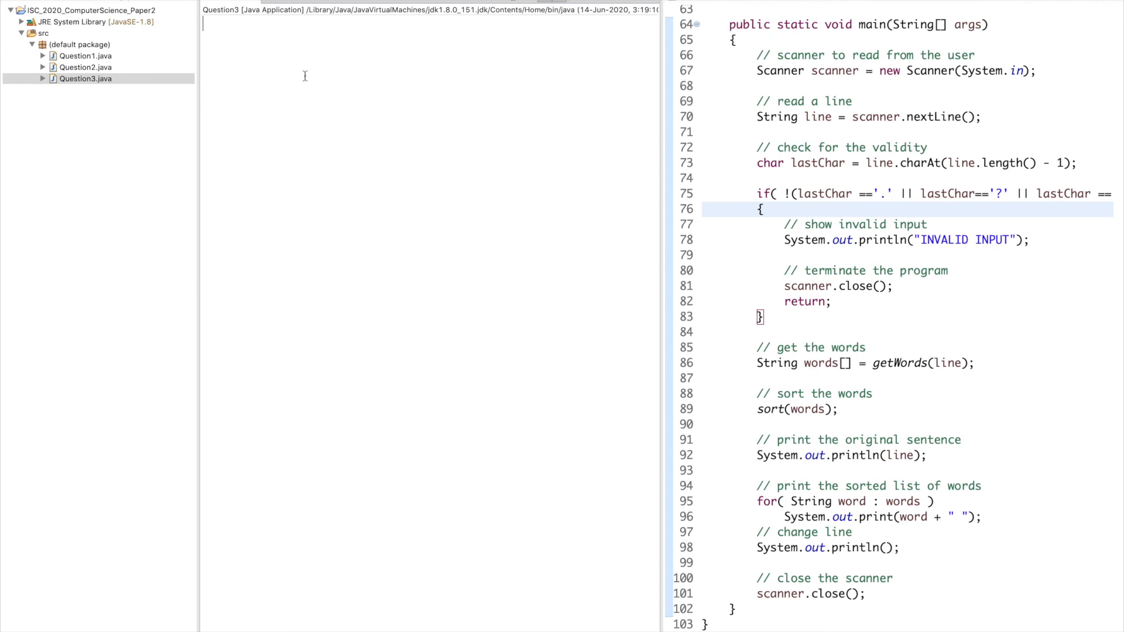
Feed Question3 a console sentence ending in 'GREAT!' and scroll back to the file's top
text(HELLO HOW)
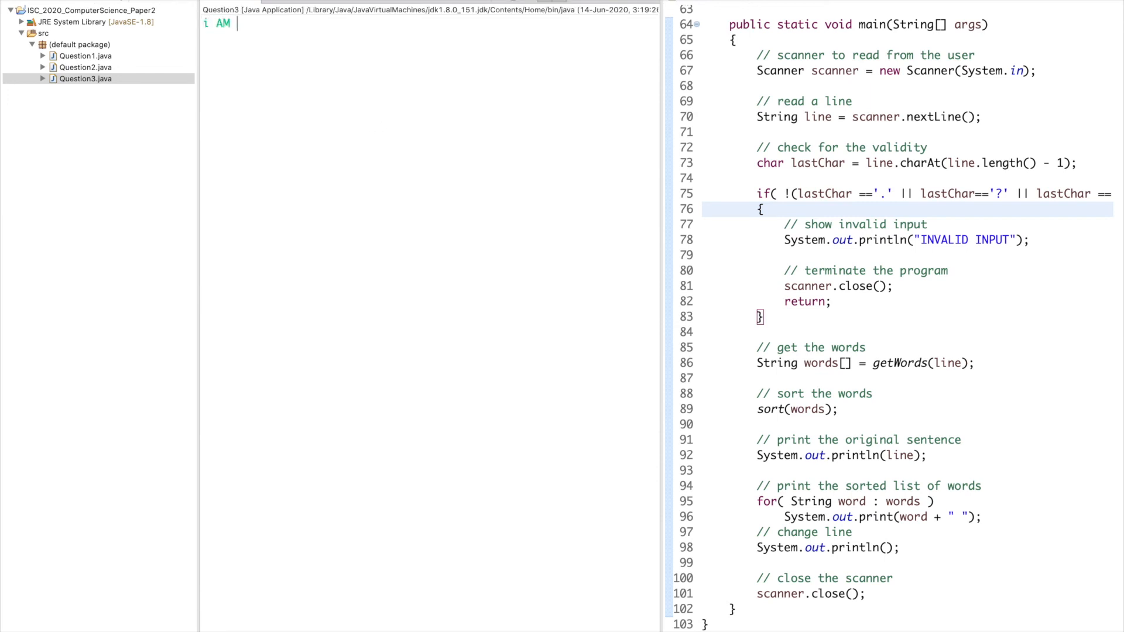
text(GREAT!)
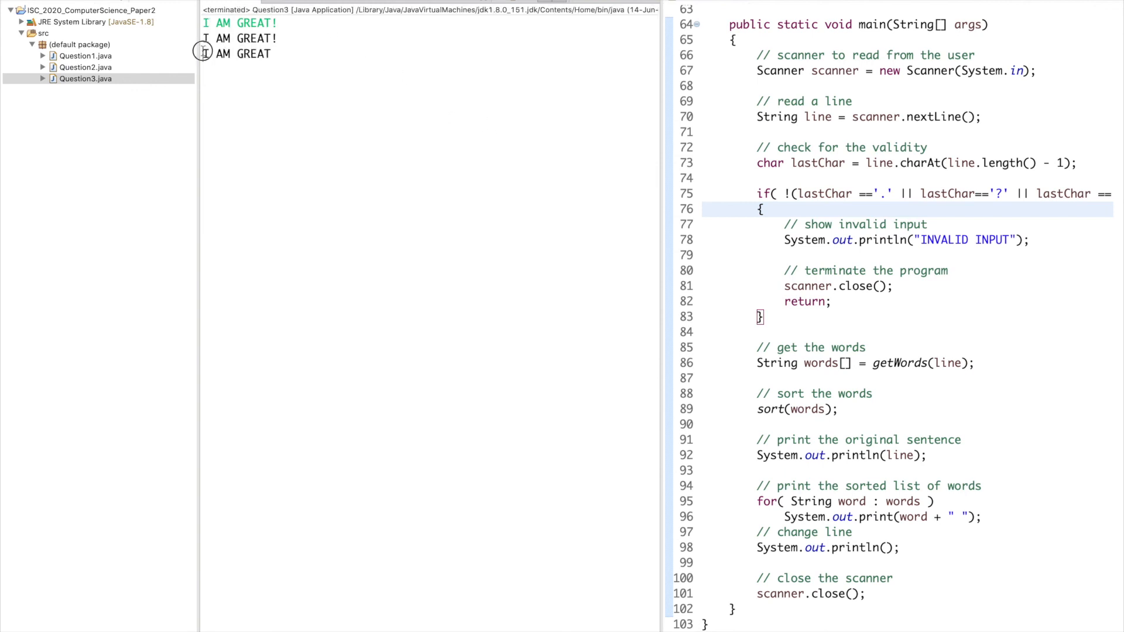
mouse_move(326, 65)
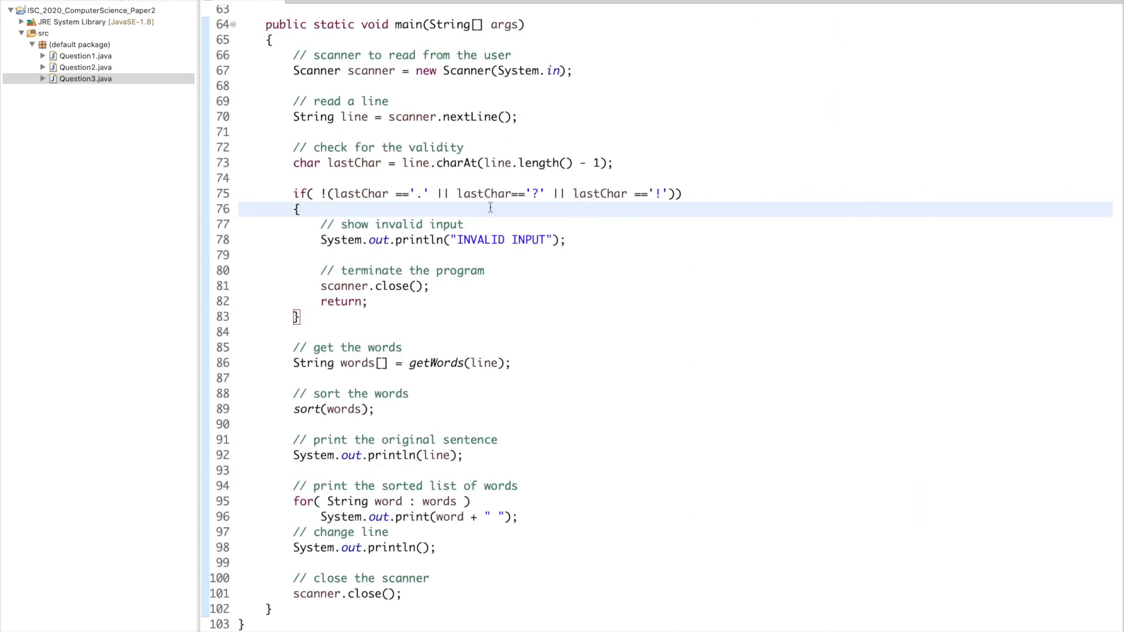
scroll(up, 3)
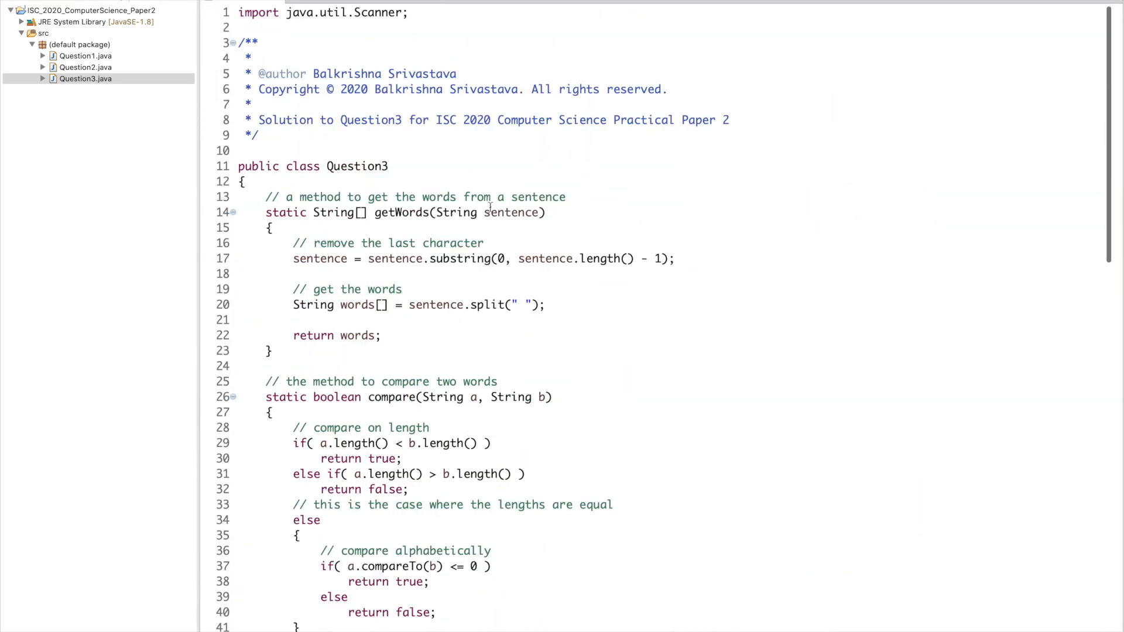